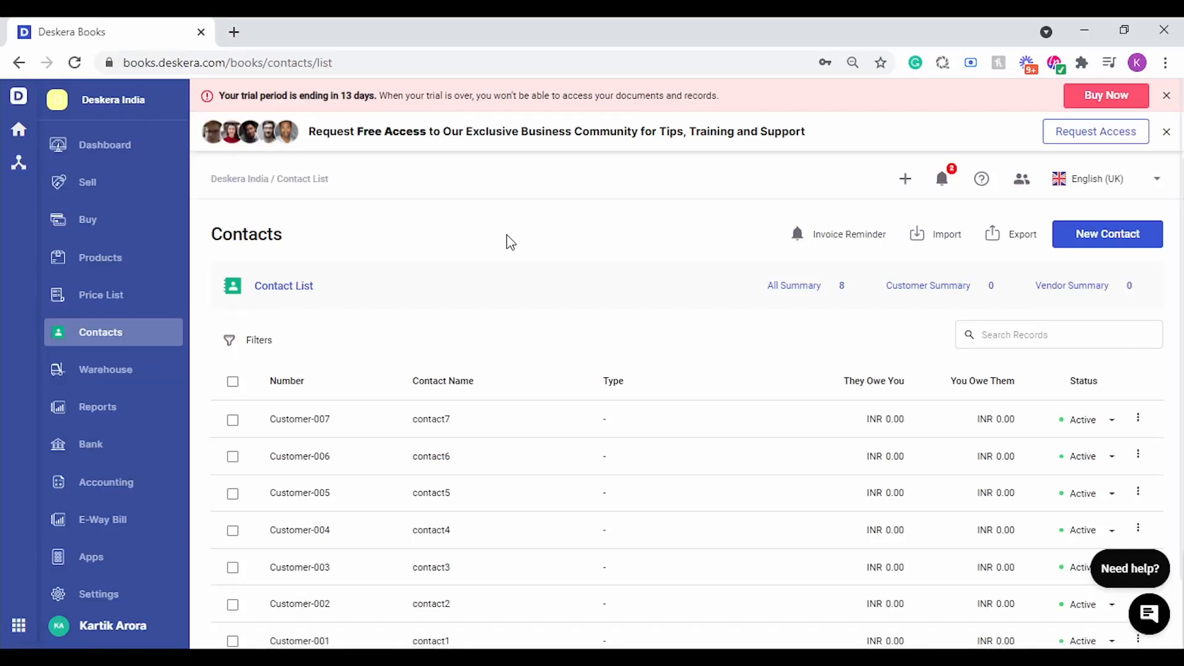
mouse_move(100, 258)
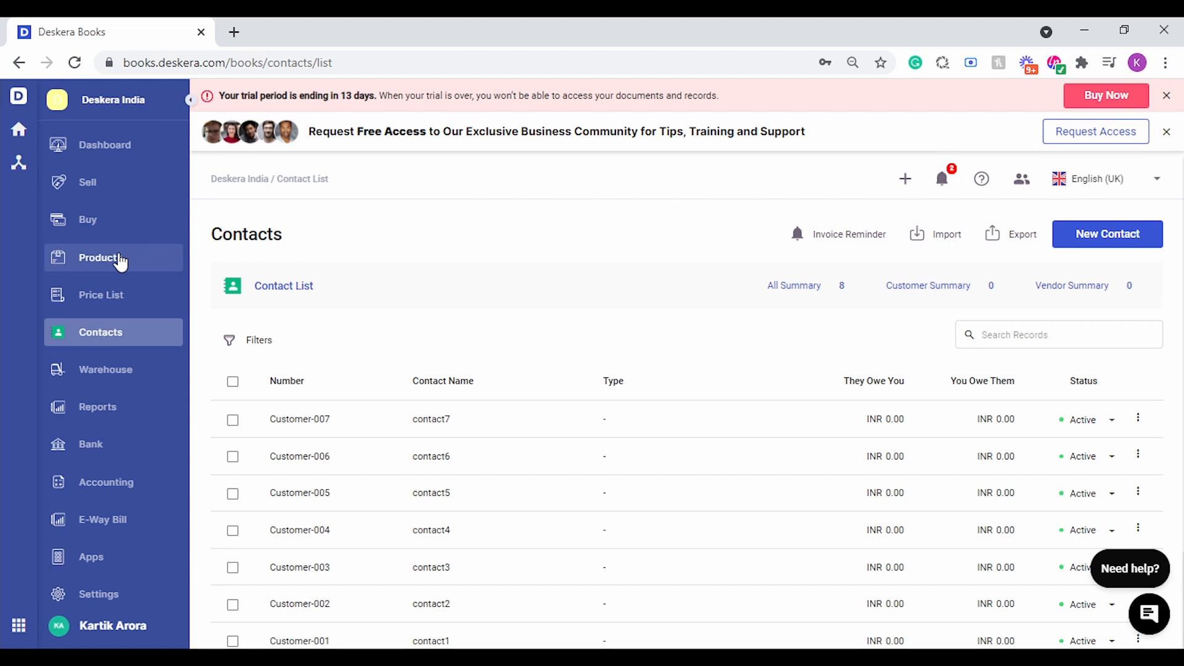
- Go to the Products area from the left sidebar
click(100, 258)
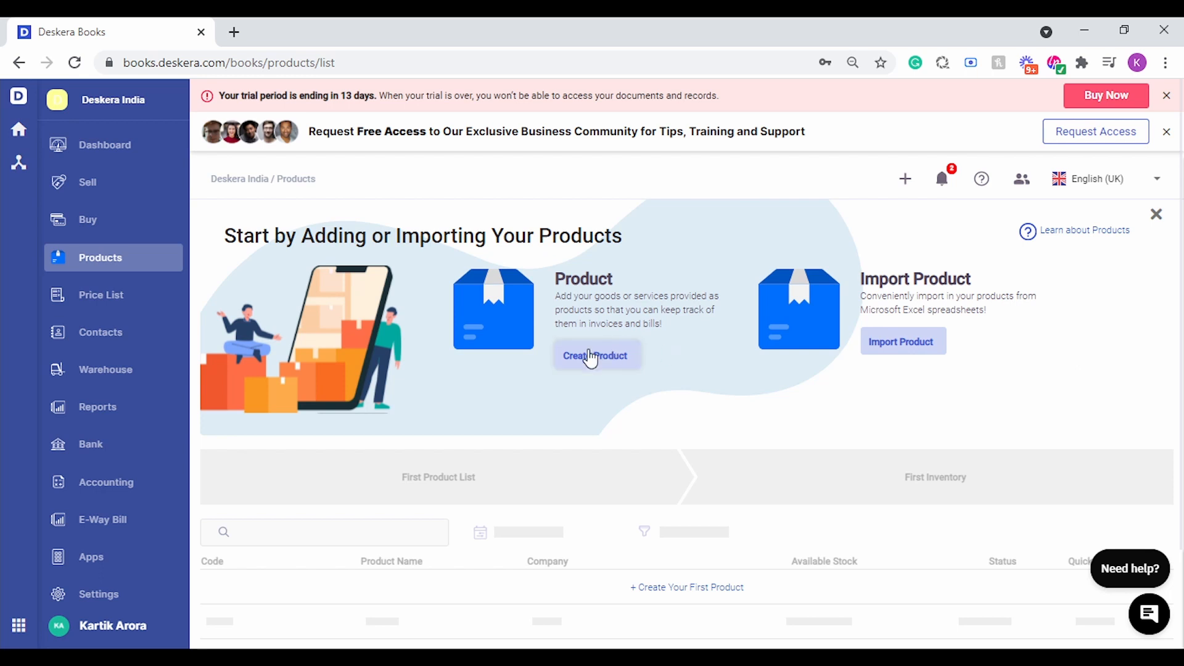
- Start a new single product, keep the type Tracked and name it 'Ext HDD 1 TB'
click(596, 355)
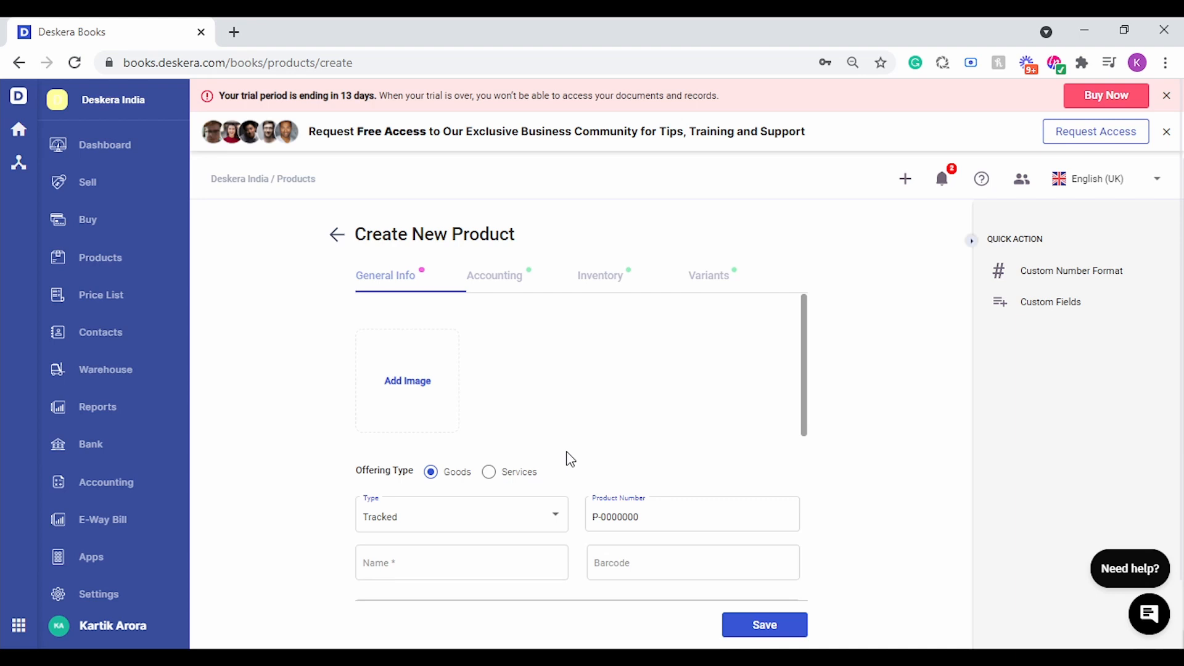
click(460, 517)
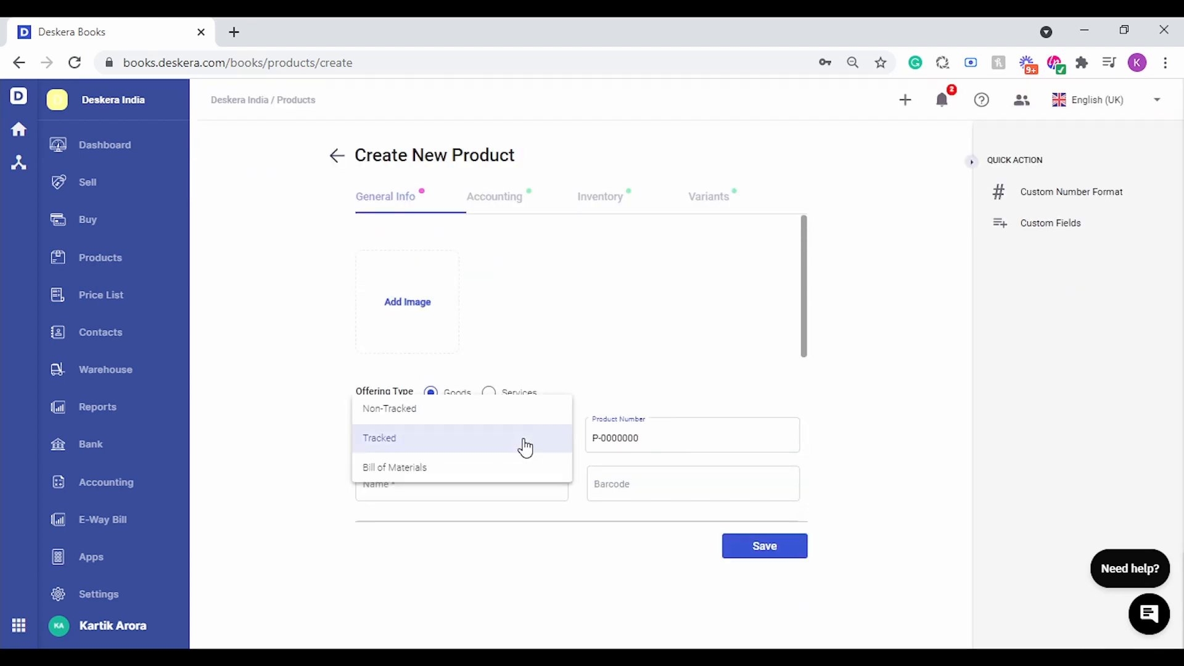
mouse_move(465, 476)
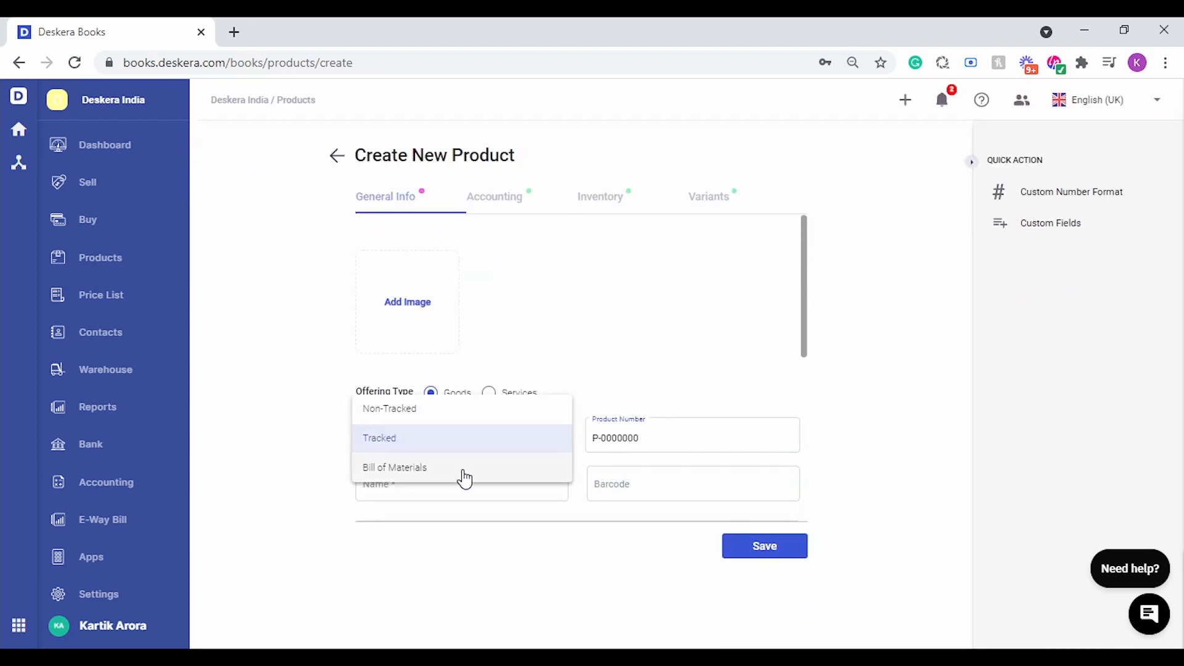
click(380, 437)
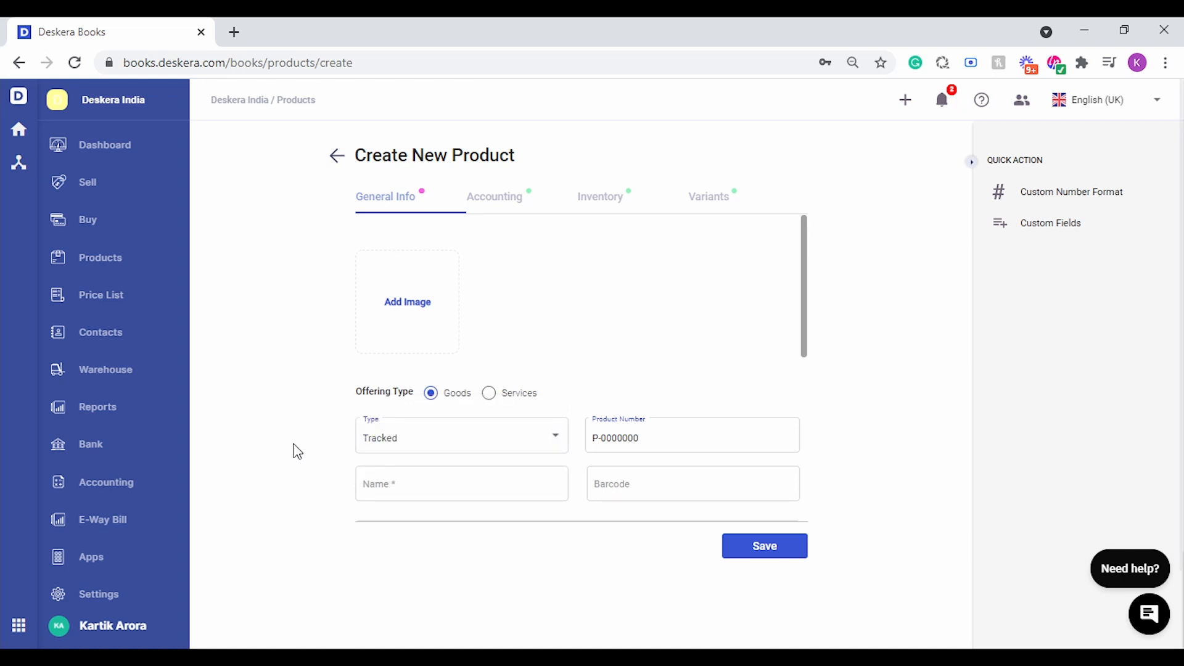
mouse_move(456, 470)
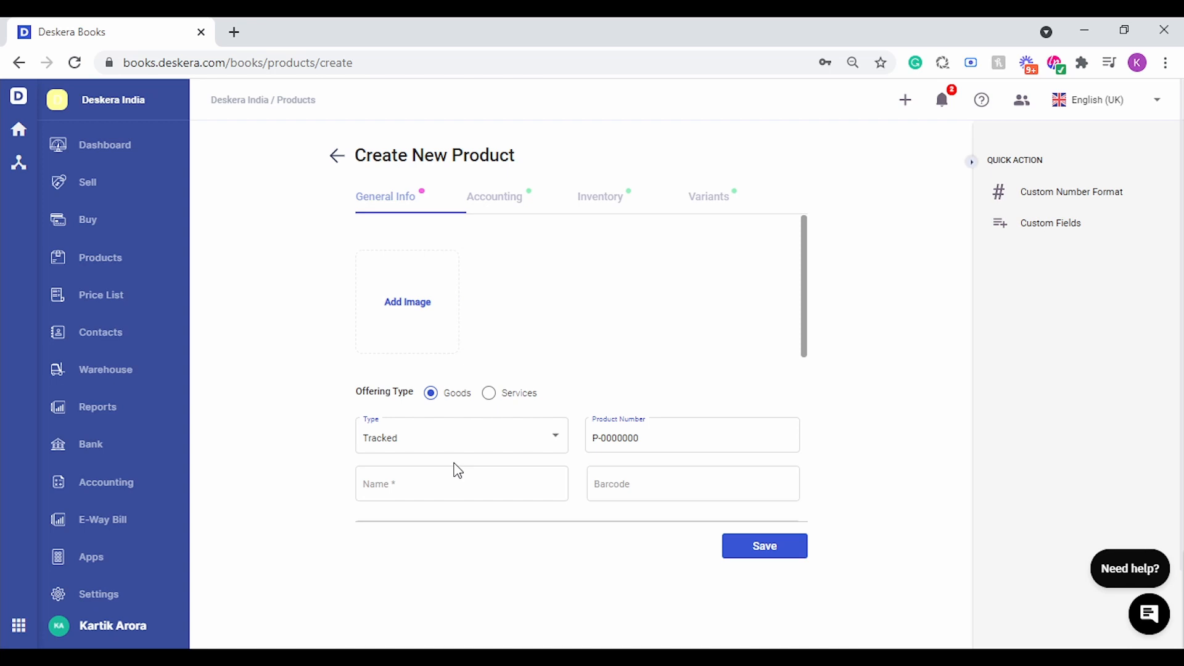
mouse_move(463, 489)
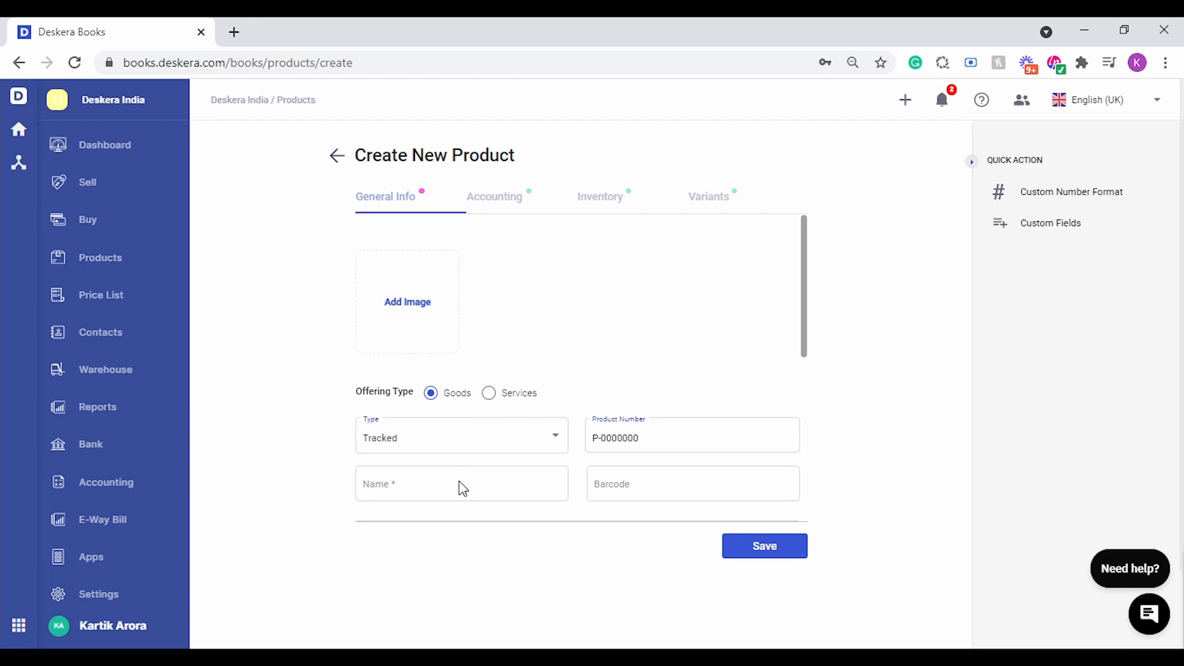
text(Ext HDD 1 TB)
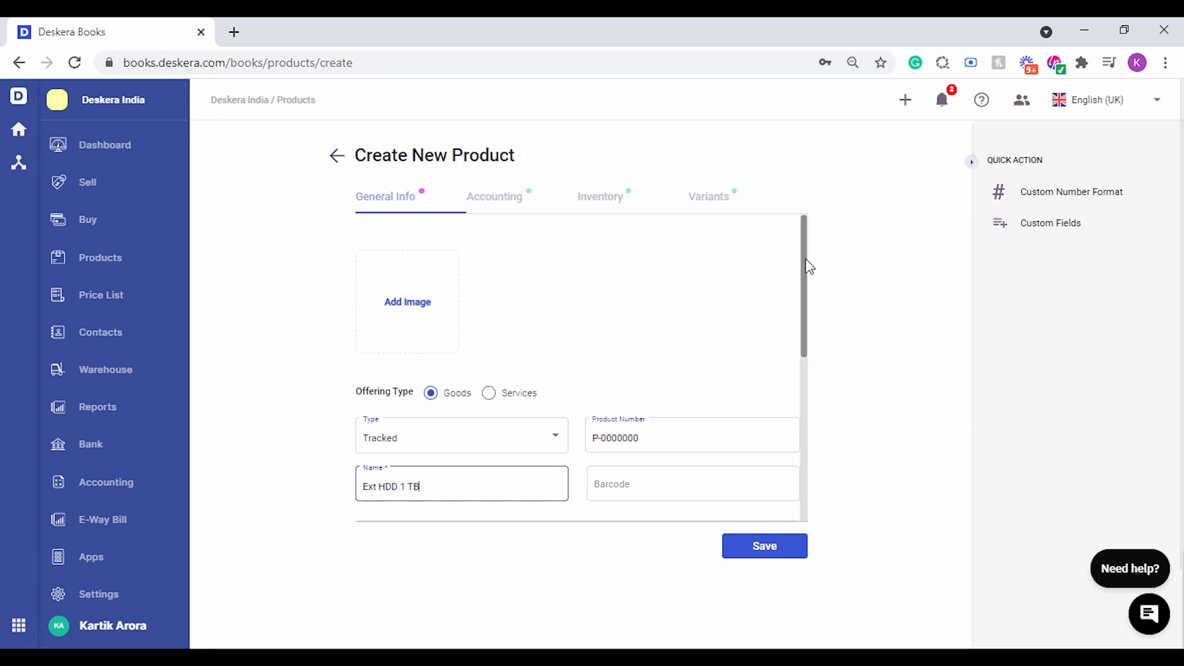
- Assign HSN code 8471 (GST 18%) and set the UQC to Units
scroll(down, 3)
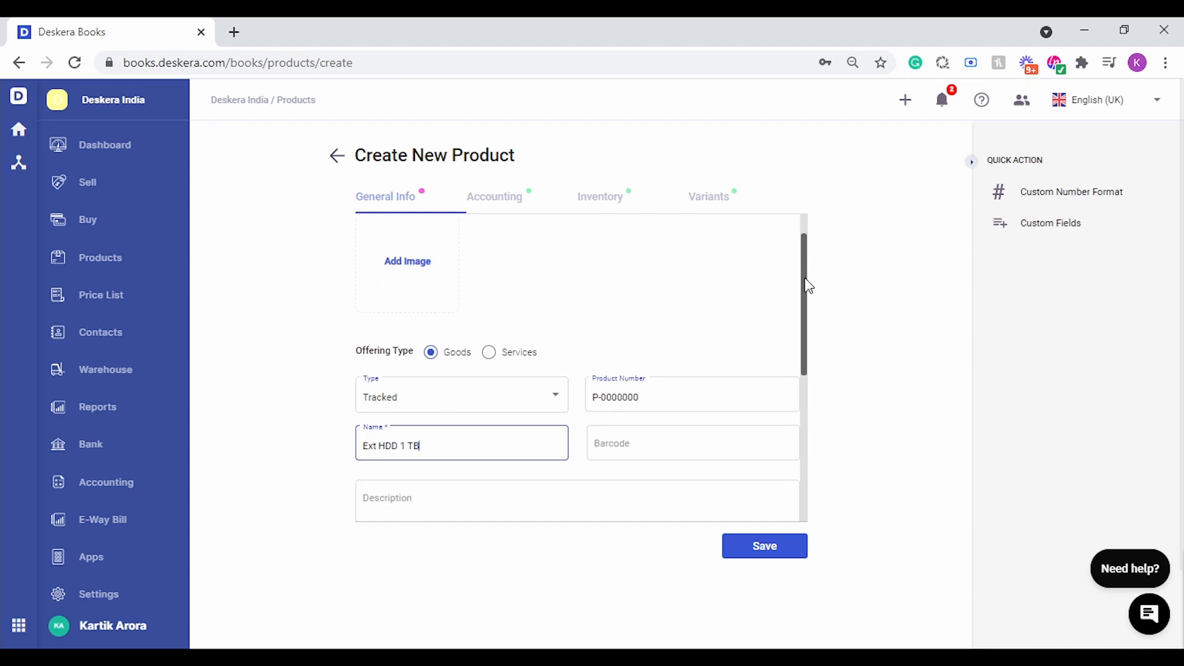
scroll(down, 3)
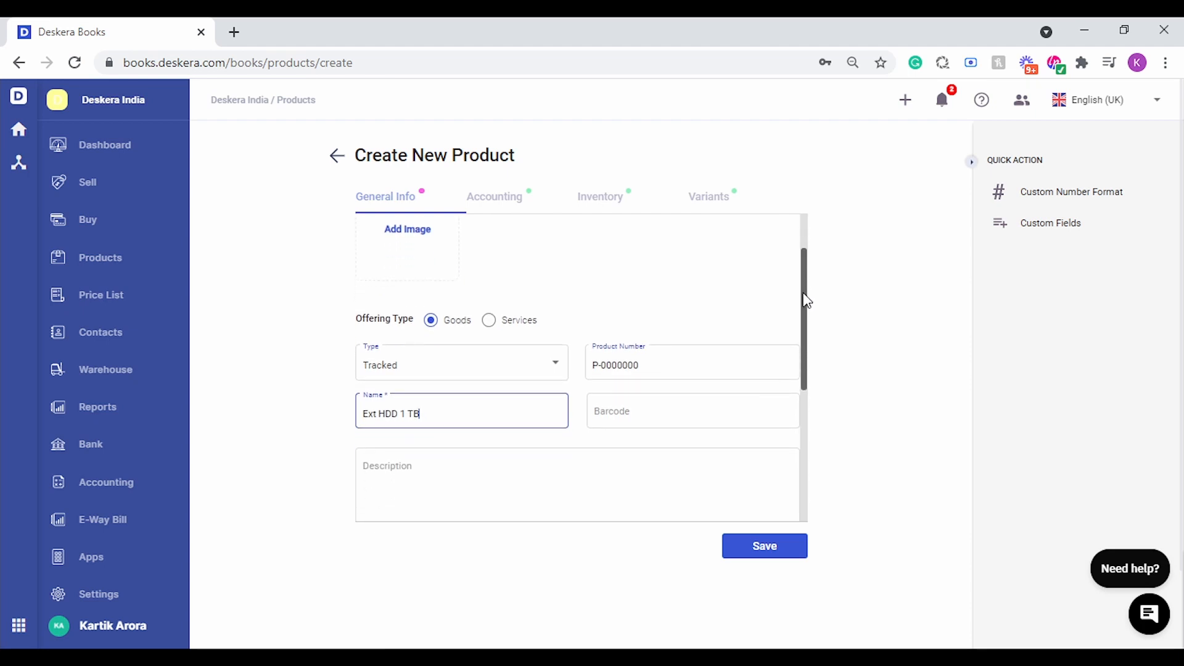
scroll(down, 3)
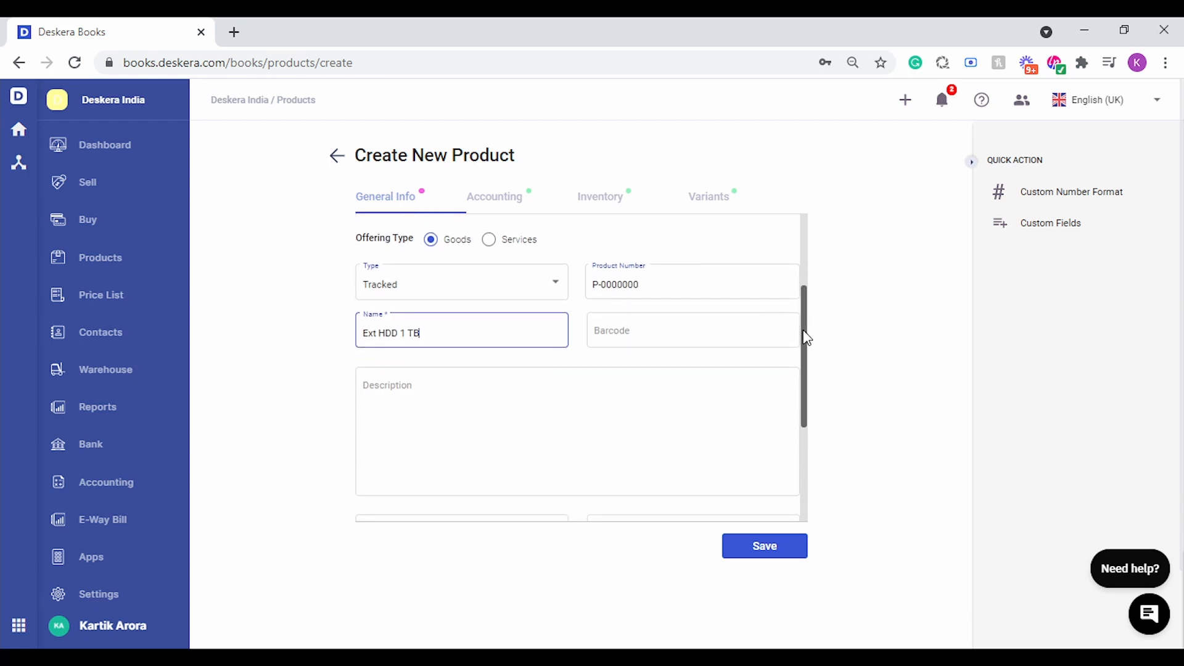
scroll(down, 3)
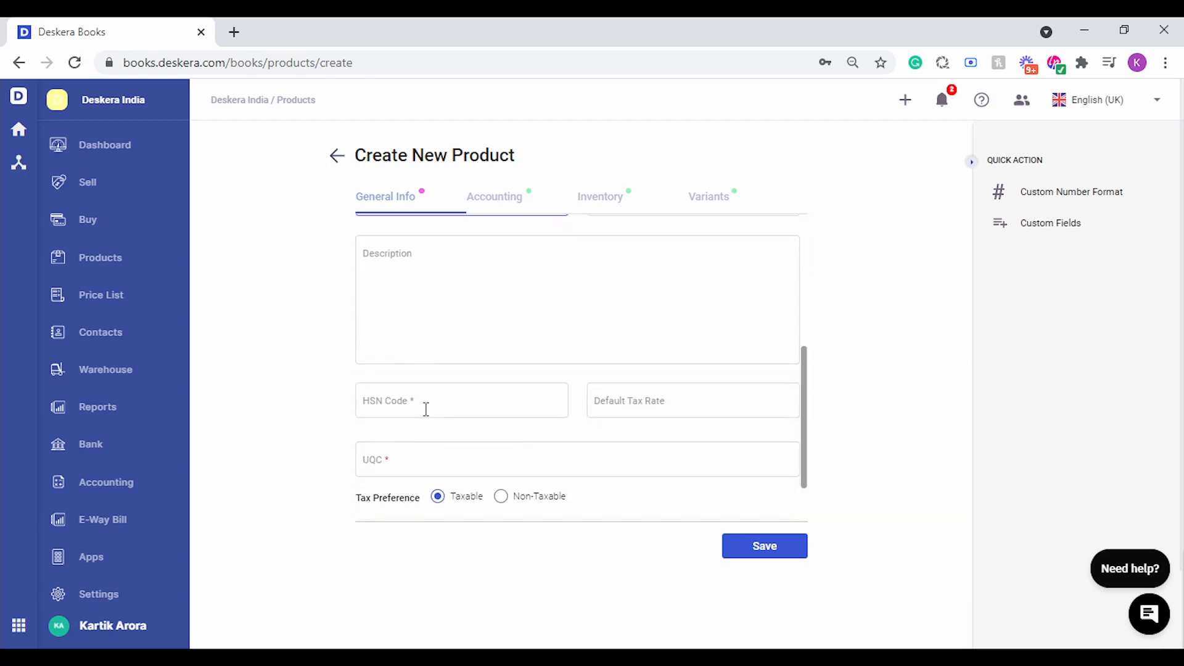
text(8471)
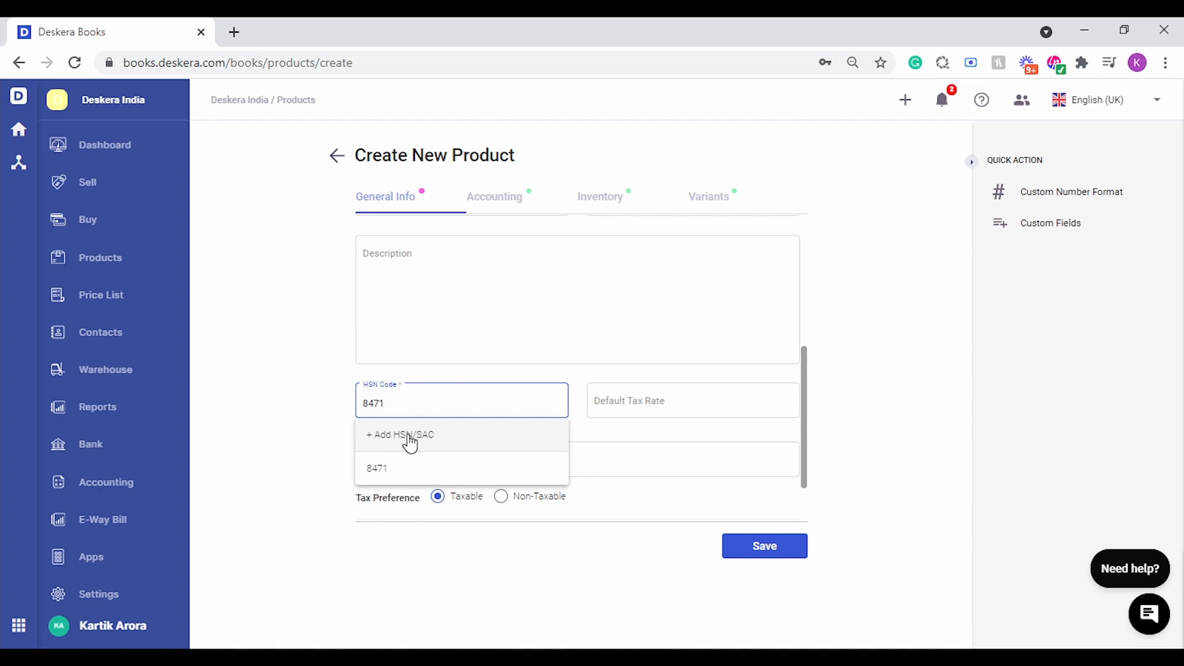
click(376, 468)
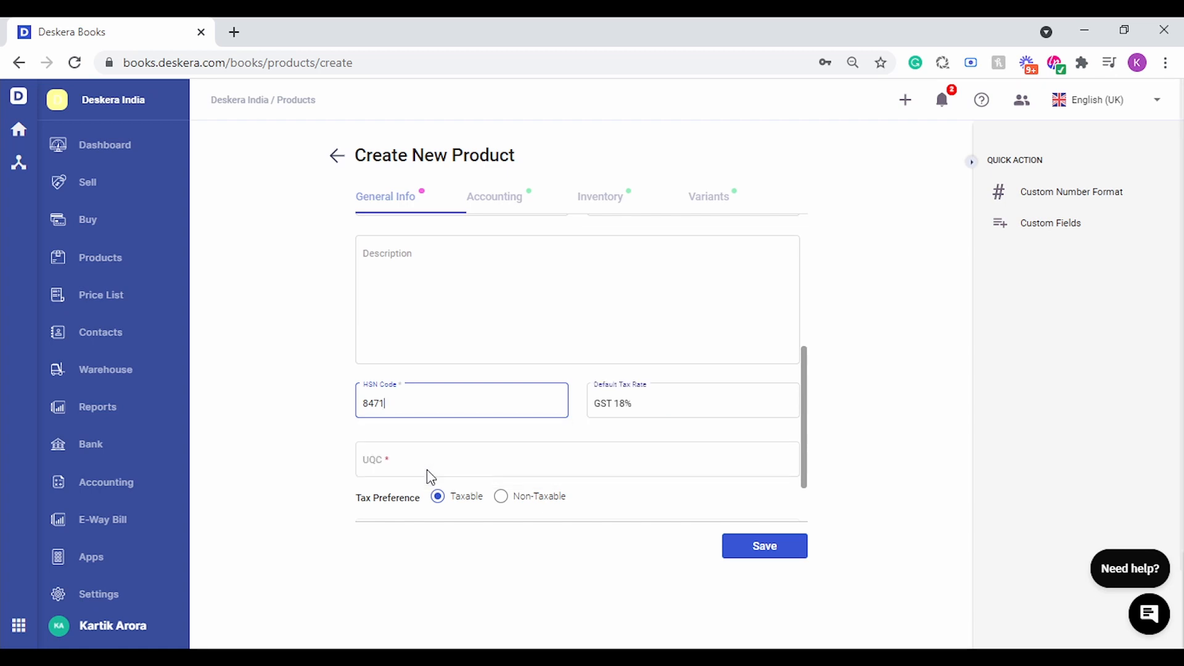
text(U)
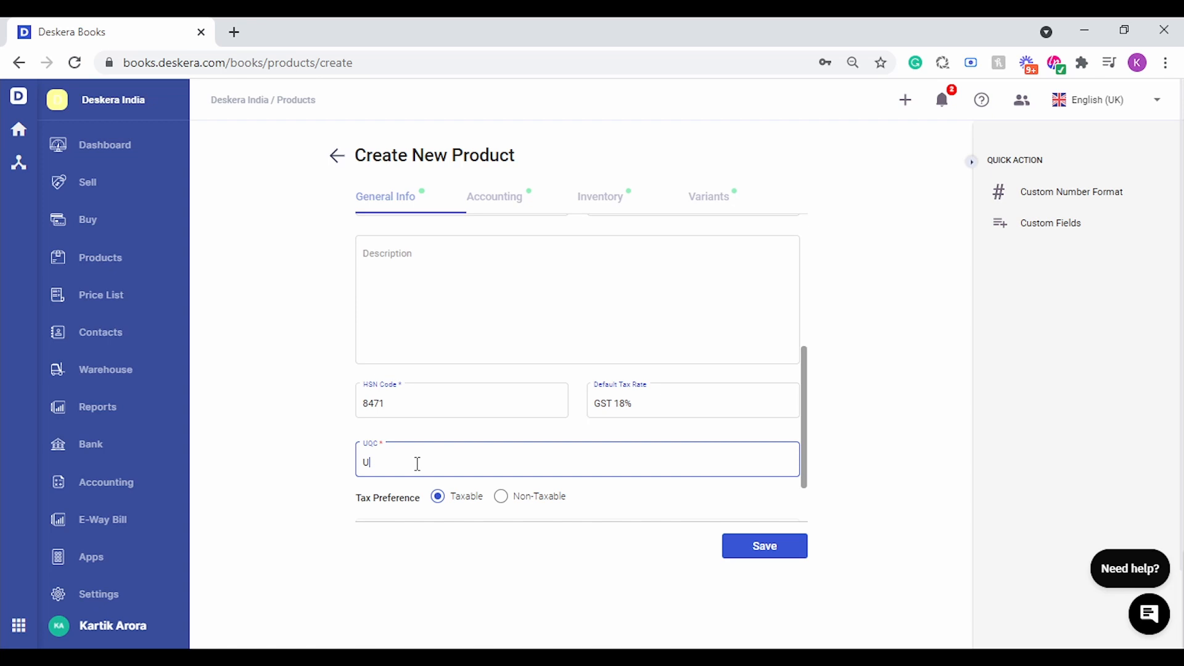
text(nits)
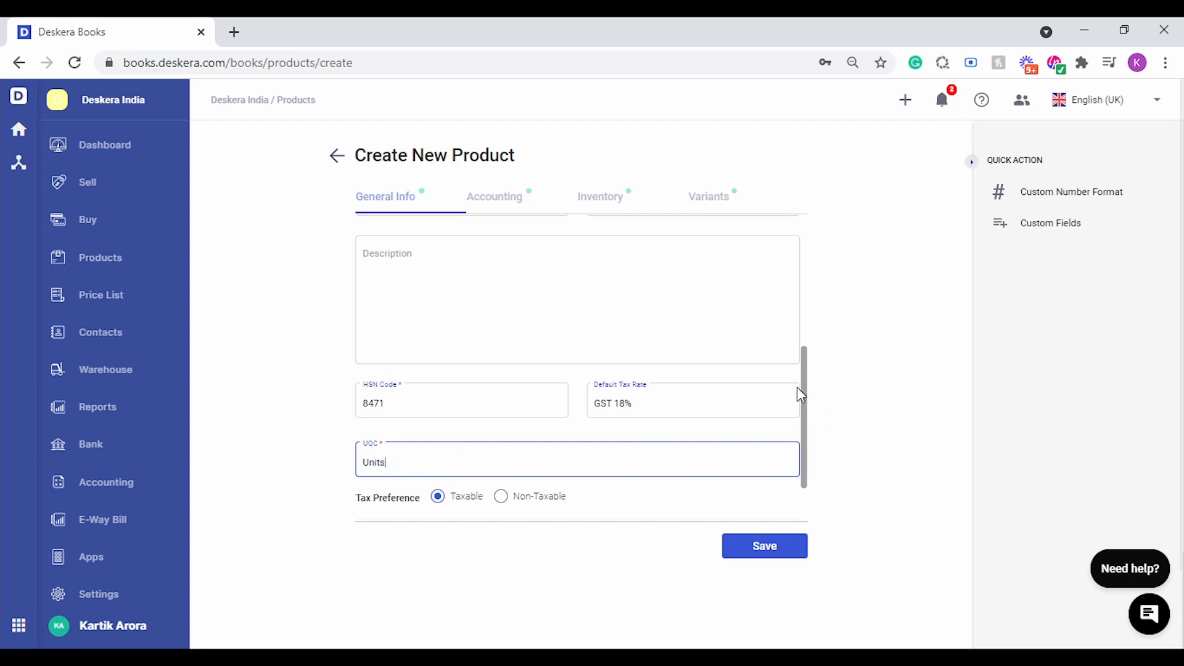
scroll(down, 3)
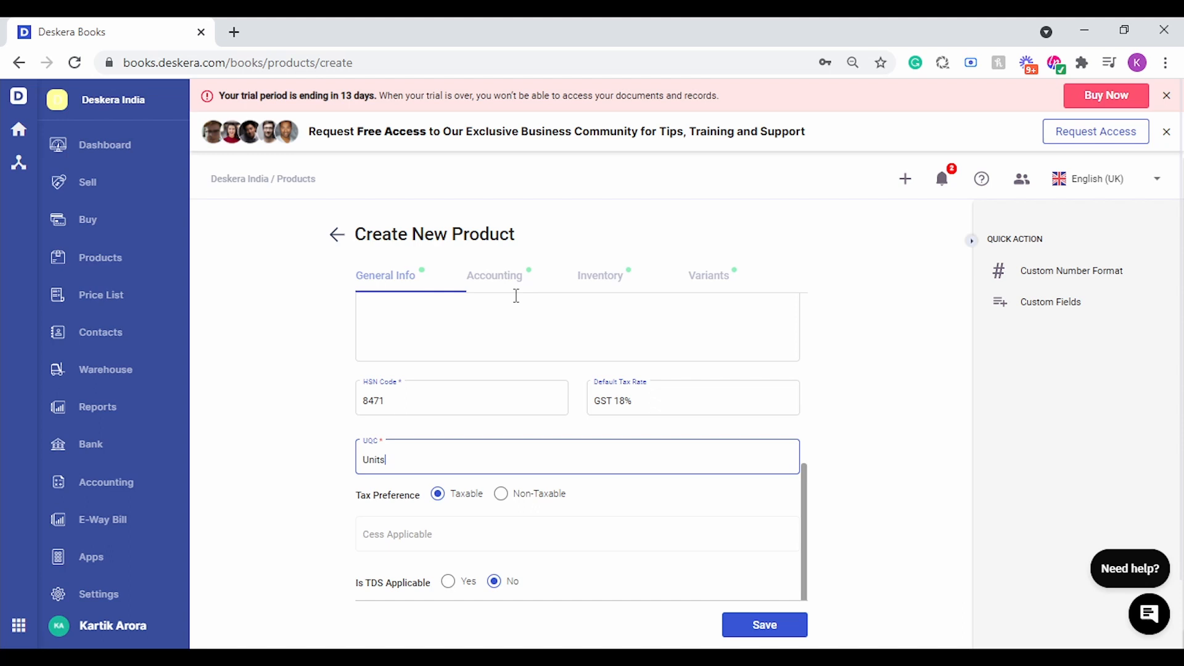
- Review the default Buy, Sell and Return accounts and keep ITC Adjustment at NA
click(493, 275)
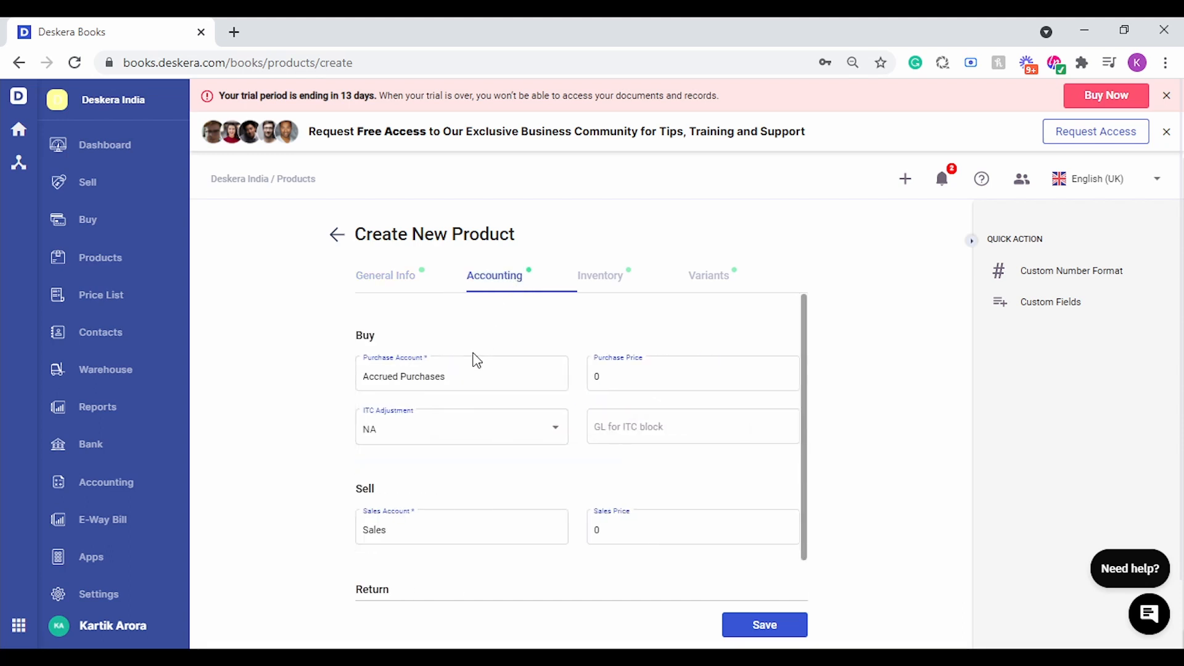
mouse_move(487, 489)
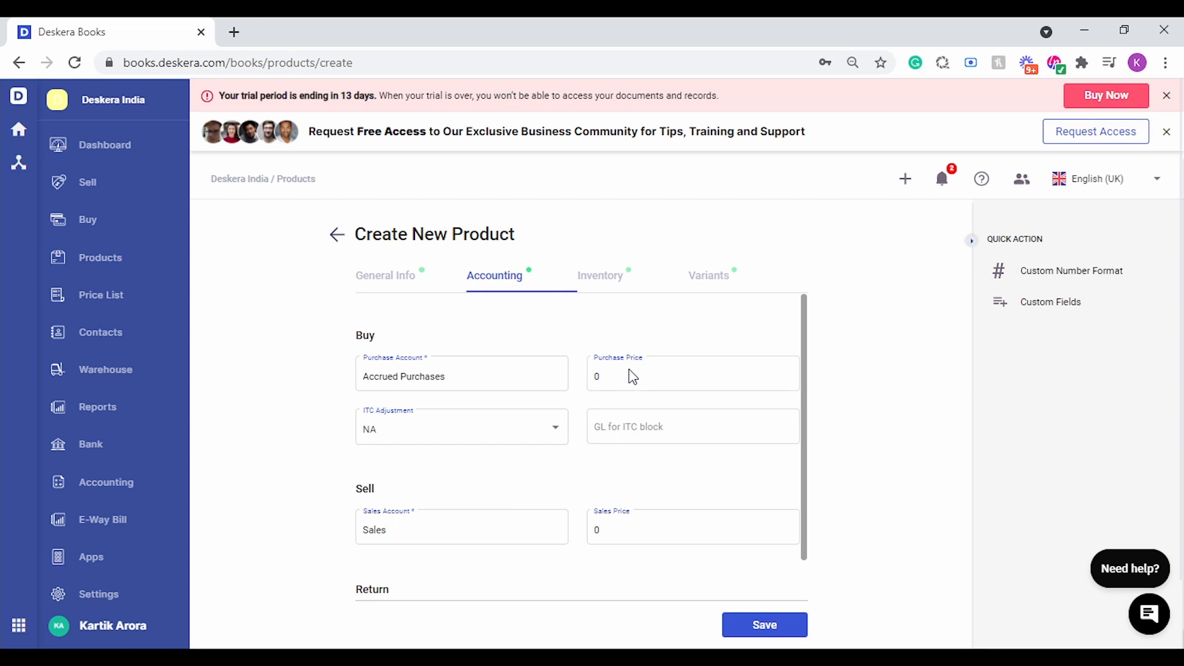
mouse_move(809, 381)
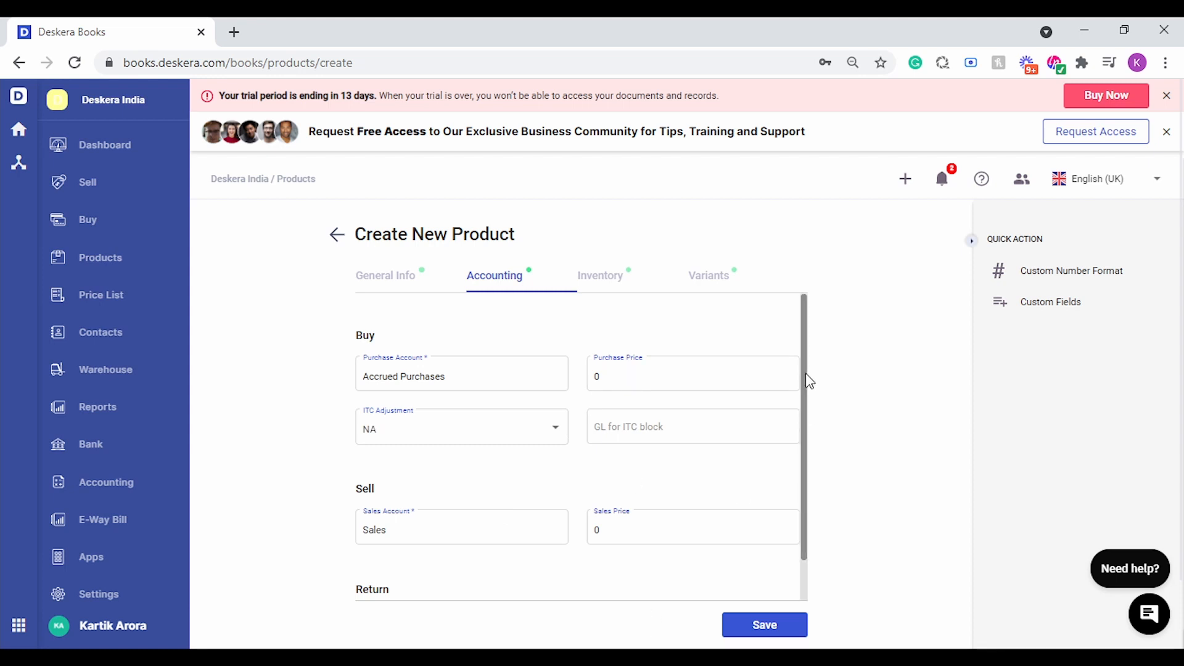
scroll(down, 3)
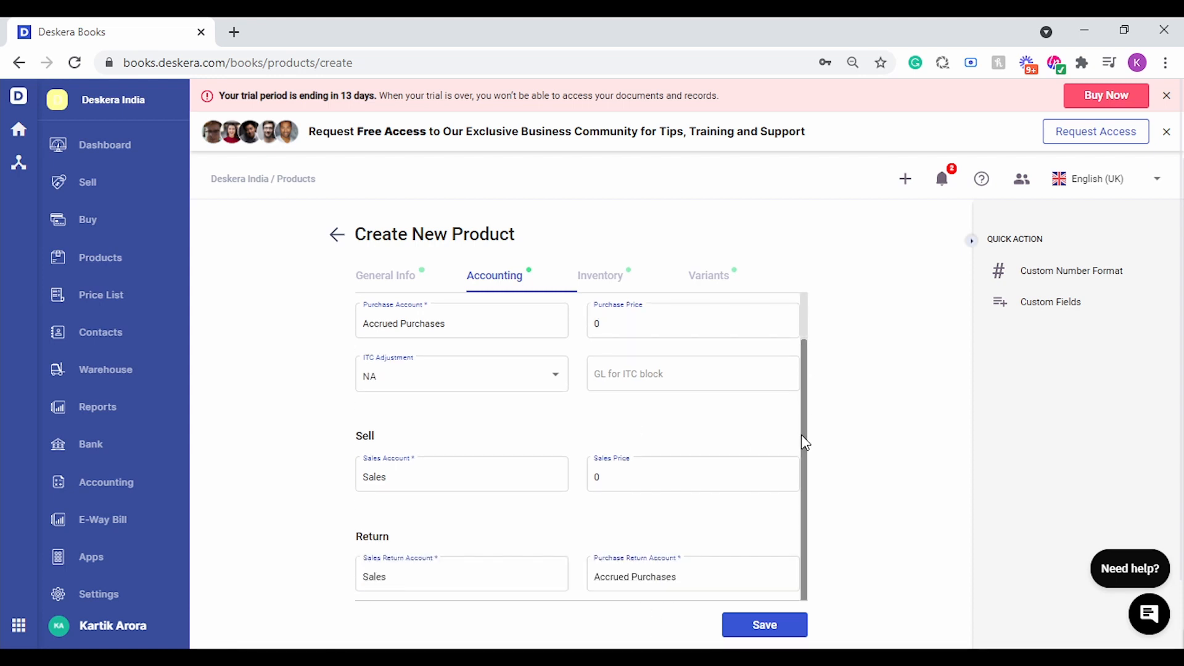
mouse_move(609, 515)
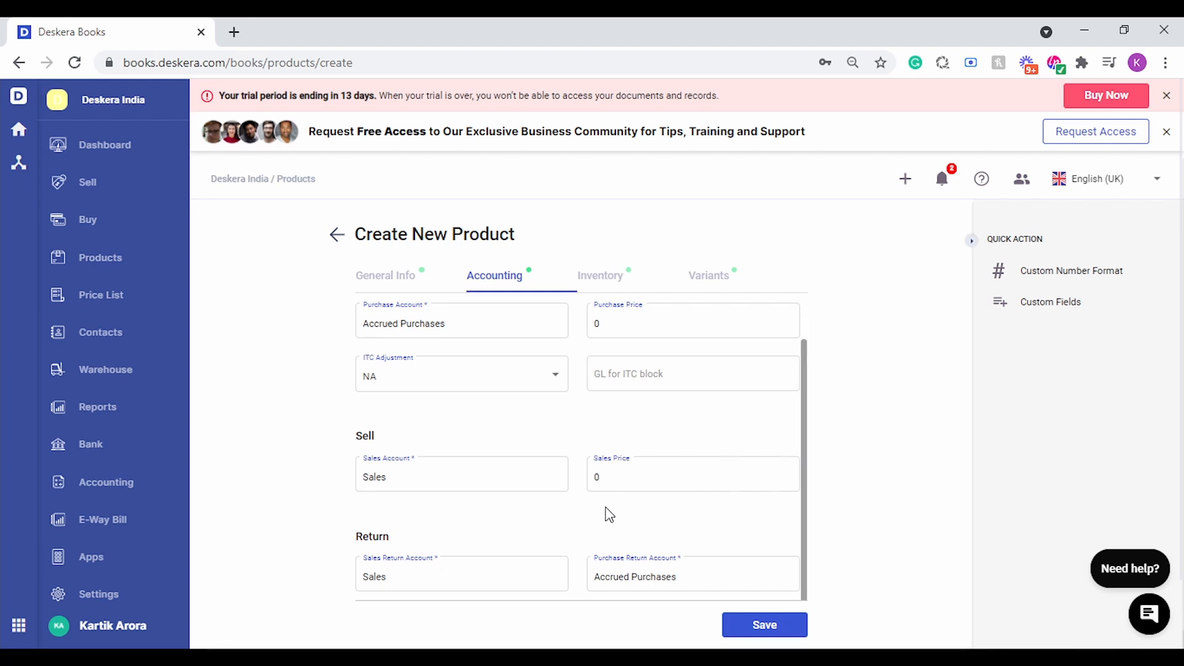
mouse_move(516, 377)
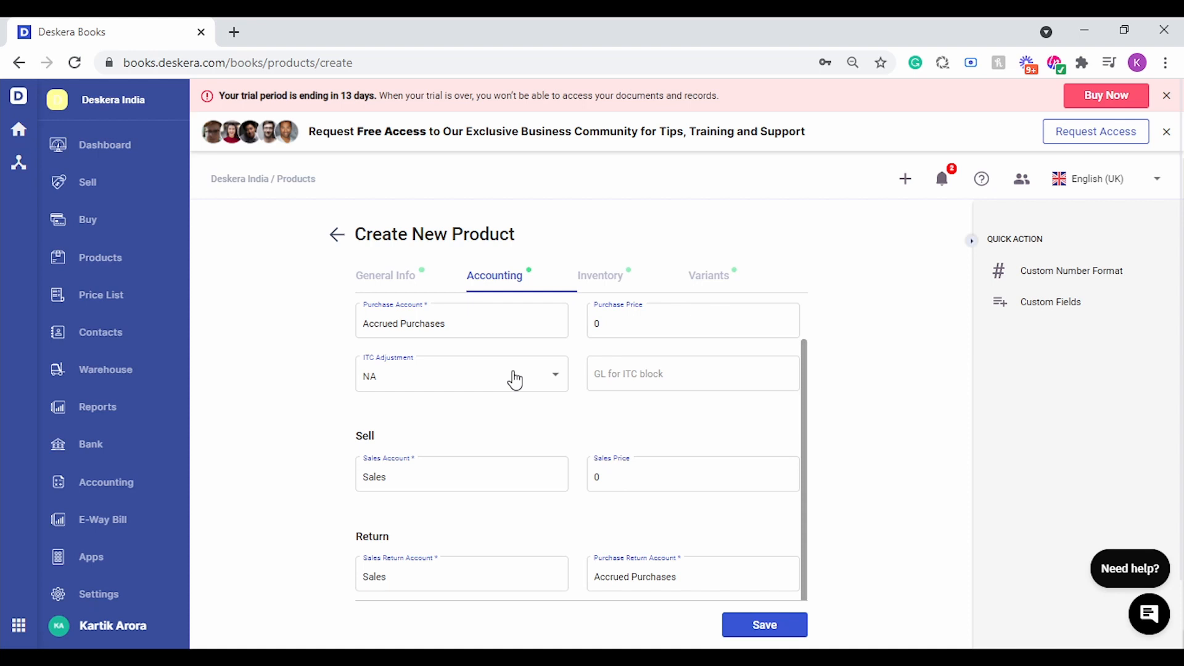
click(461, 375)
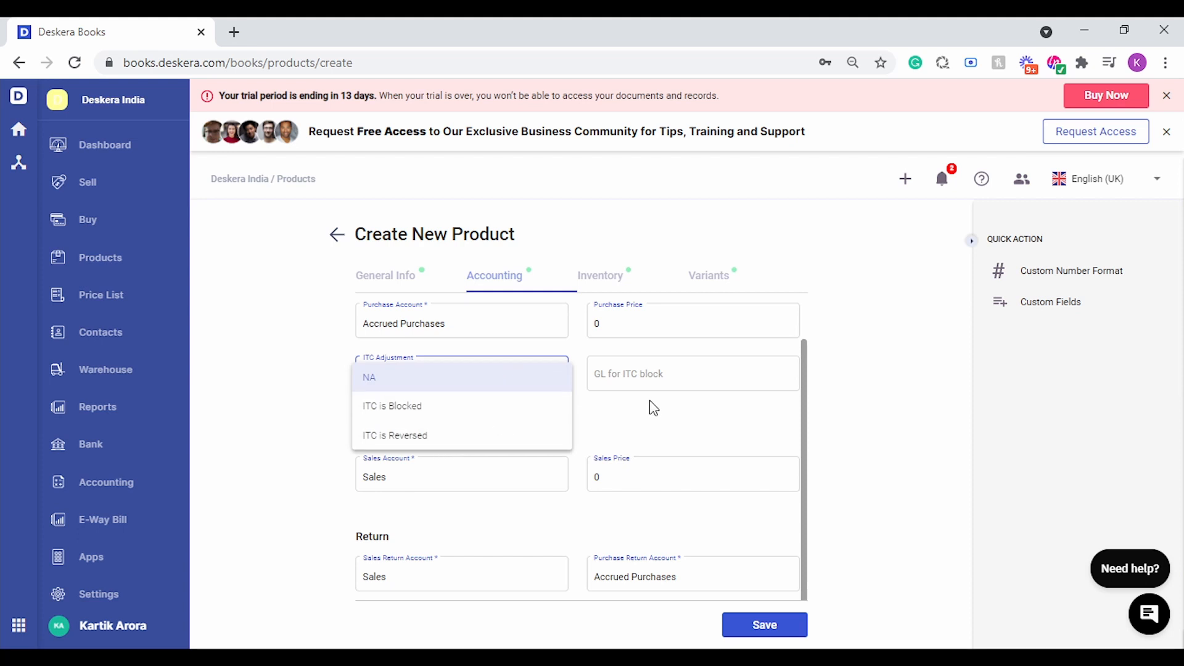
mouse_move(636, 434)
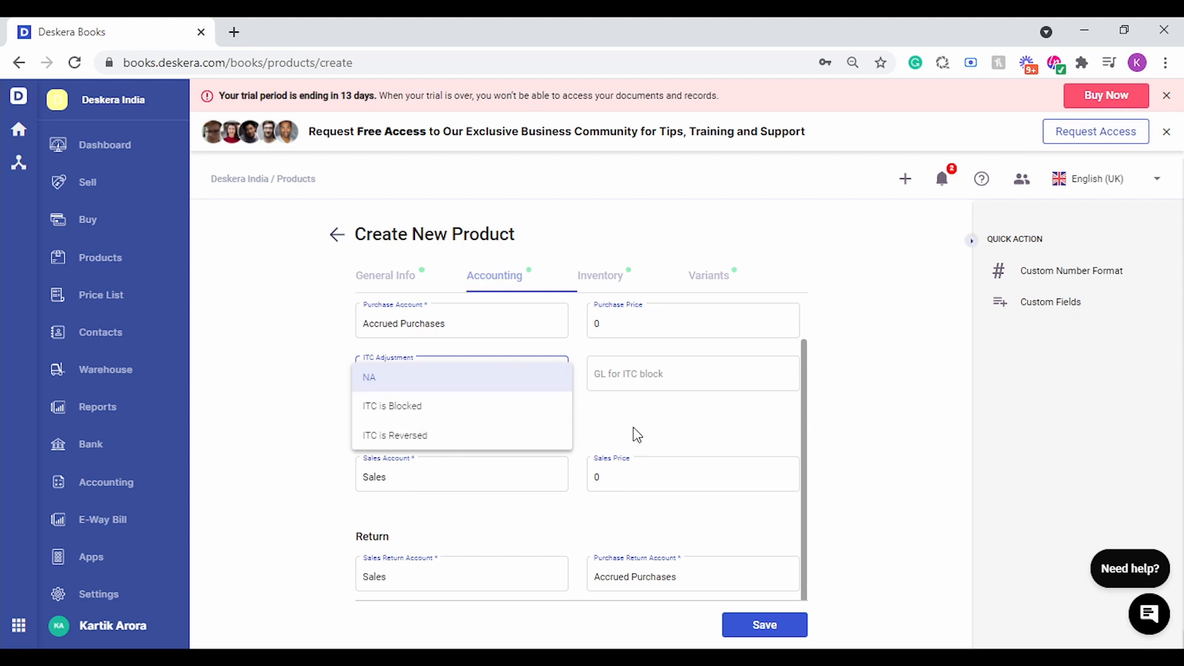
click(369, 377)
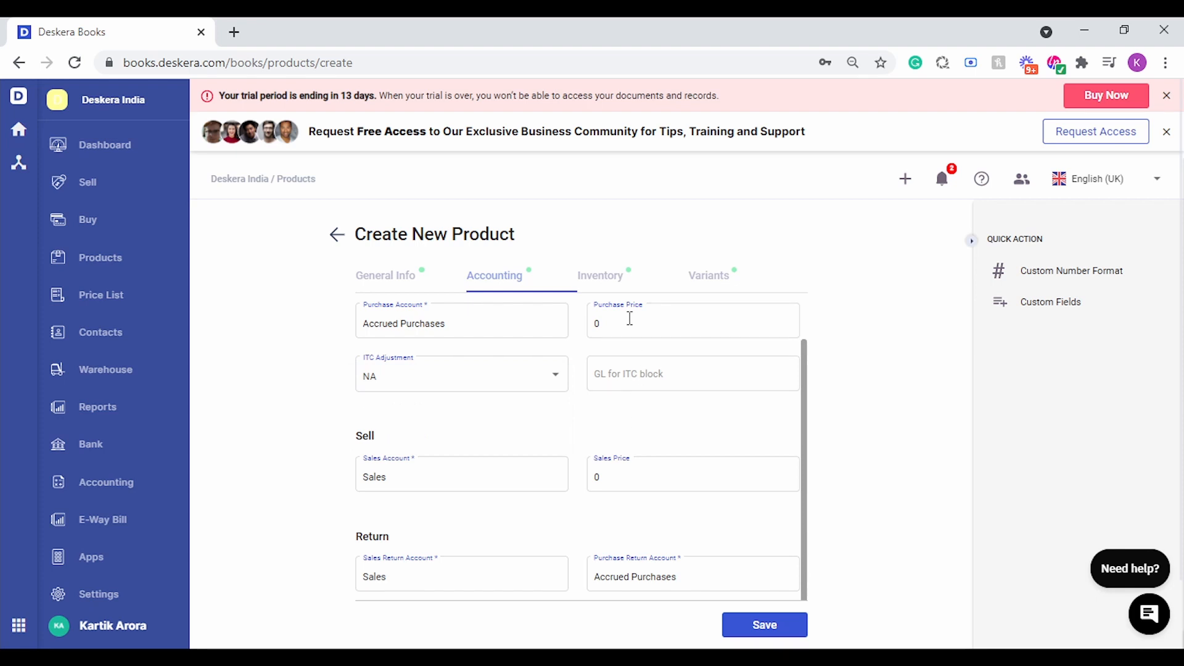
- Set reorder level 10 and reorder quantity 50, keeping opening balance zero in Primary Warehouse
click(601, 275)
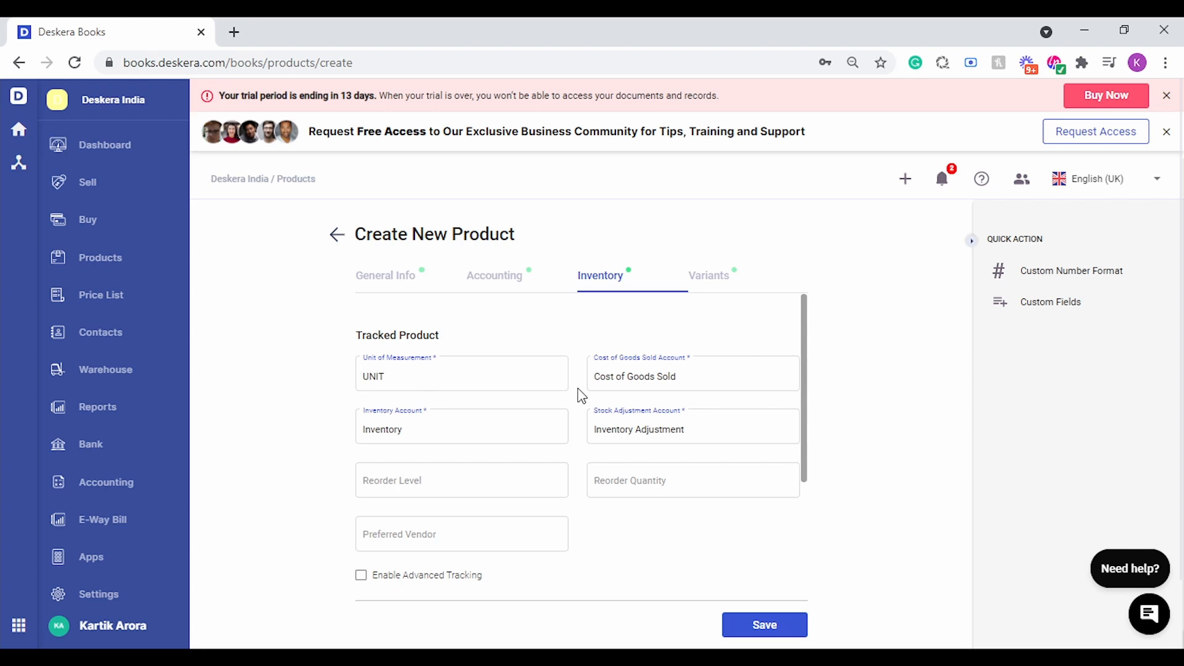
mouse_move(668, 395)
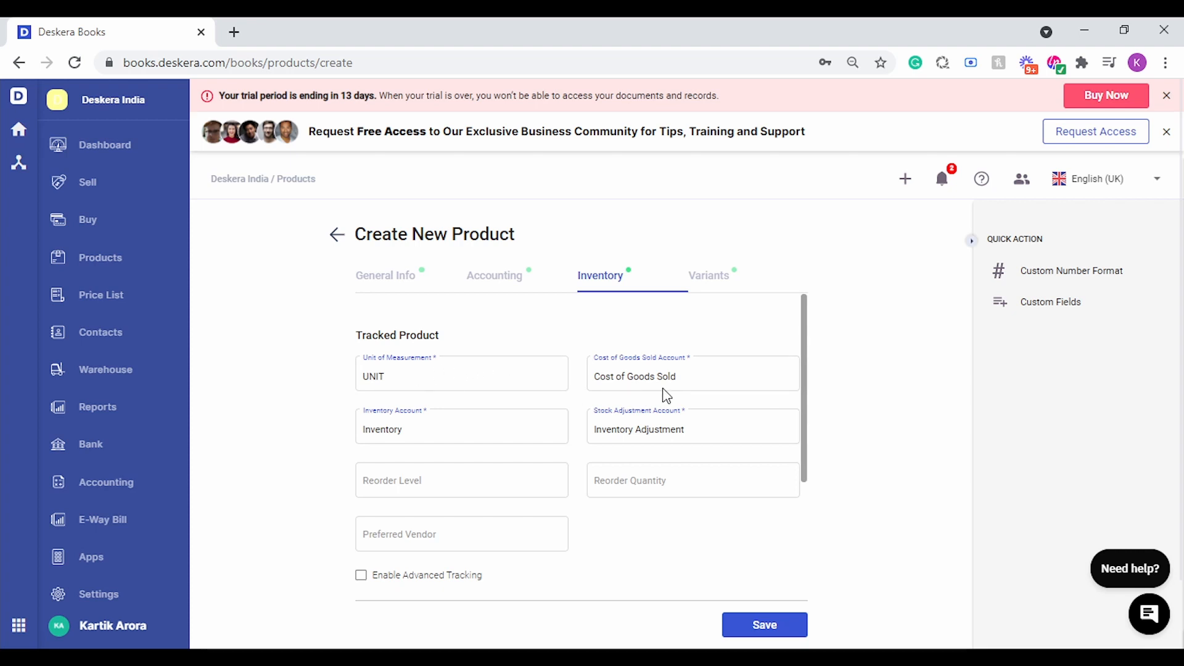
mouse_move(641, 444)
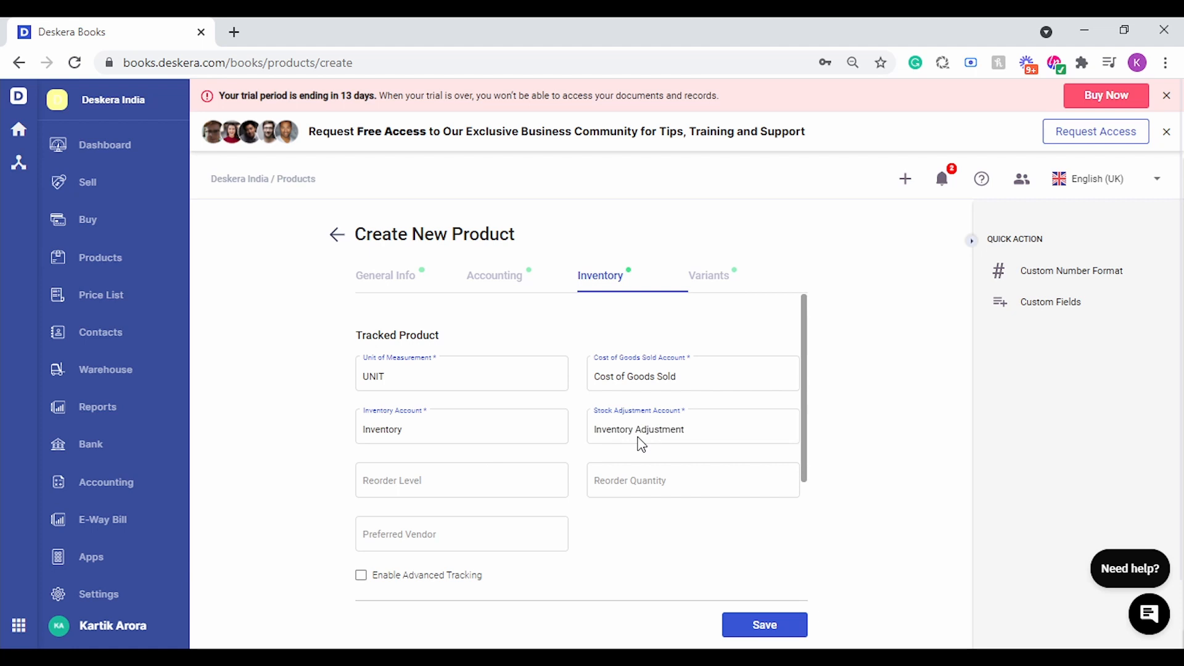
click(461, 480)
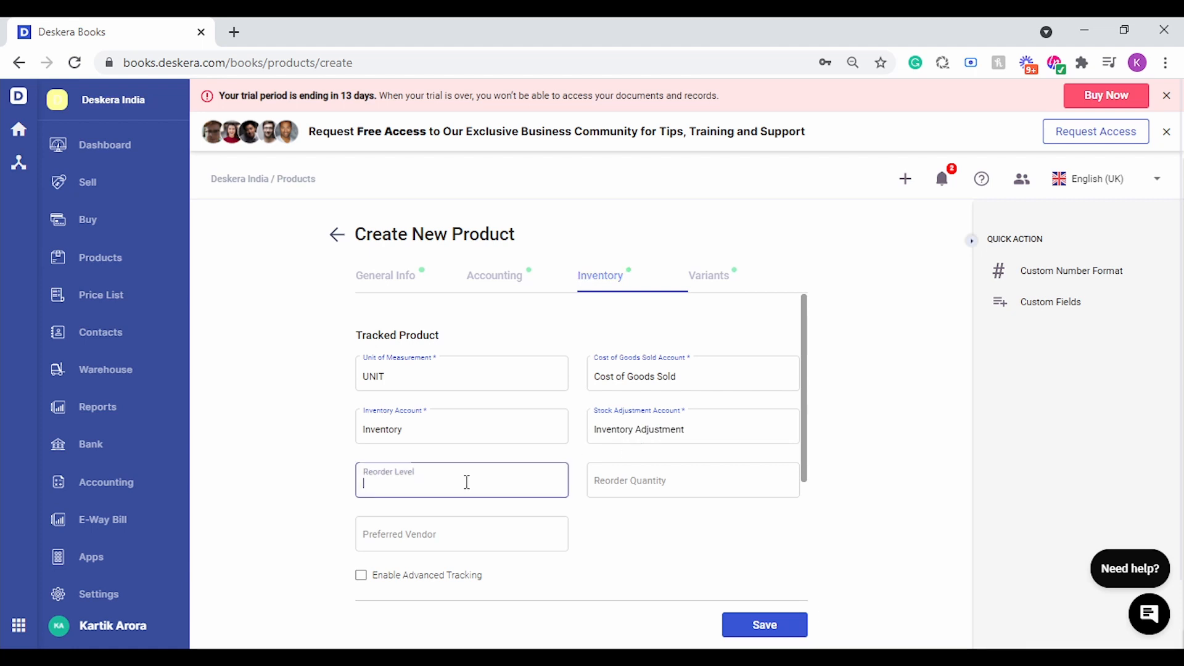
text(10)
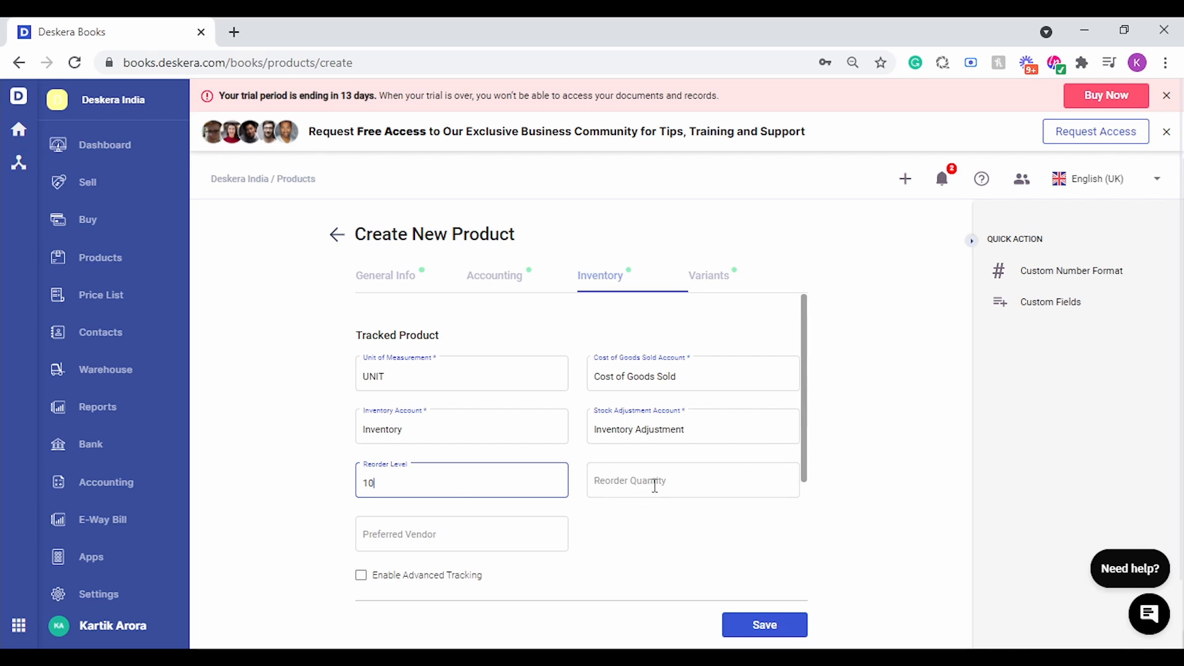
click(692, 480)
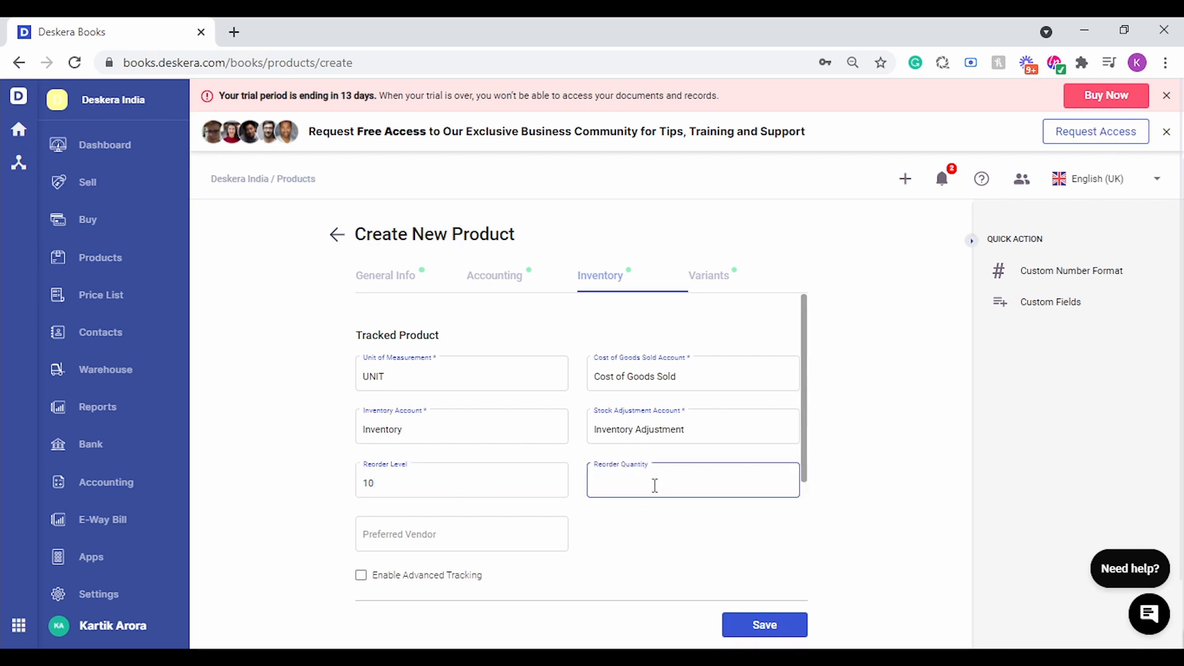
text(50)
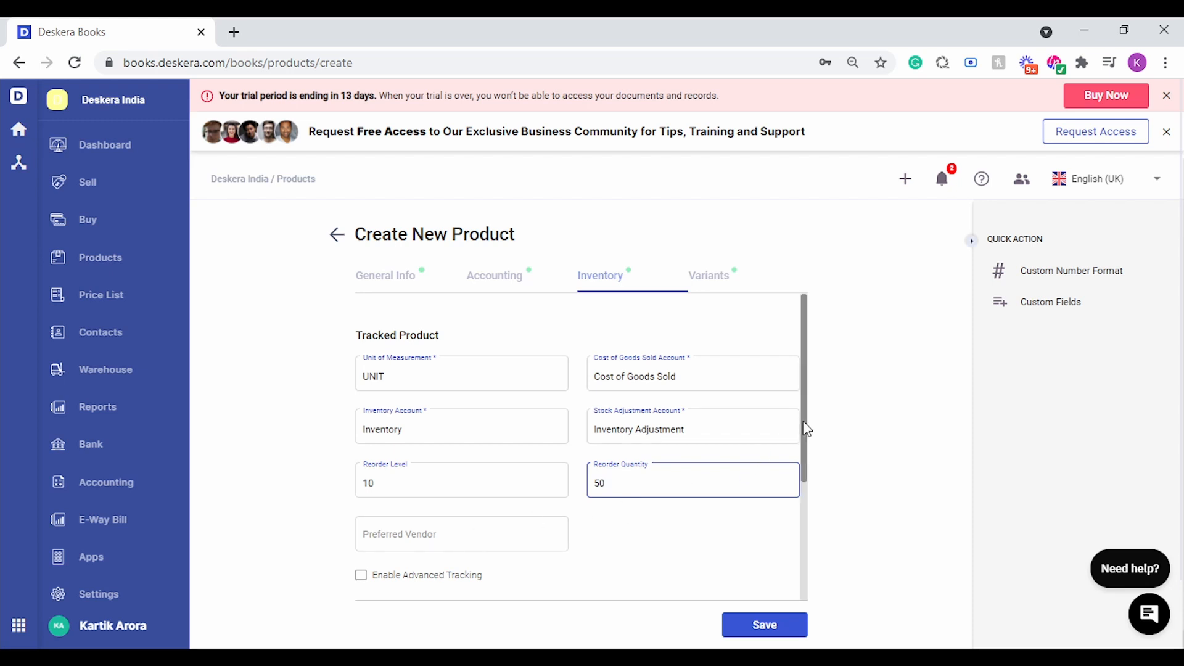
scroll(down, 3)
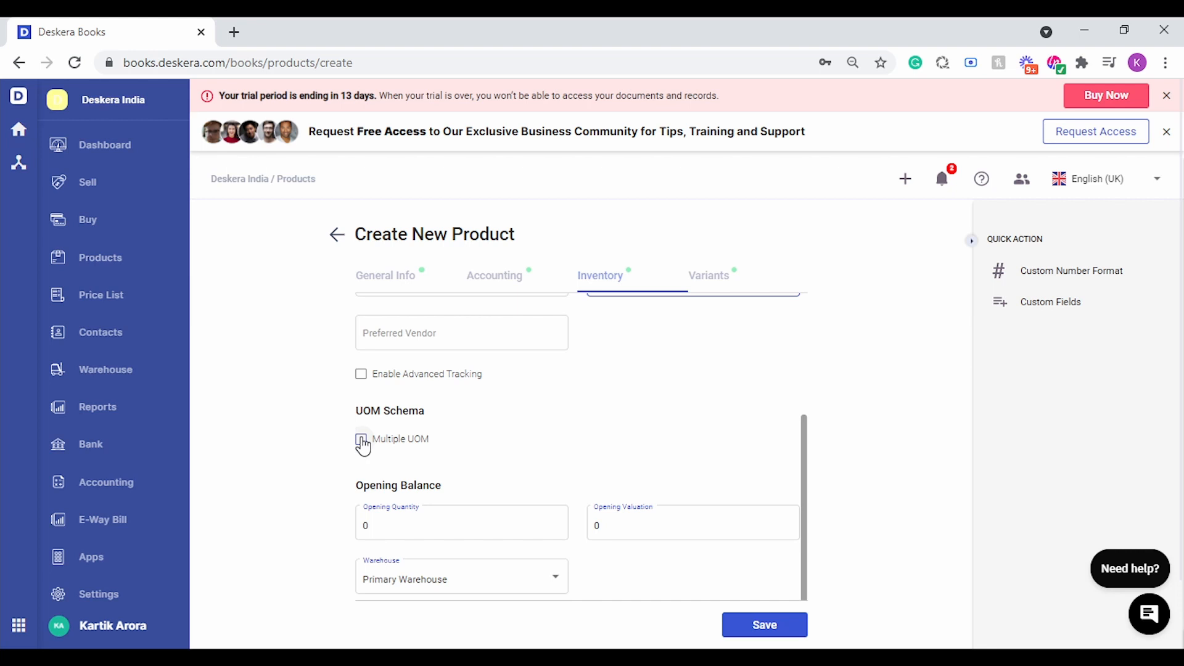
mouse_move(464, 539)
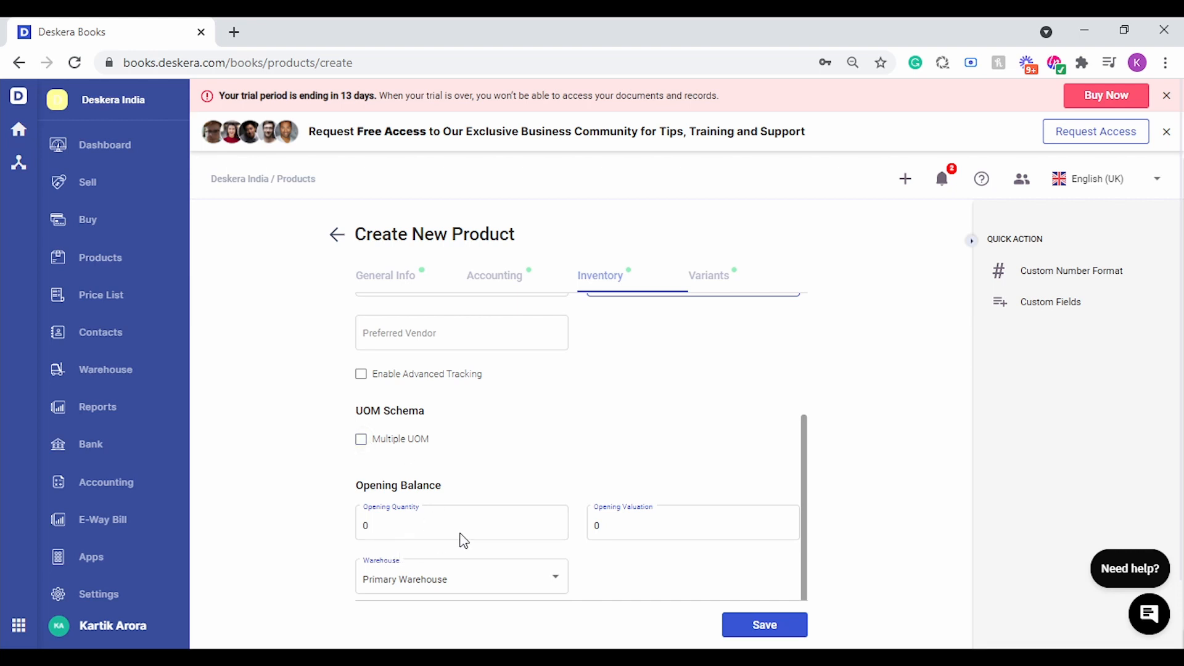
mouse_move(573, 558)
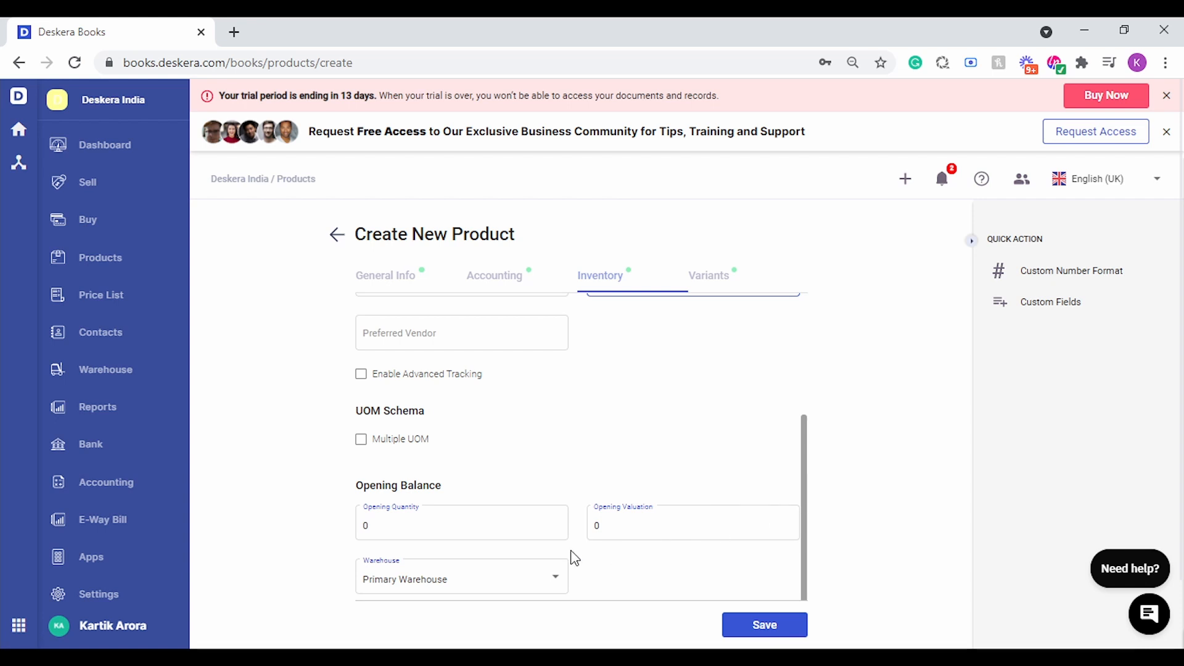
mouse_move(490, 563)
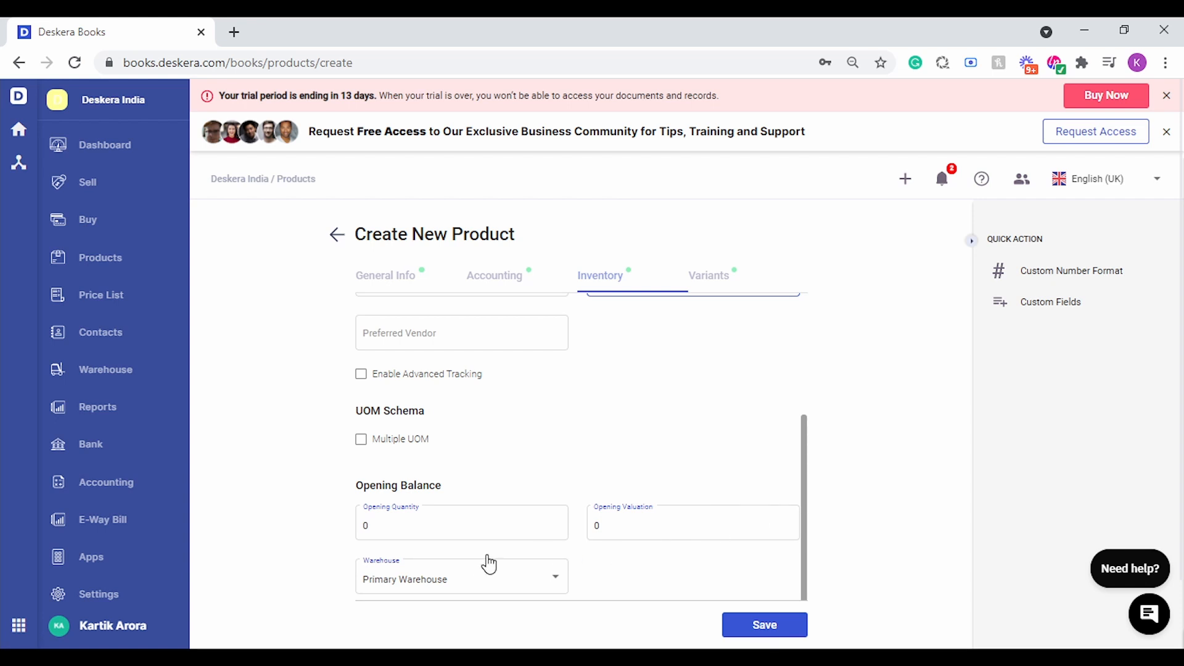
text(50)
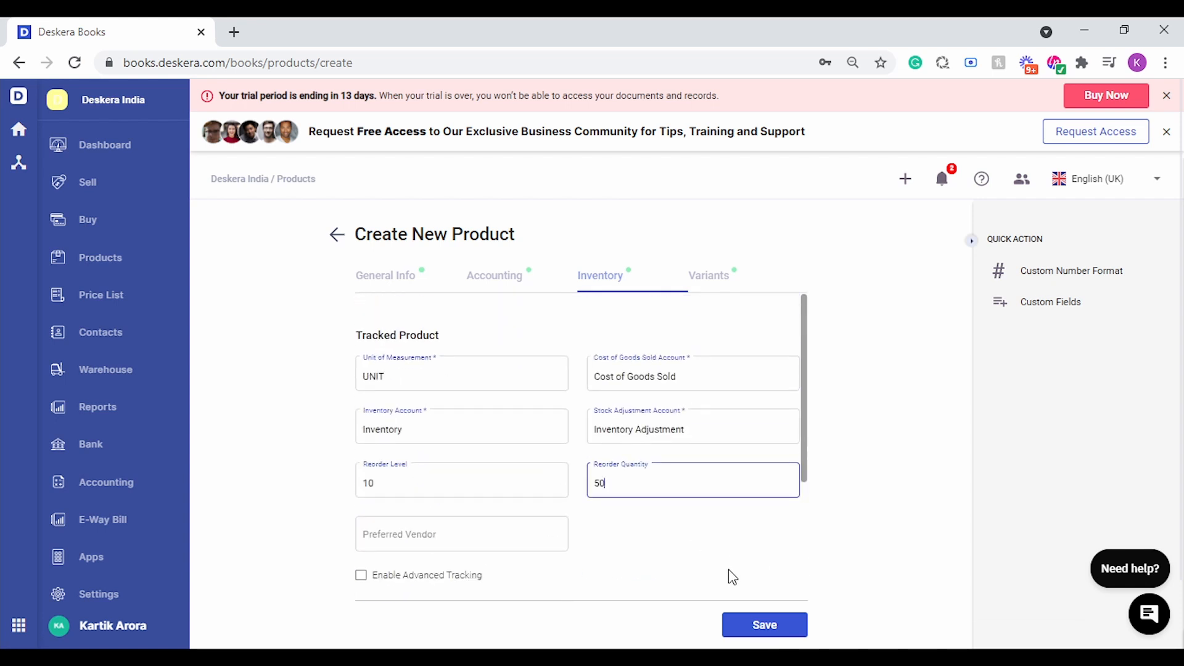
mouse_move(405, 284)
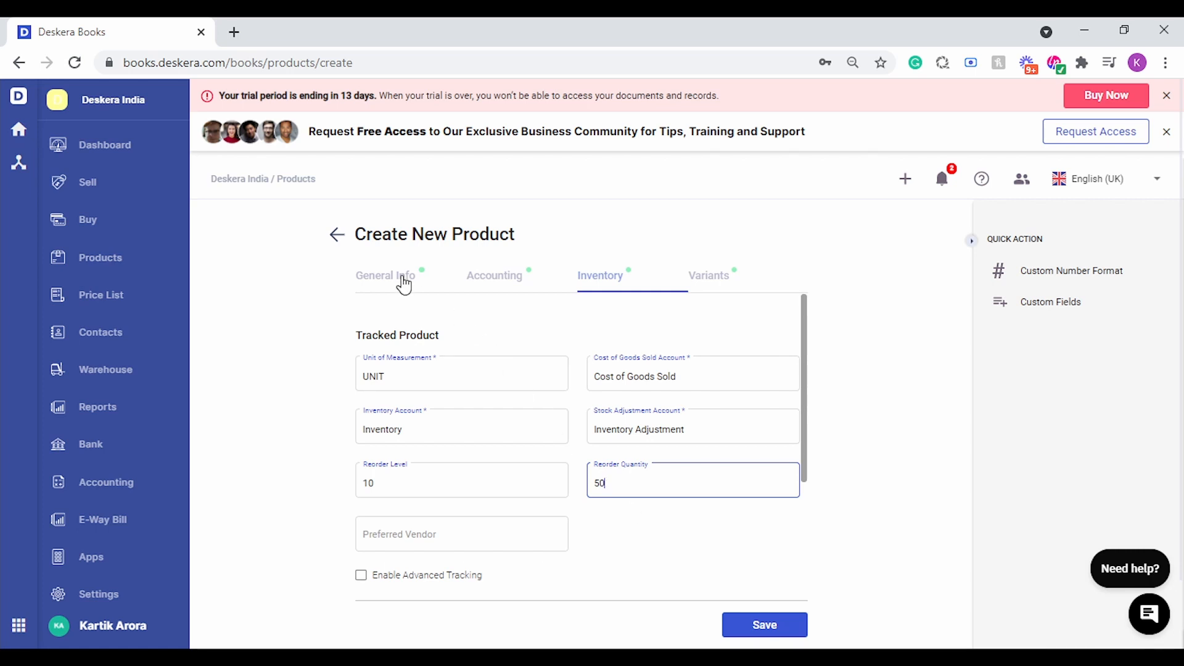
- Back on General Info, preview the custom numbering format and keep default P-0000000 numbering
click(385, 275)
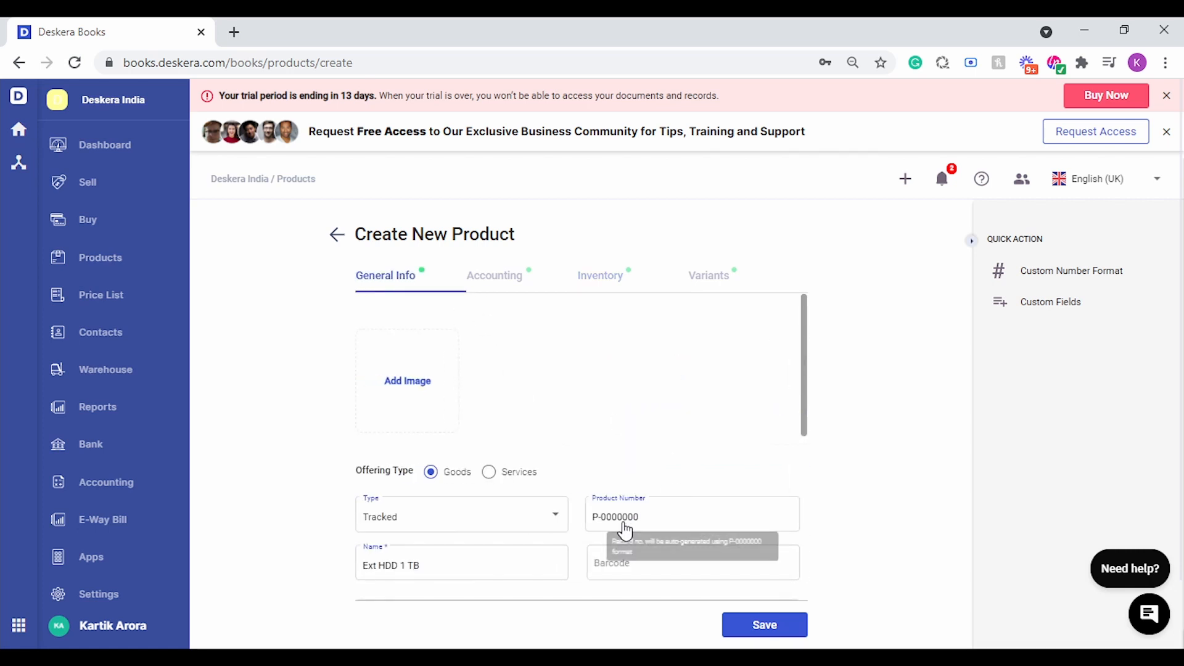
mouse_move(815, 375)
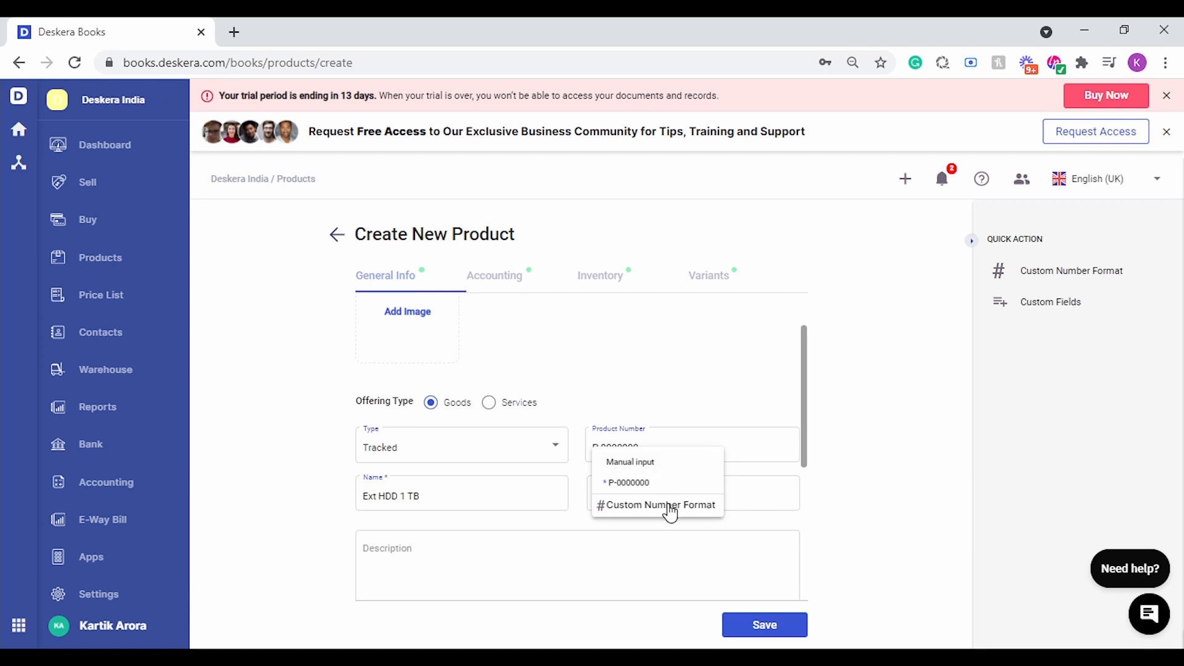
click(662, 505)
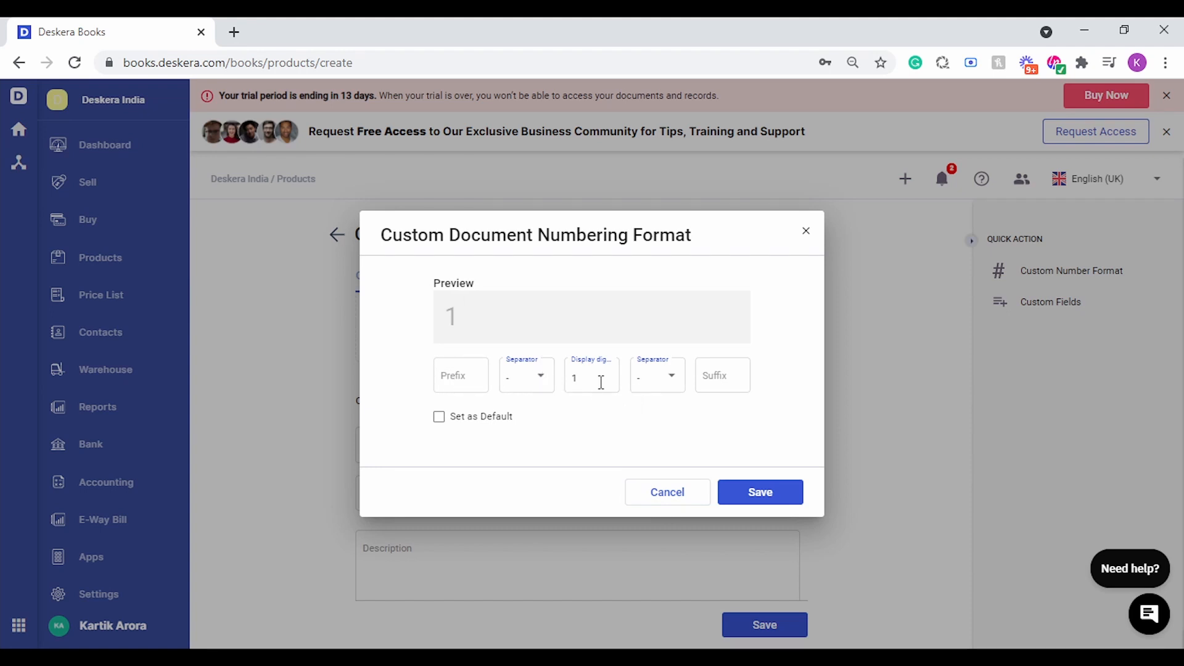
click(666, 492)
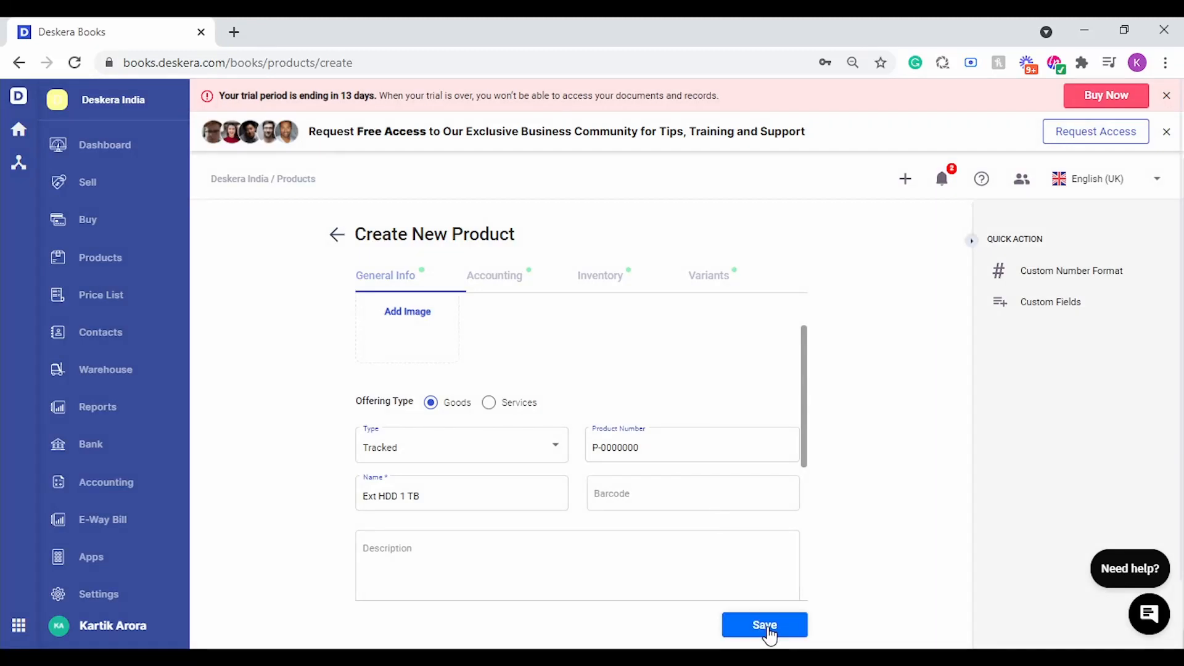
- Save the Ext HDD 1 TB product so it is listed as P-0000001
click(764, 624)
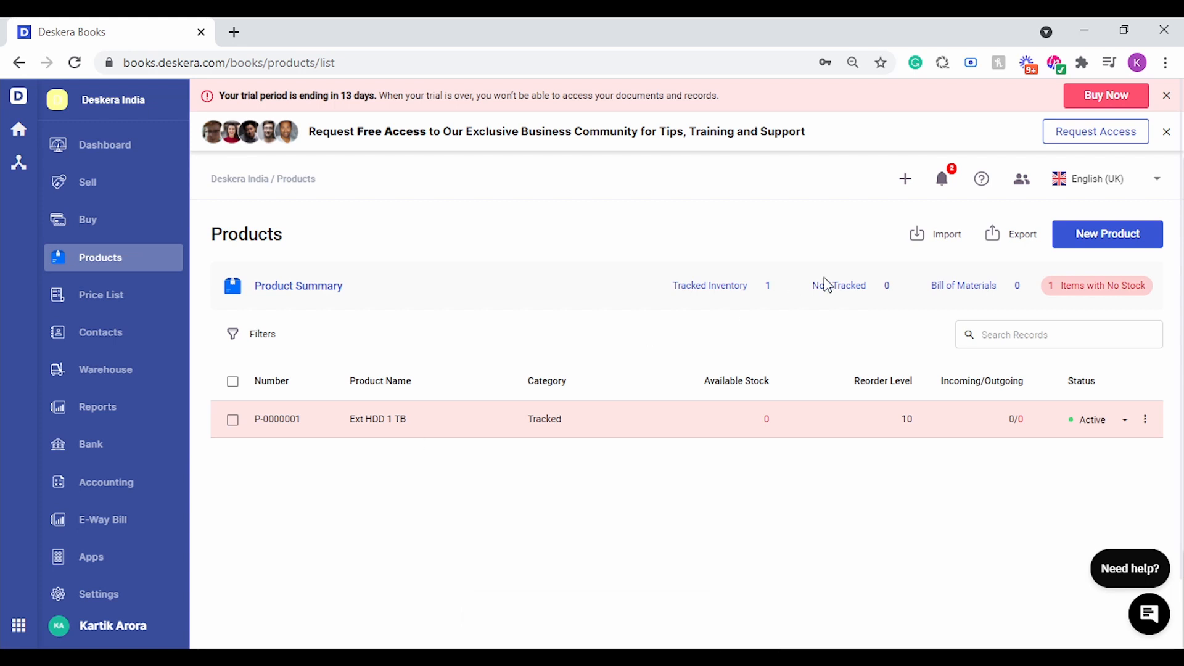
mouse_move(933, 235)
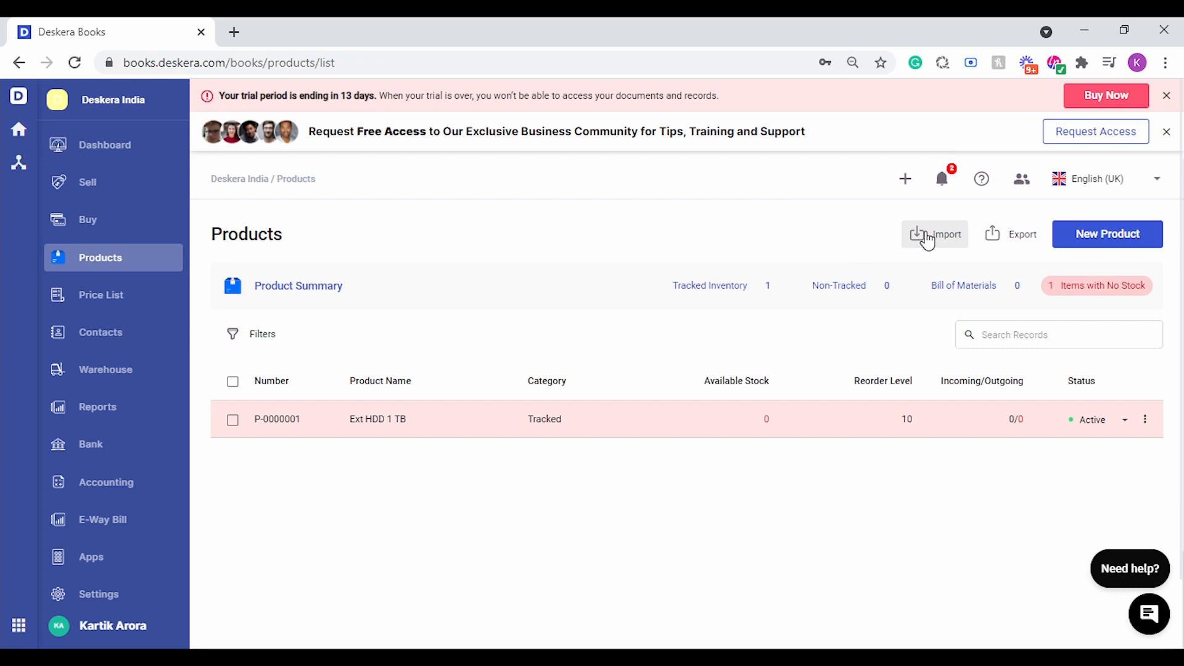
- Start a product import with Tracked & Non-Tracked Products selected
click(934, 234)
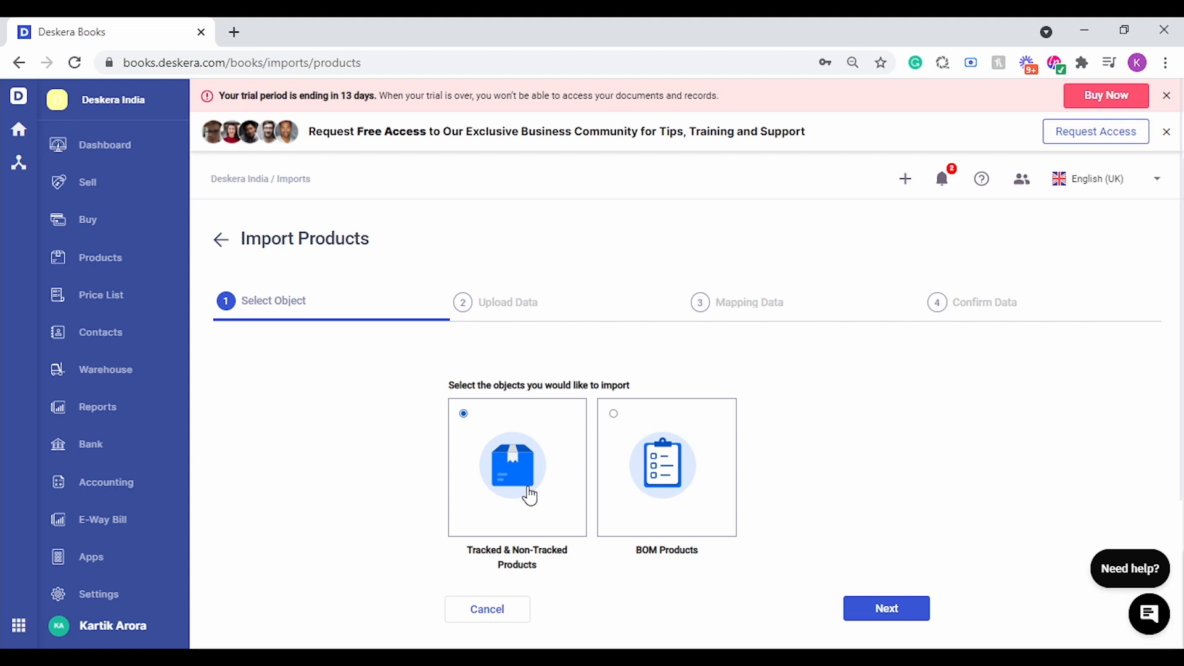
mouse_move(817, 477)
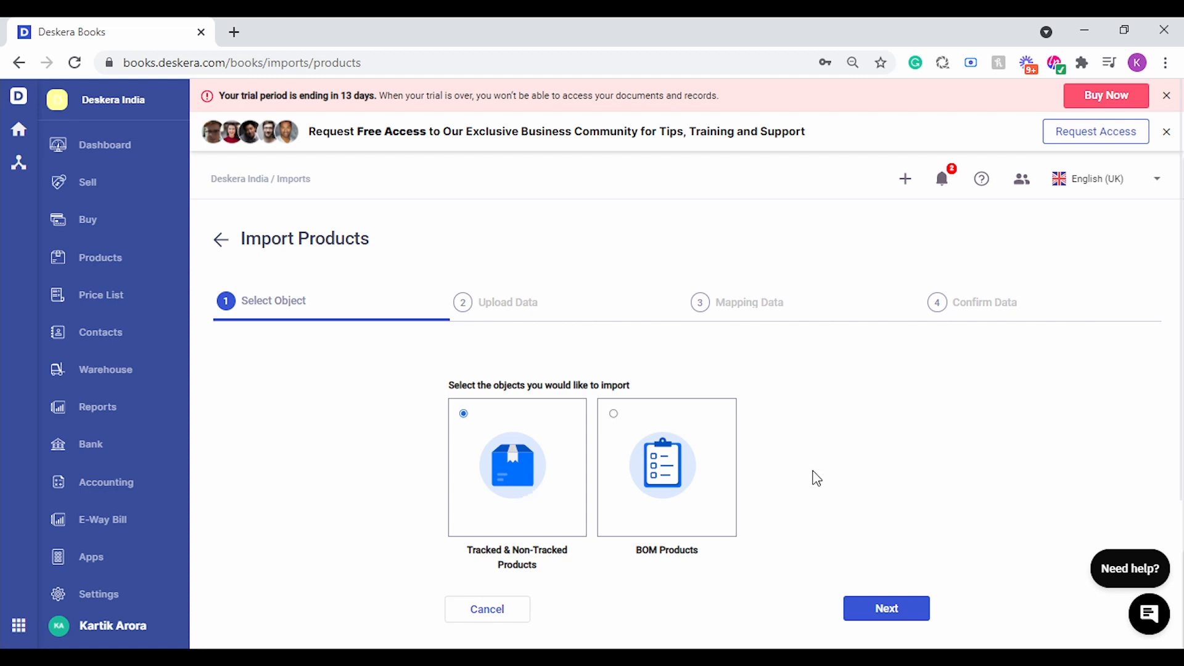
click(886, 608)
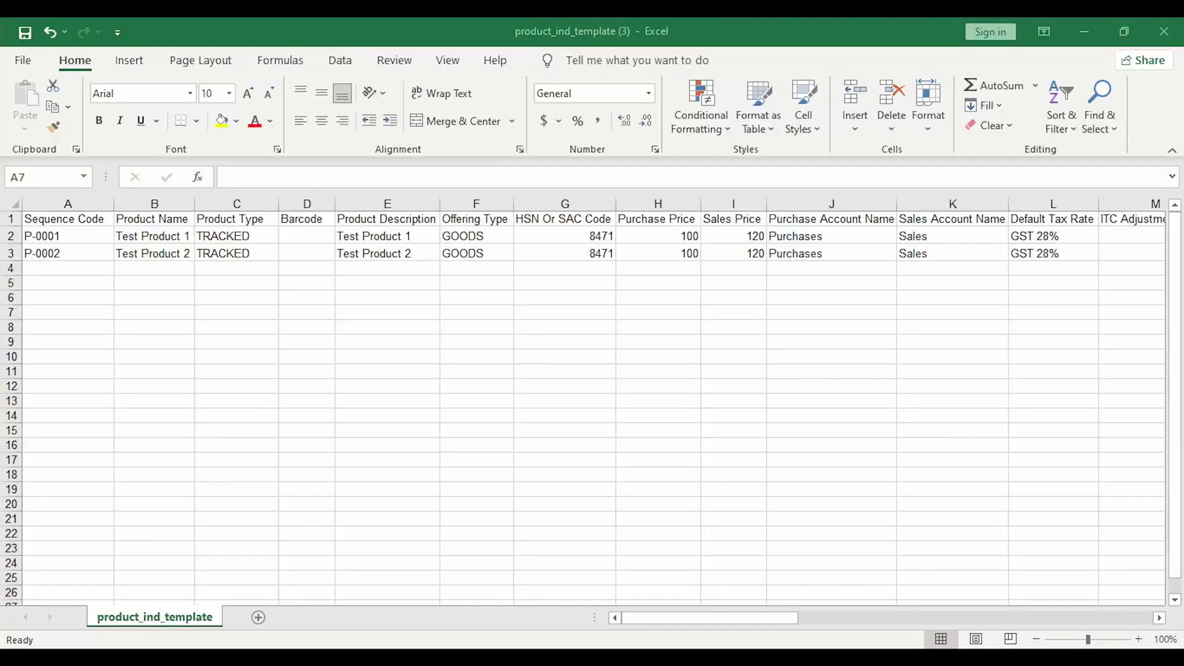
click(66, 312)
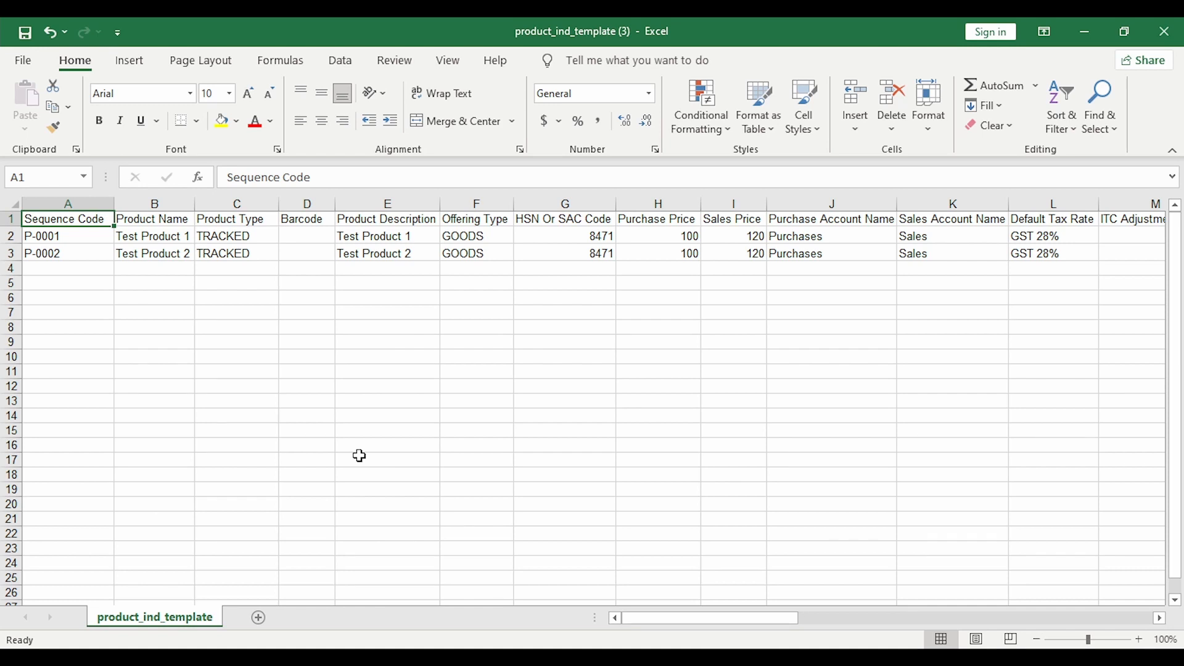
click(154, 235)
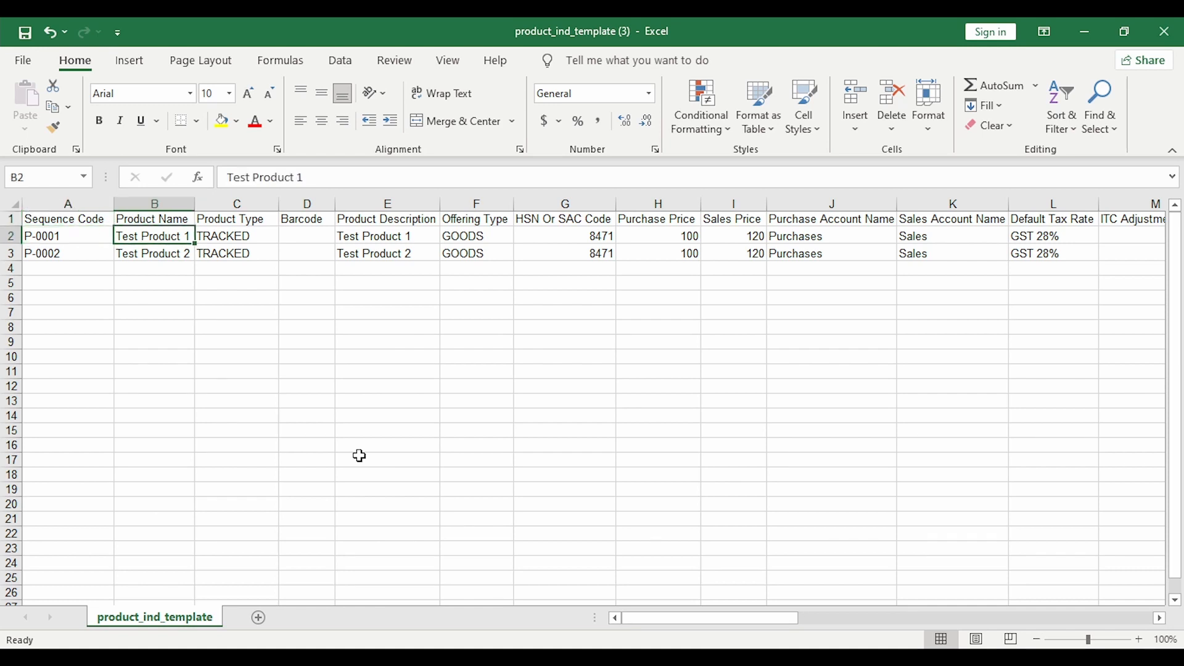
click(237, 236)
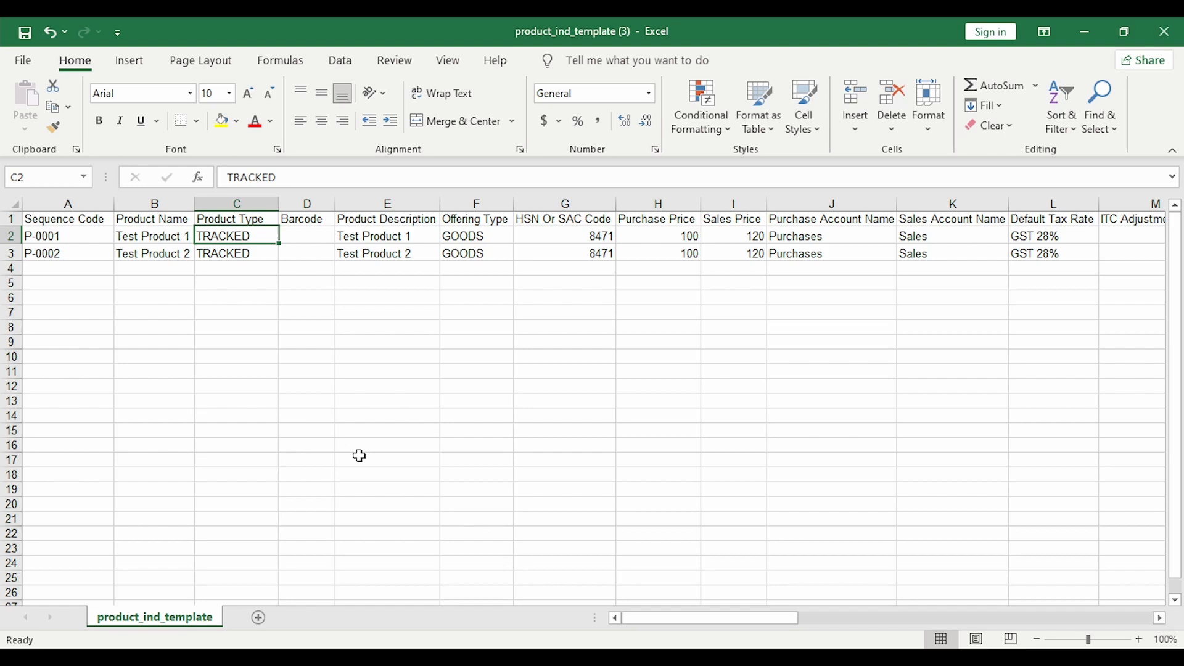
scroll(right, 3)
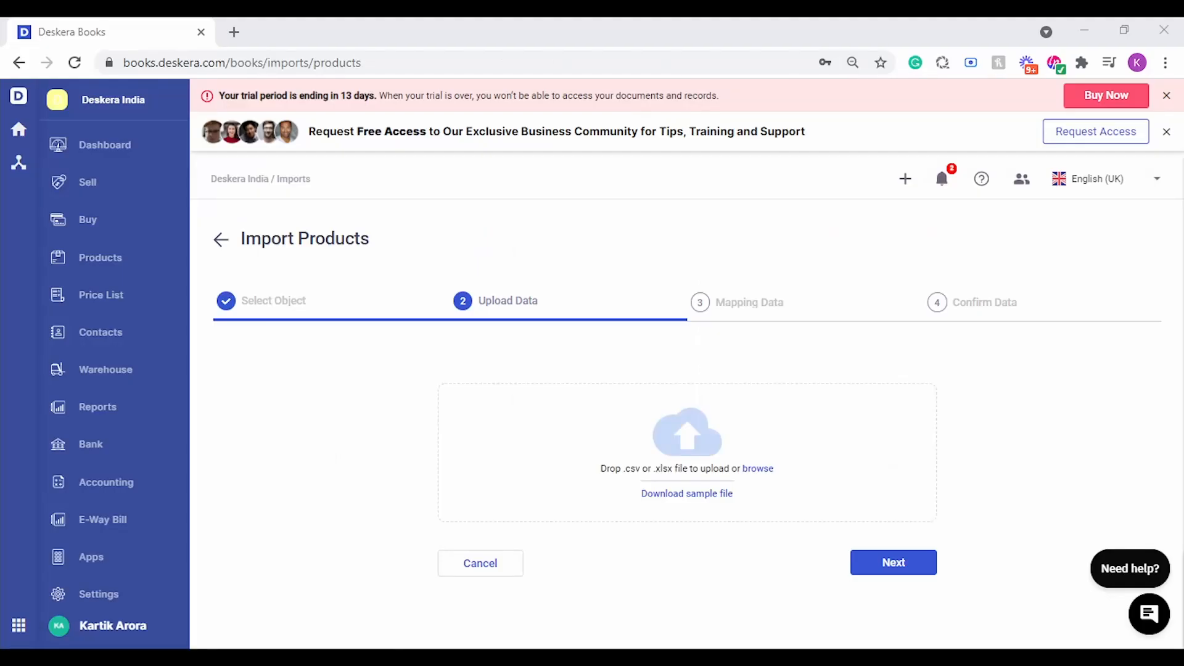
mouse_move(759, 468)
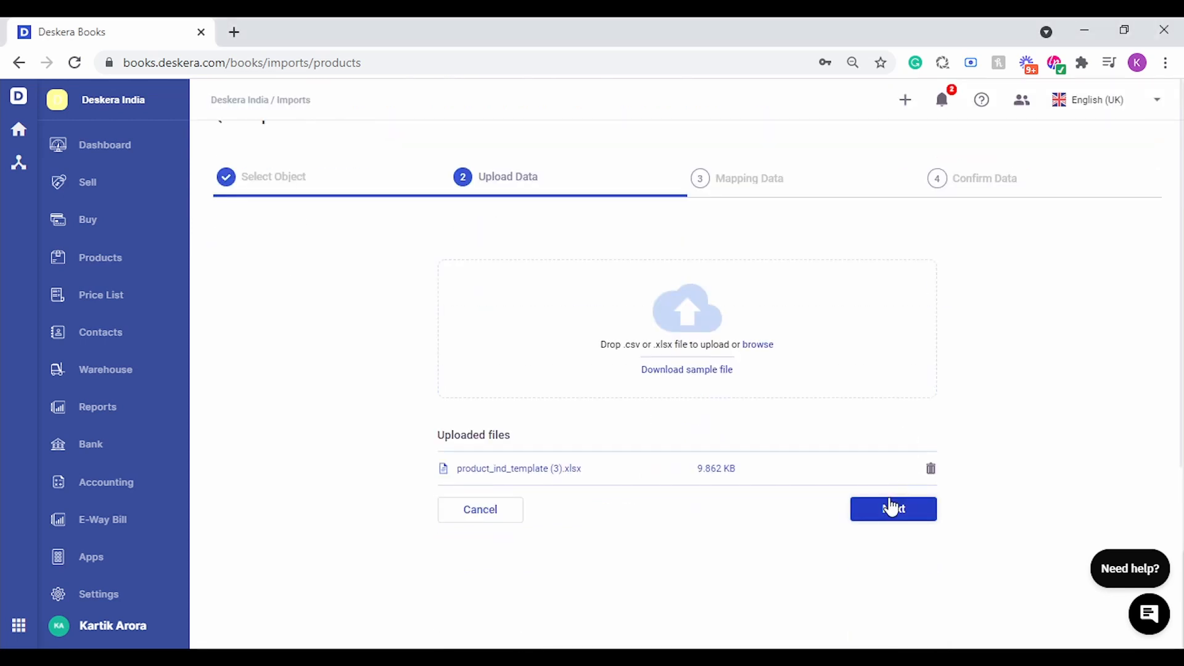
- Continue with the uploaded product_ind_template (3).xlsx to the column mapping step
click(894, 509)
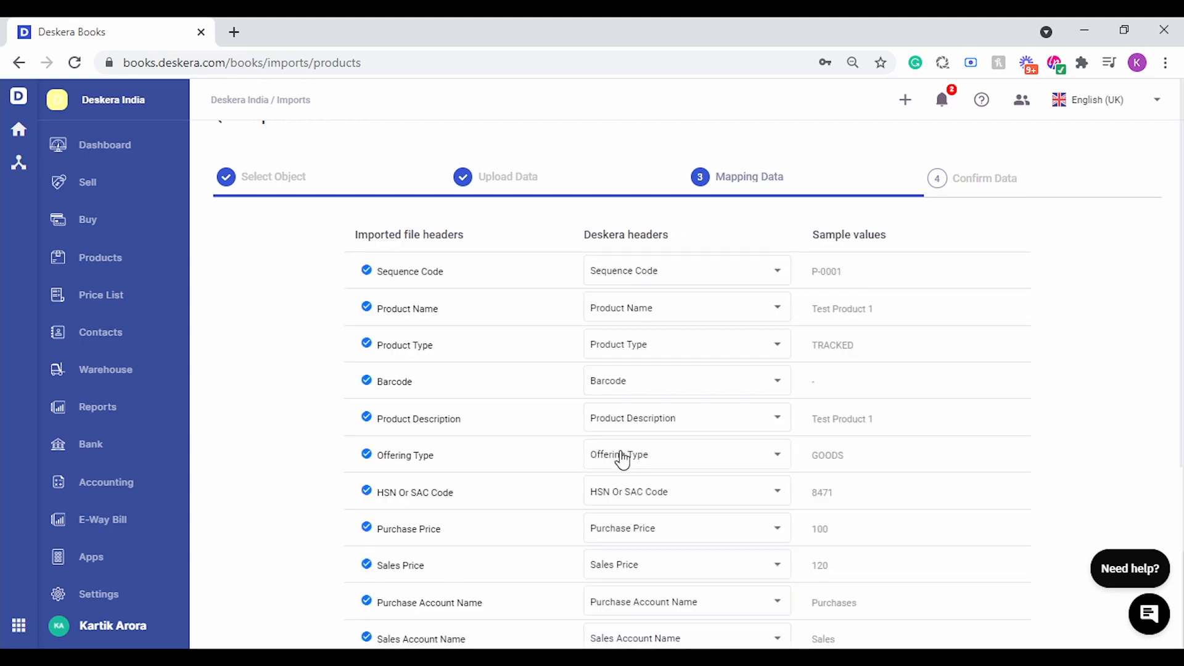
mouse_move(645, 418)
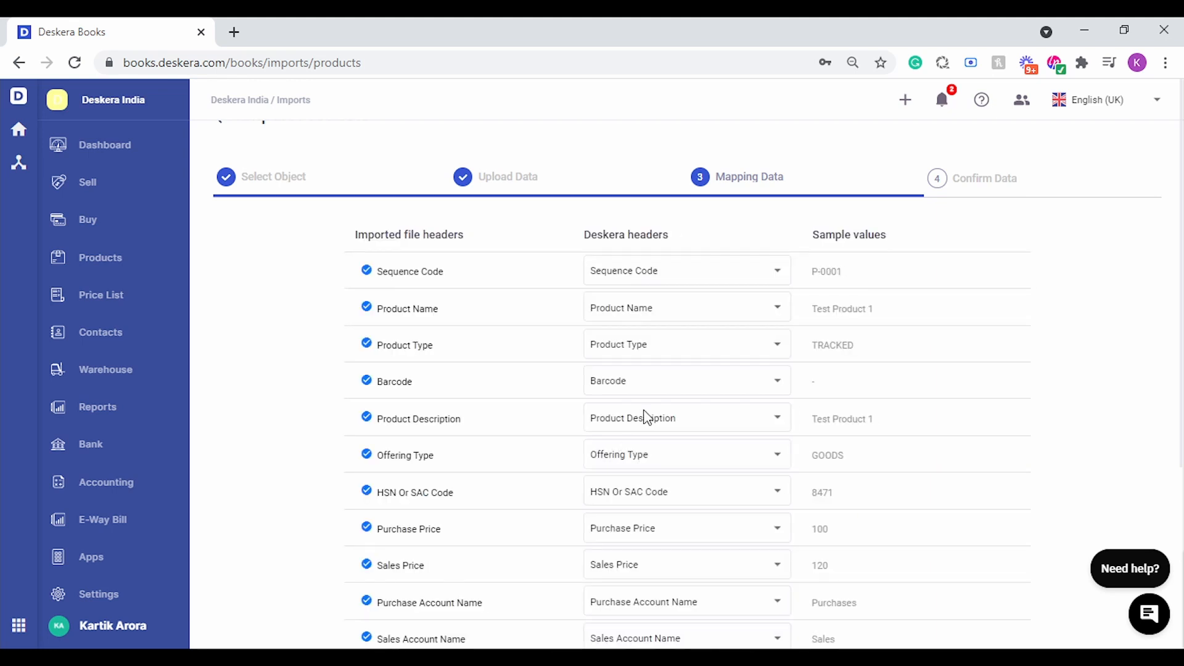
- Accept the automatic header mapping and move to the confirm data step
scroll(down, 3)
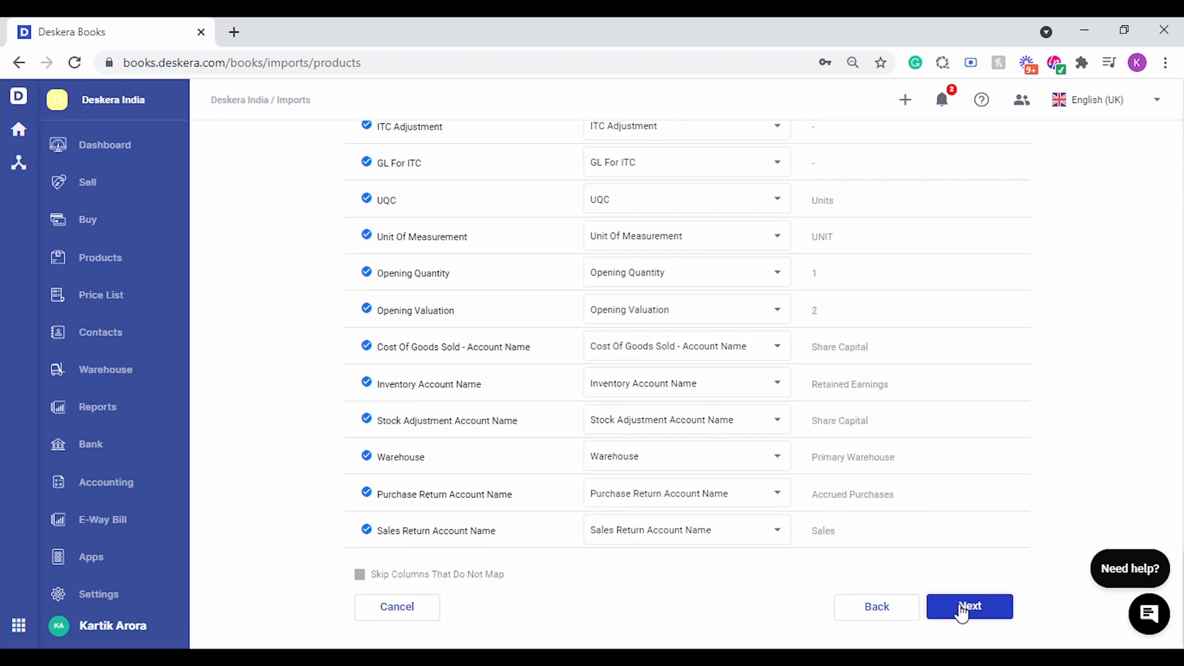
click(970, 607)
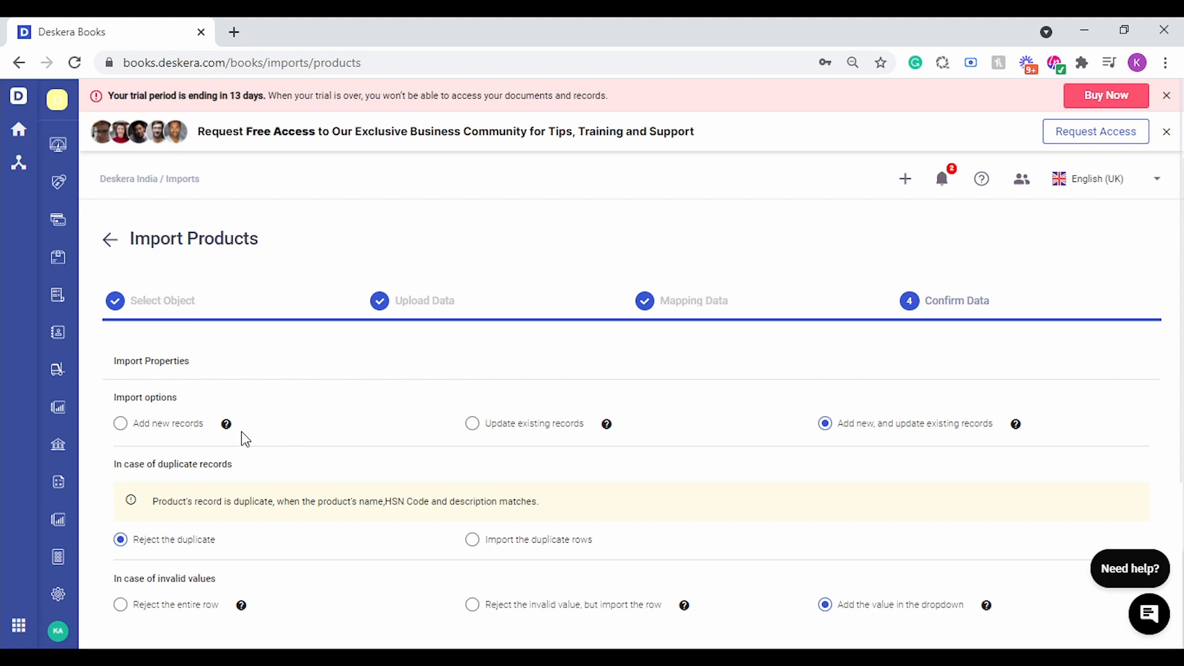
- Set the unit of measurement to UNIT for both rows and submit the product import
scroll(down, 3)
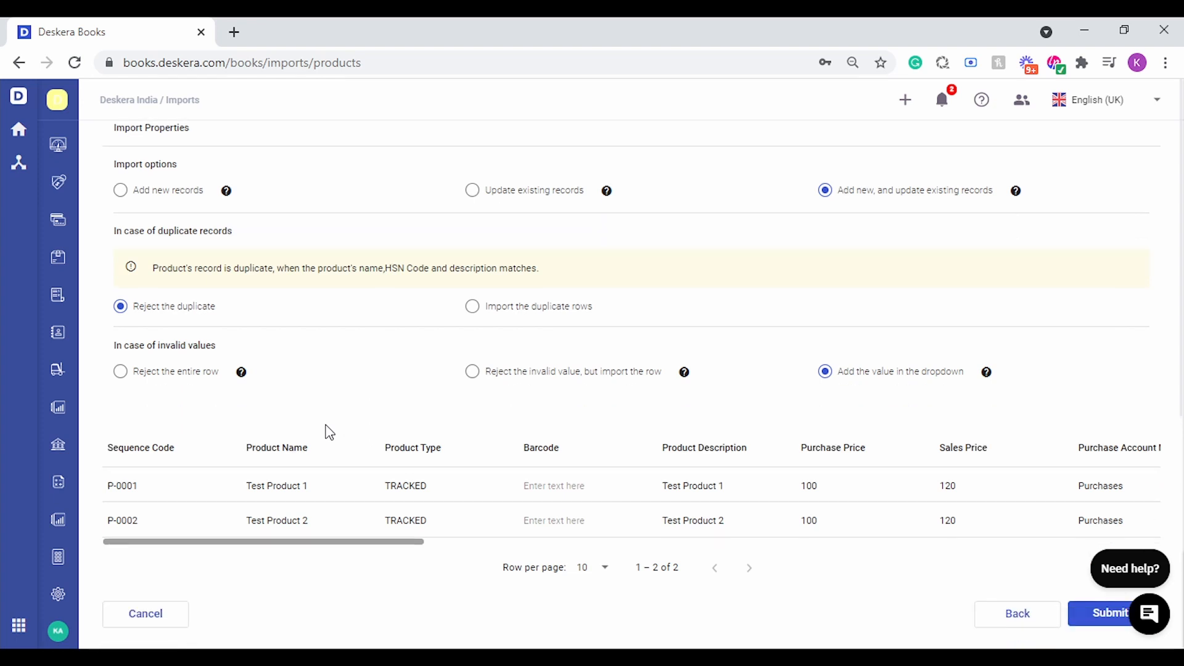
mouse_move(392, 552)
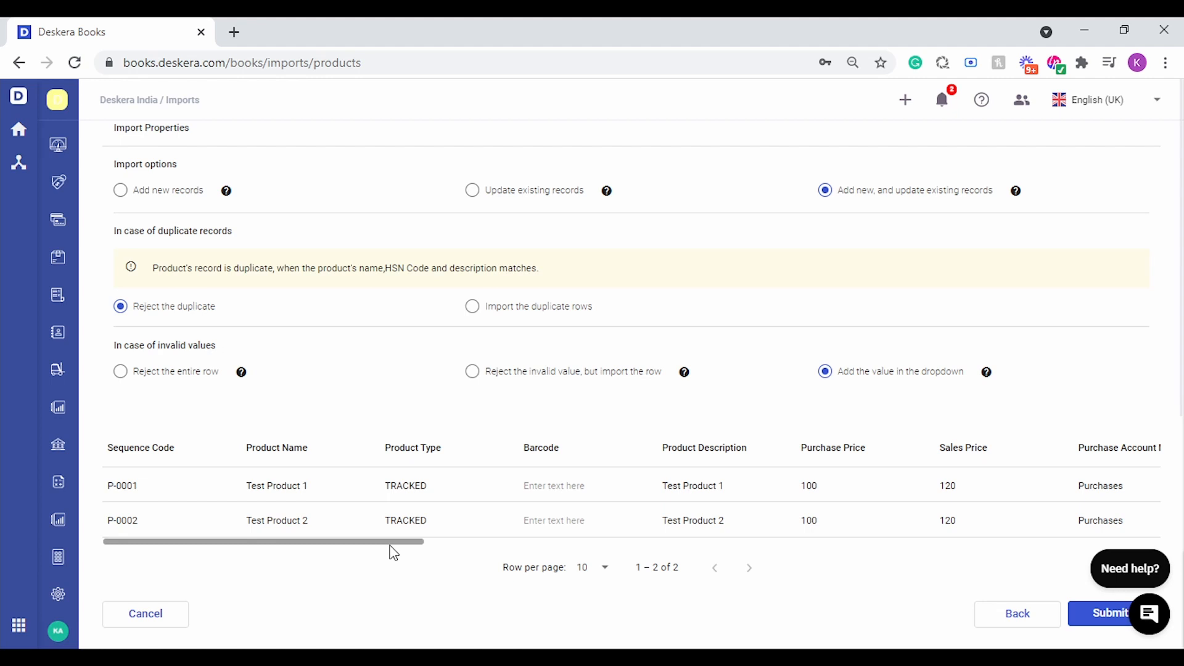
drag(393, 540, 665, 540)
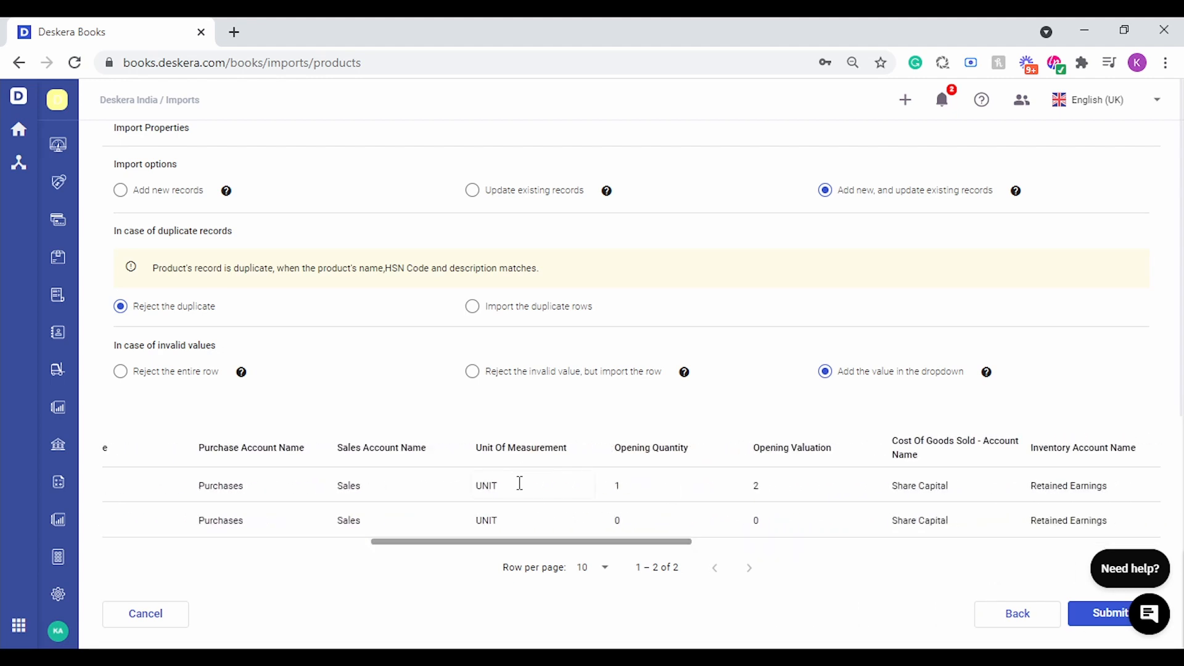
click(521, 484)
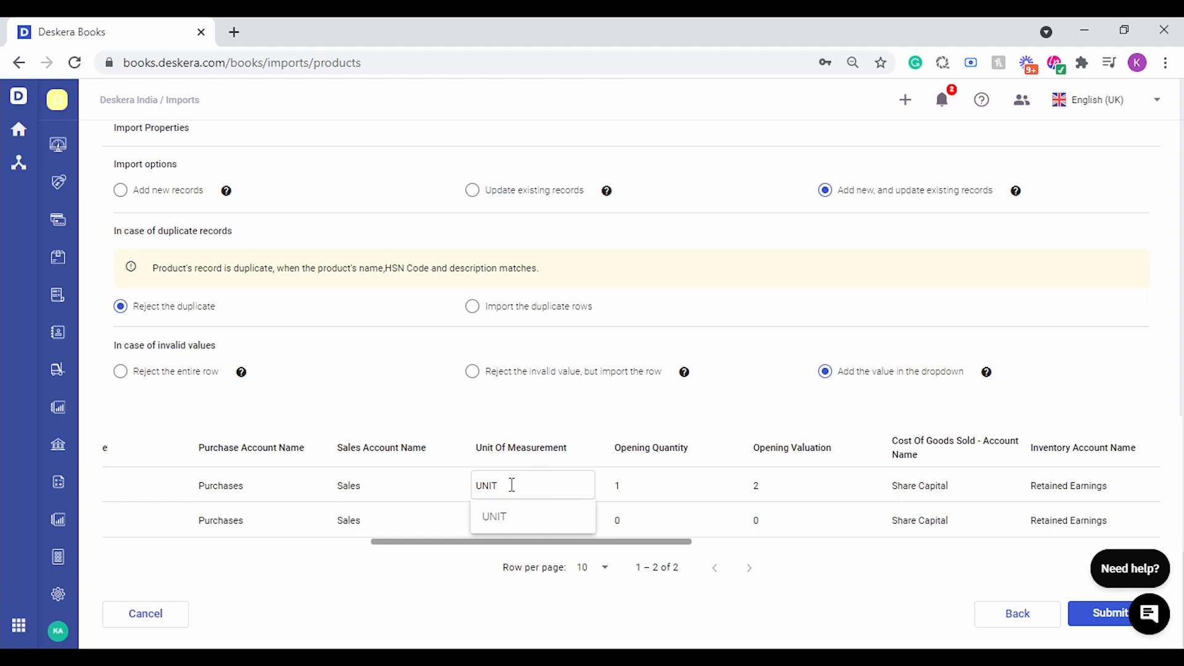
click(494, 516)
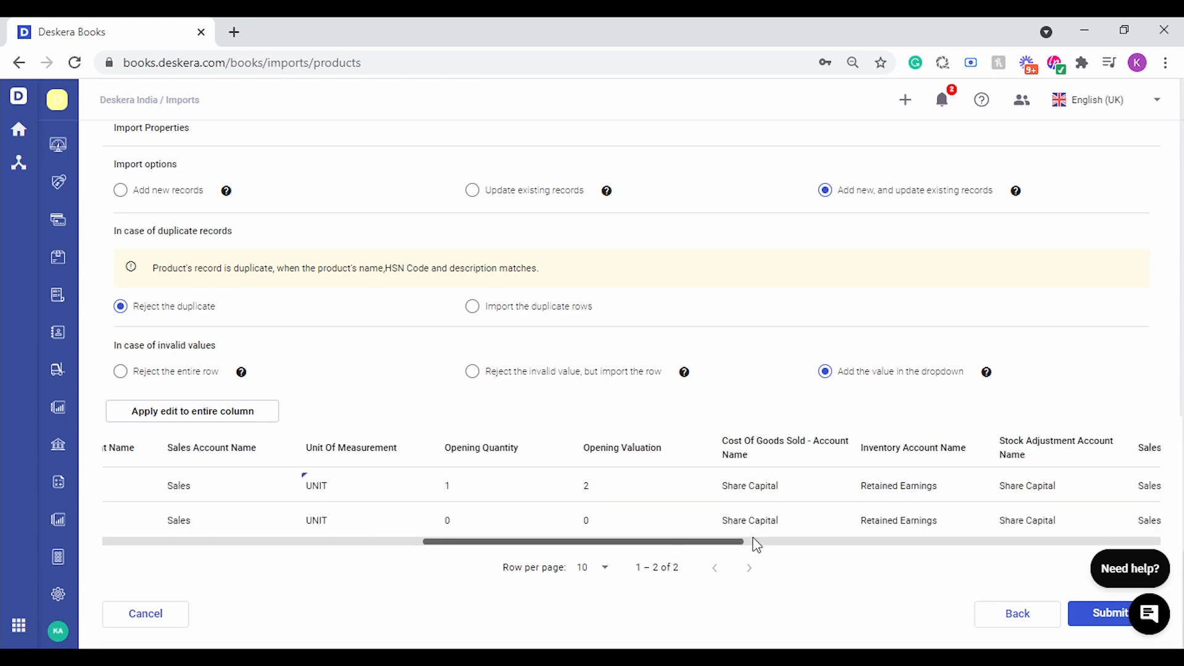
scroll(left, 3)
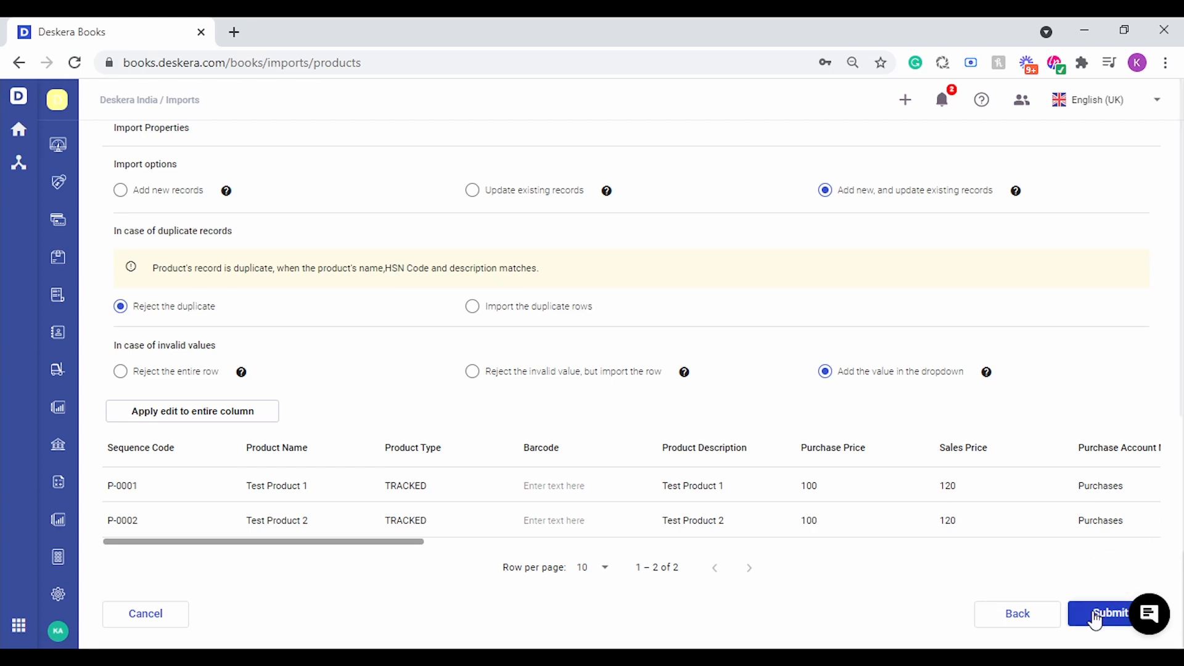
click(1103, 613)
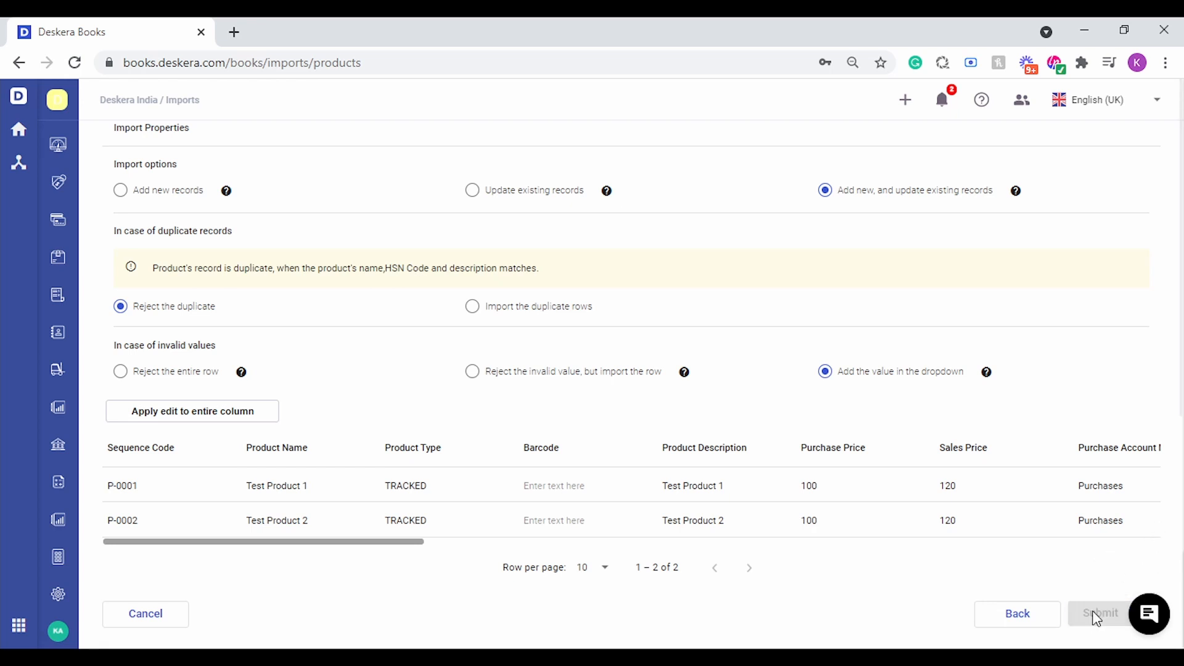
click(1101, 614)
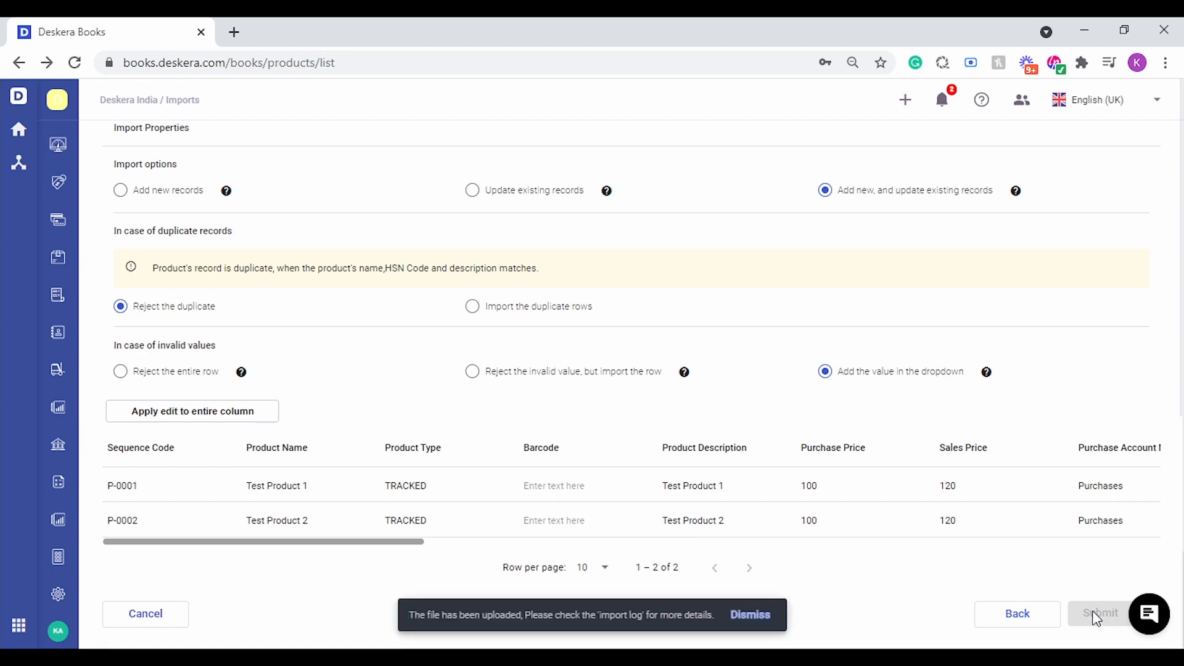
- Review the Products list showing Test Product 2 and Ext HDD 1 TB, then go to the Dashboard
click(1100, 613)
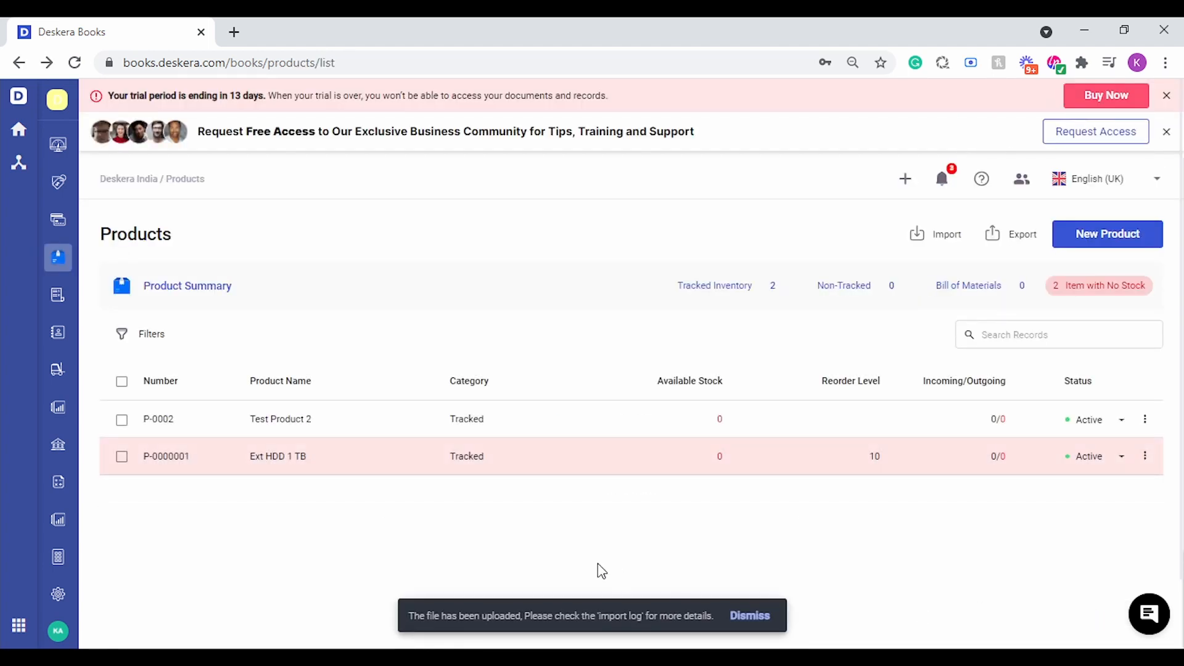
click(748, 616)
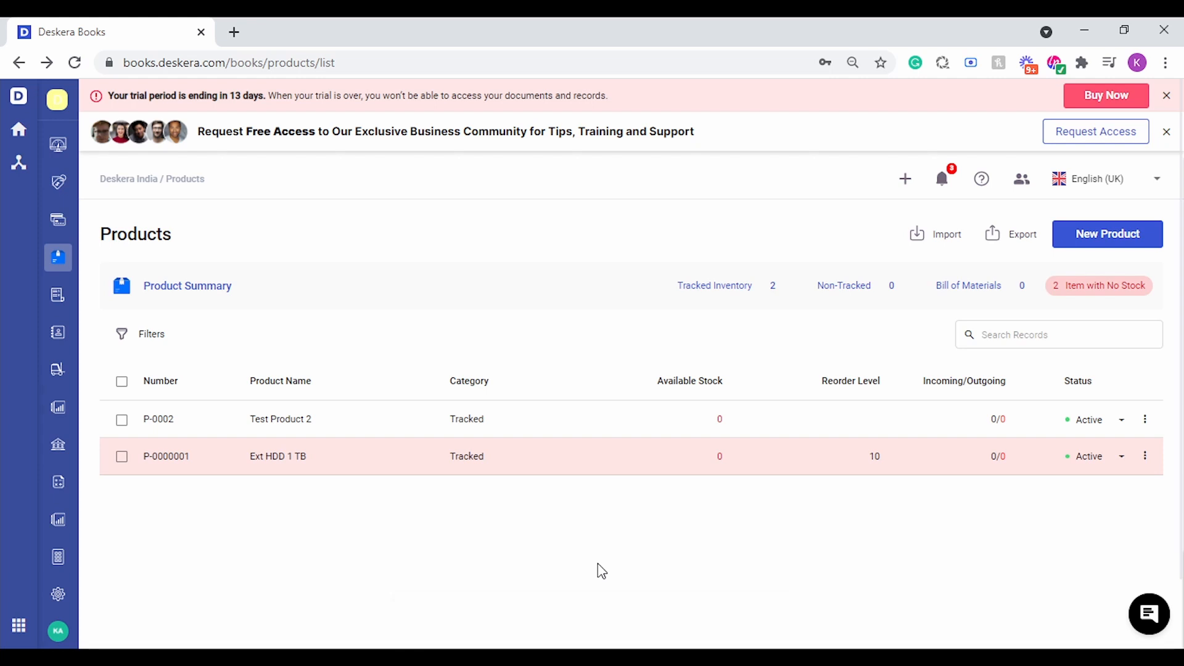
mouse_move(58, 145)
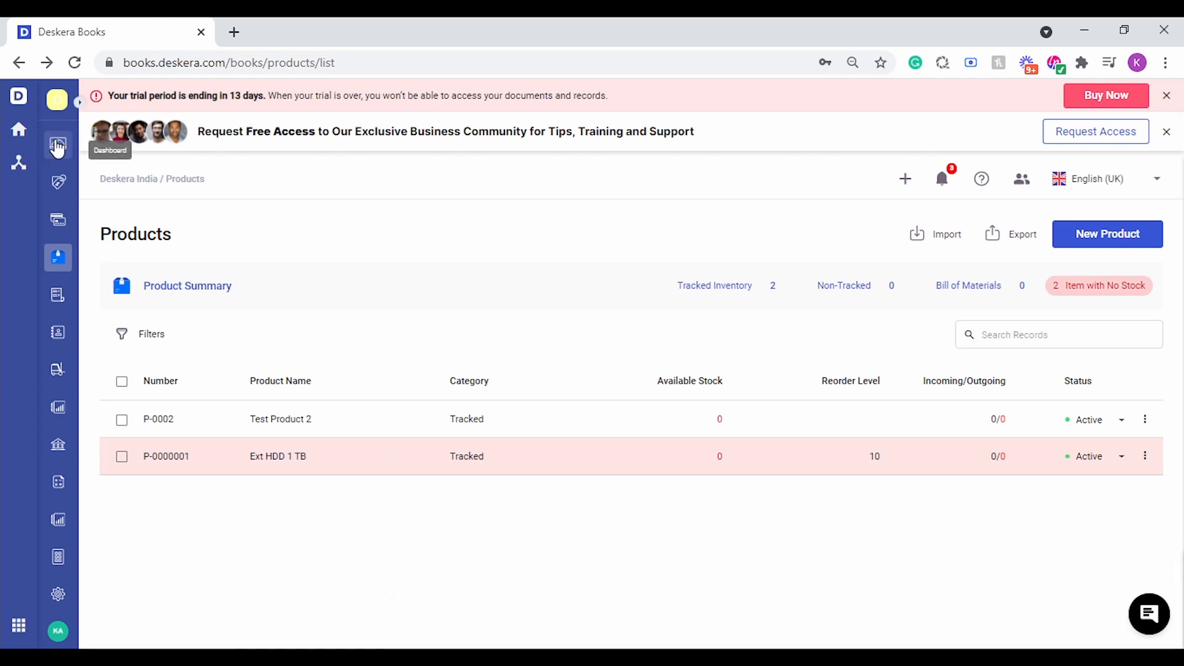
click(58, 146)
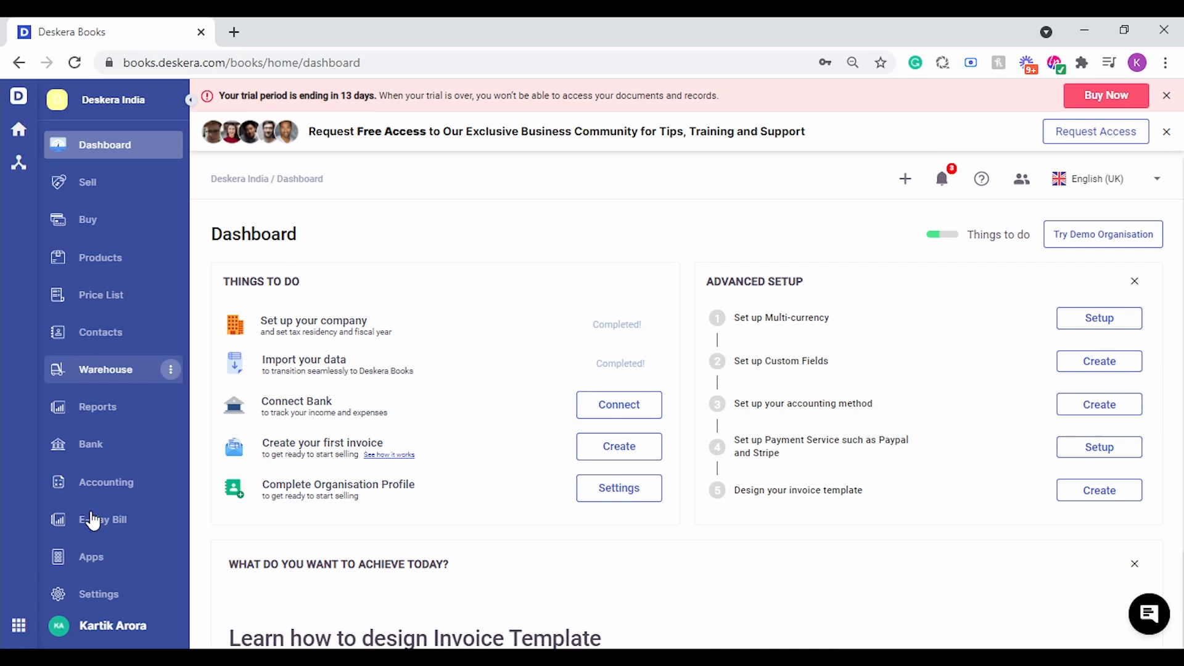
- Check the Import Log's PRODUCT entry (2 imported, 0 rejected) via Settings, then return to Products
click(98, 593)
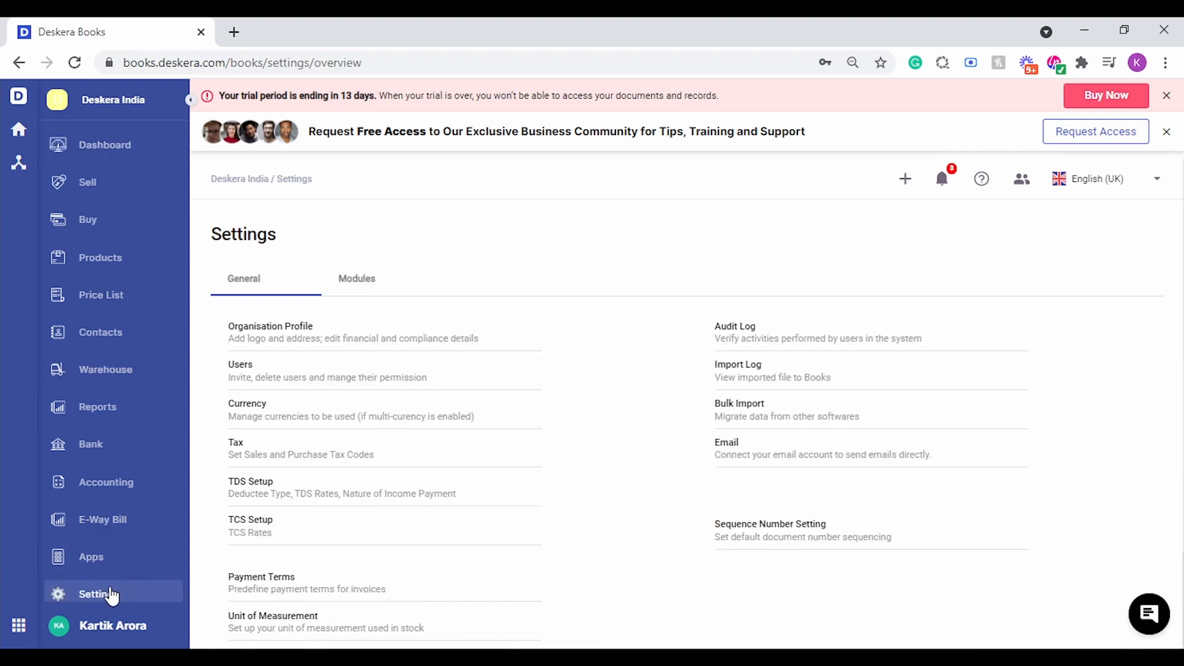
click(738, 364)
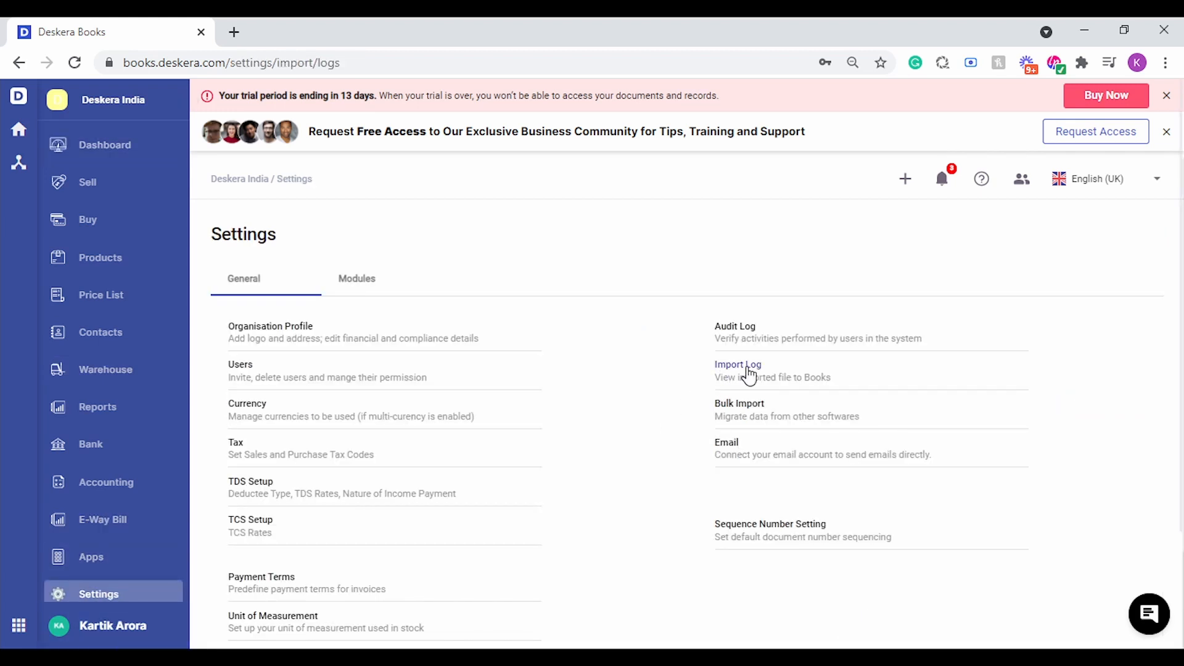
click(738, 370)
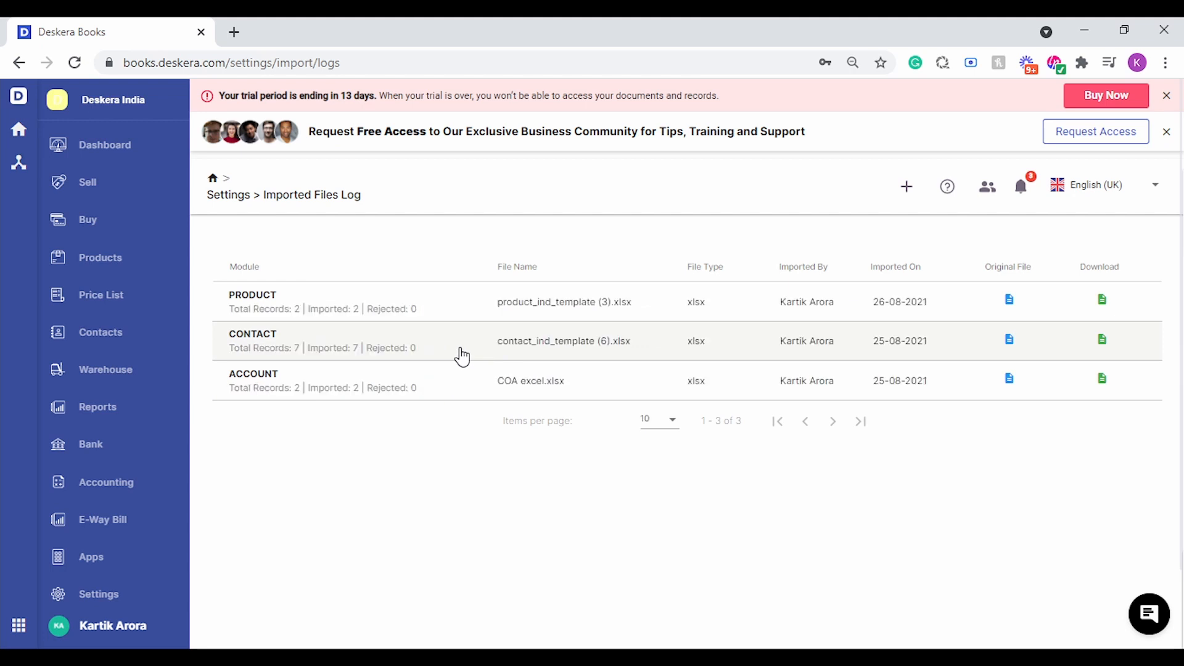
mouse_move(328, 317)
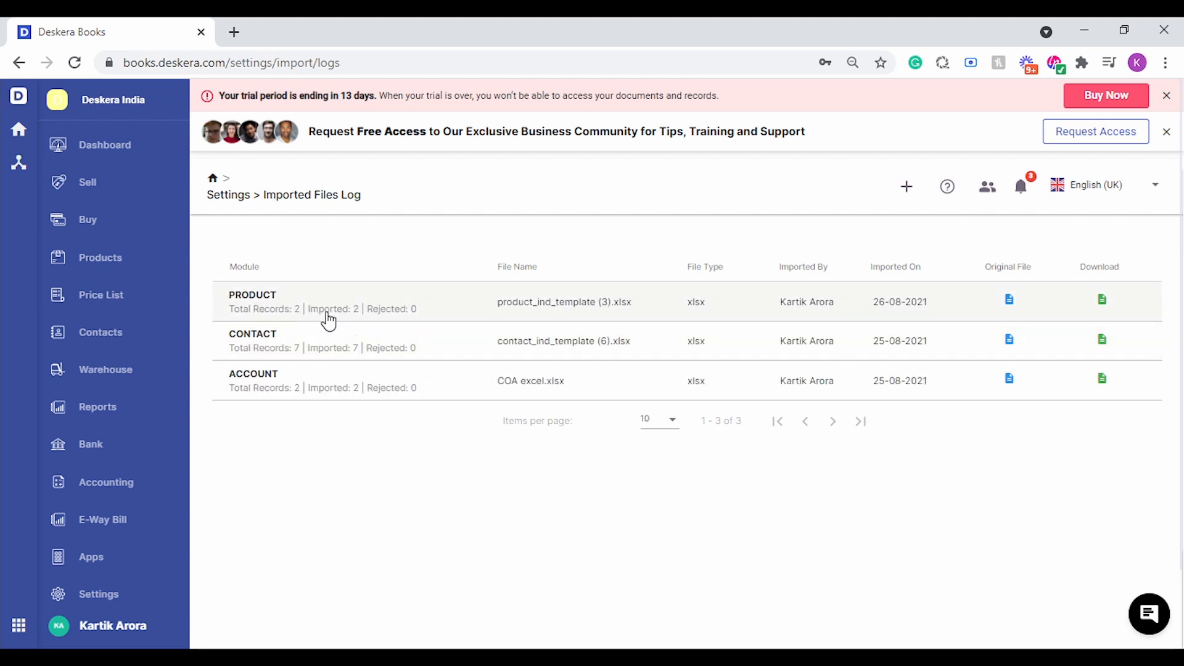
mouse_move(100, 258)
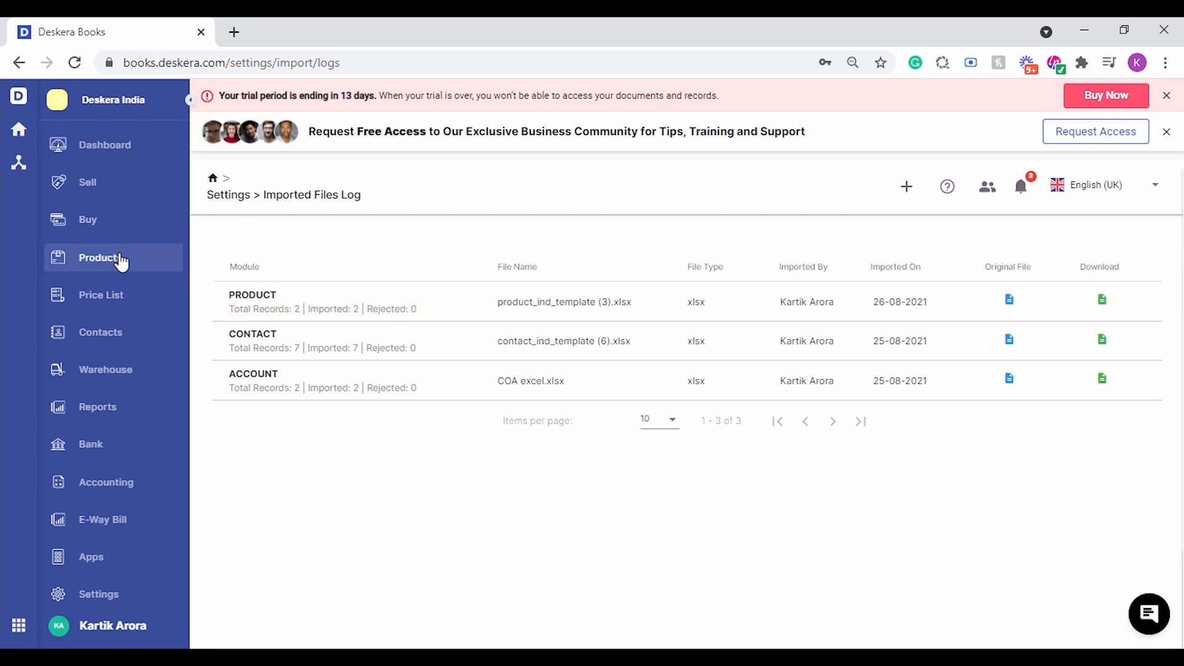
click(100, 258)
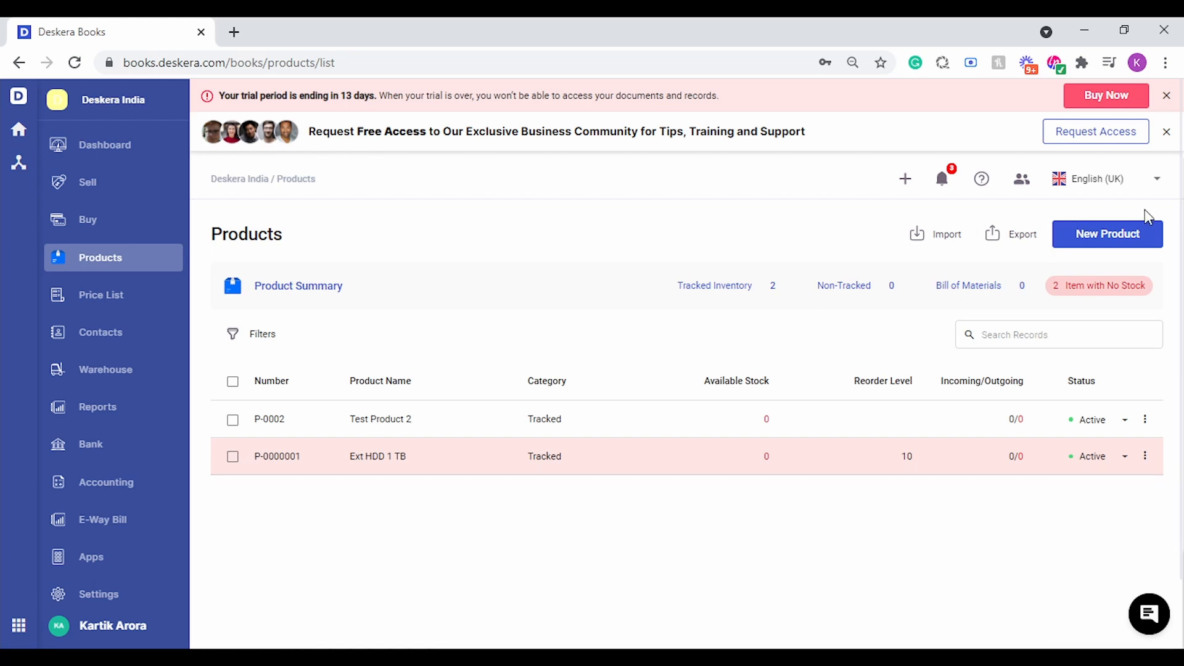
mouse_move(1108, 233)
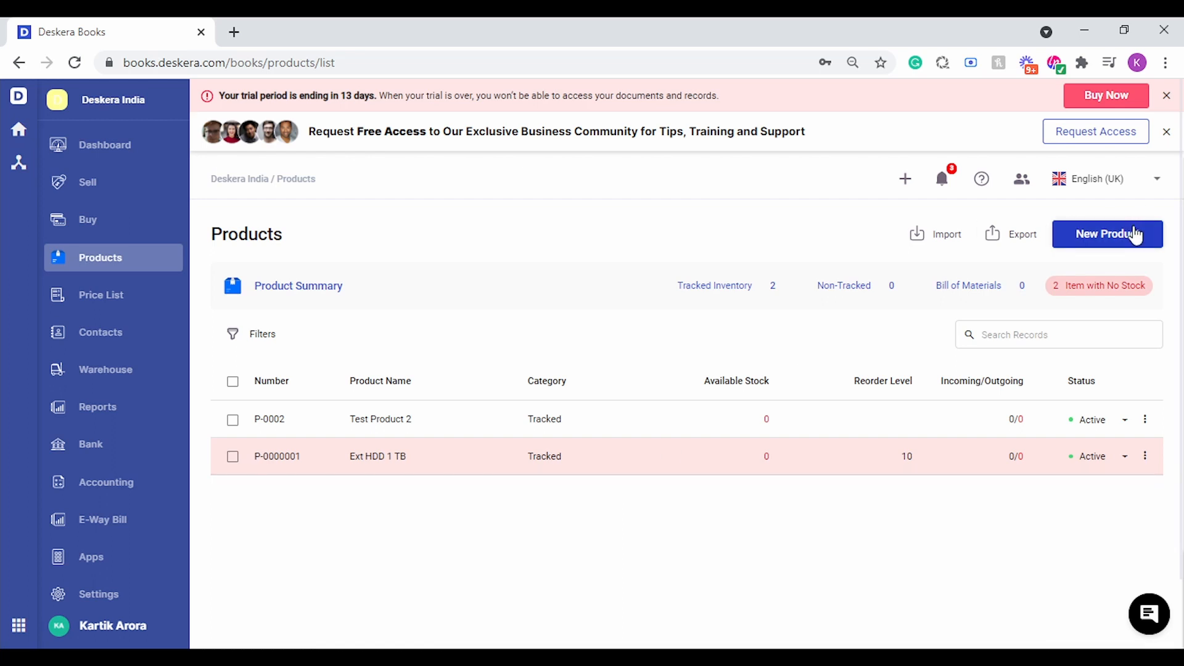
- Create a new product of type Bill of Materials and show its component product list
click(1108, 233)
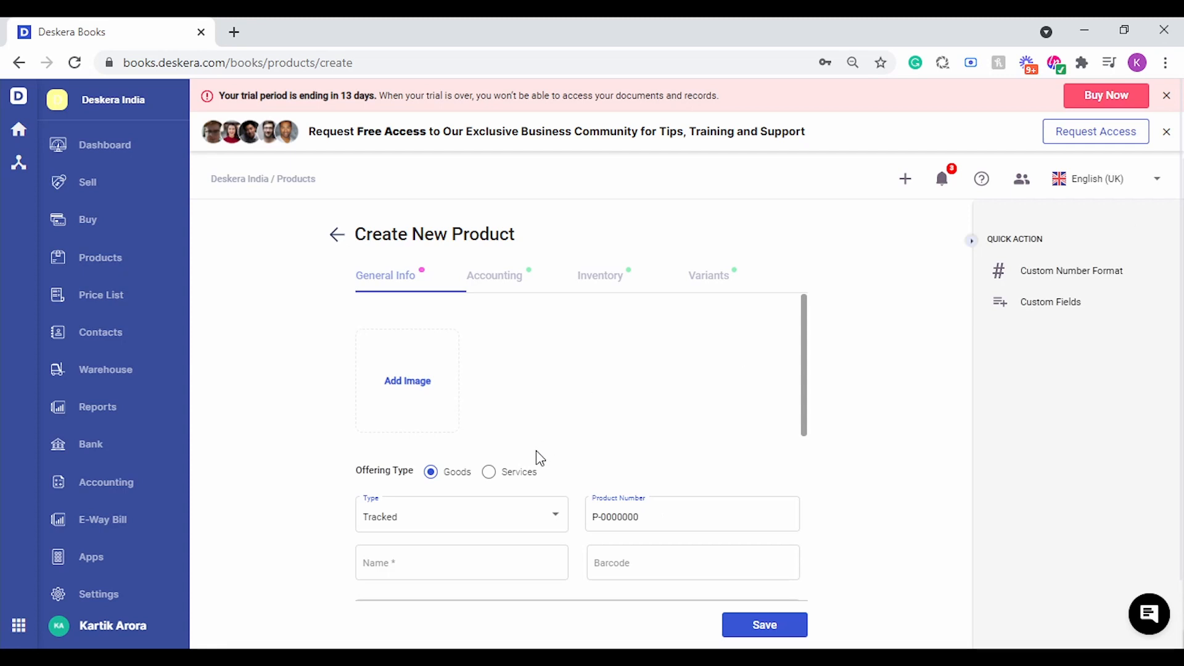
click(460, 517)
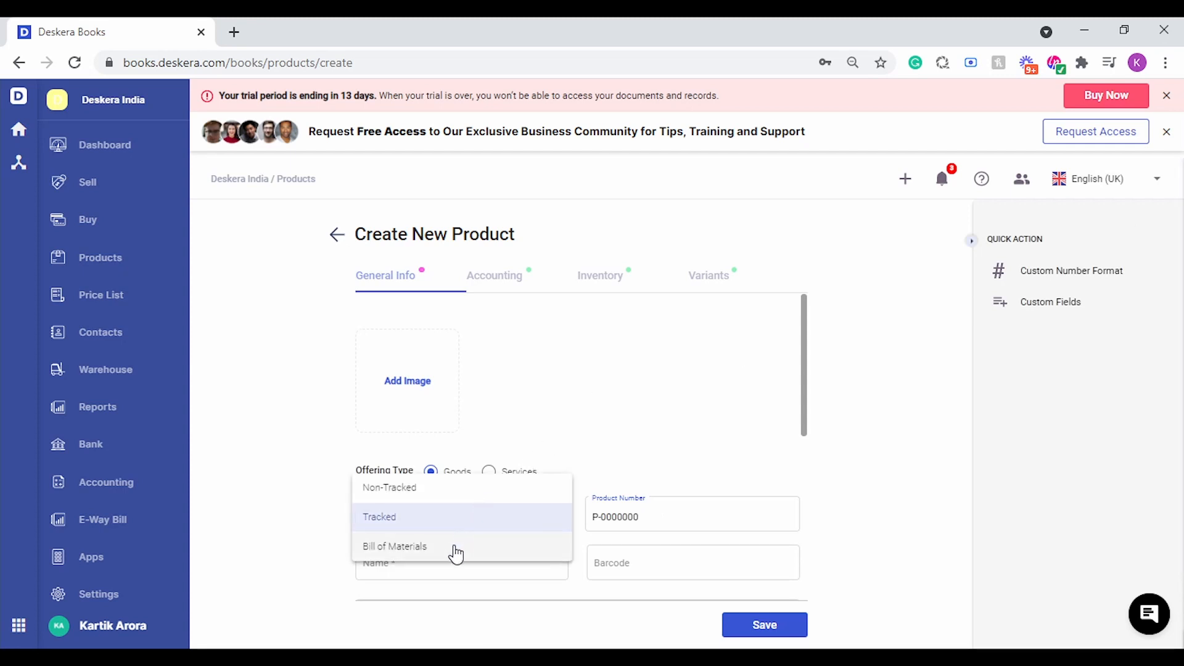
click(395, 546)
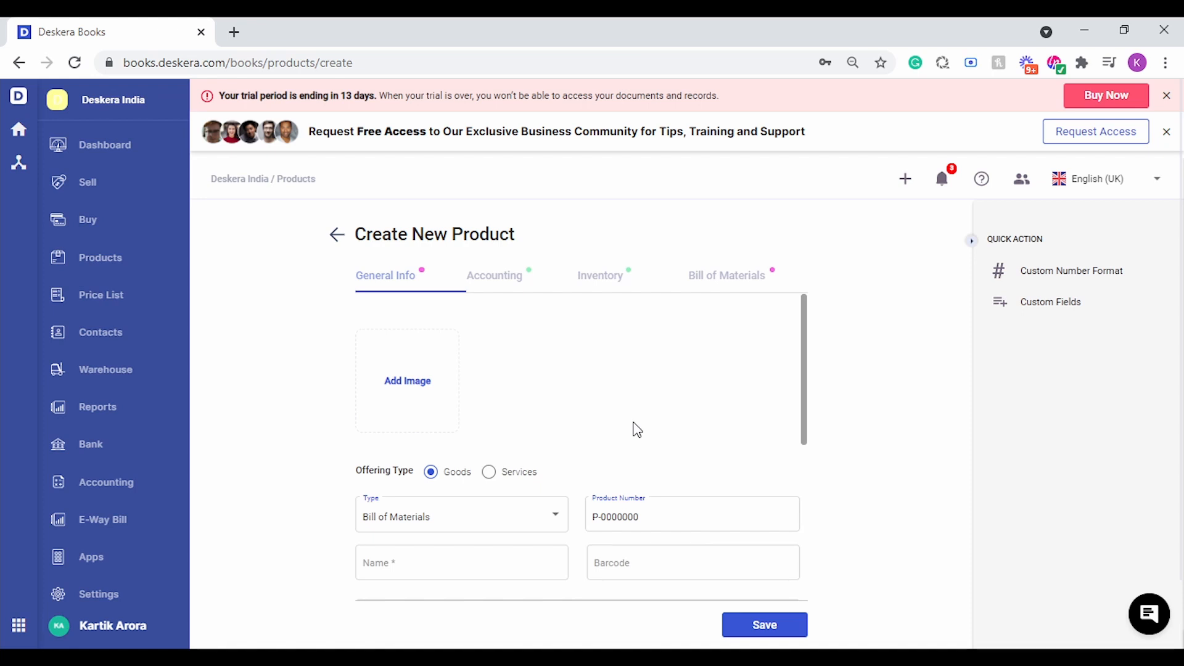
mouse_move(465, 521)
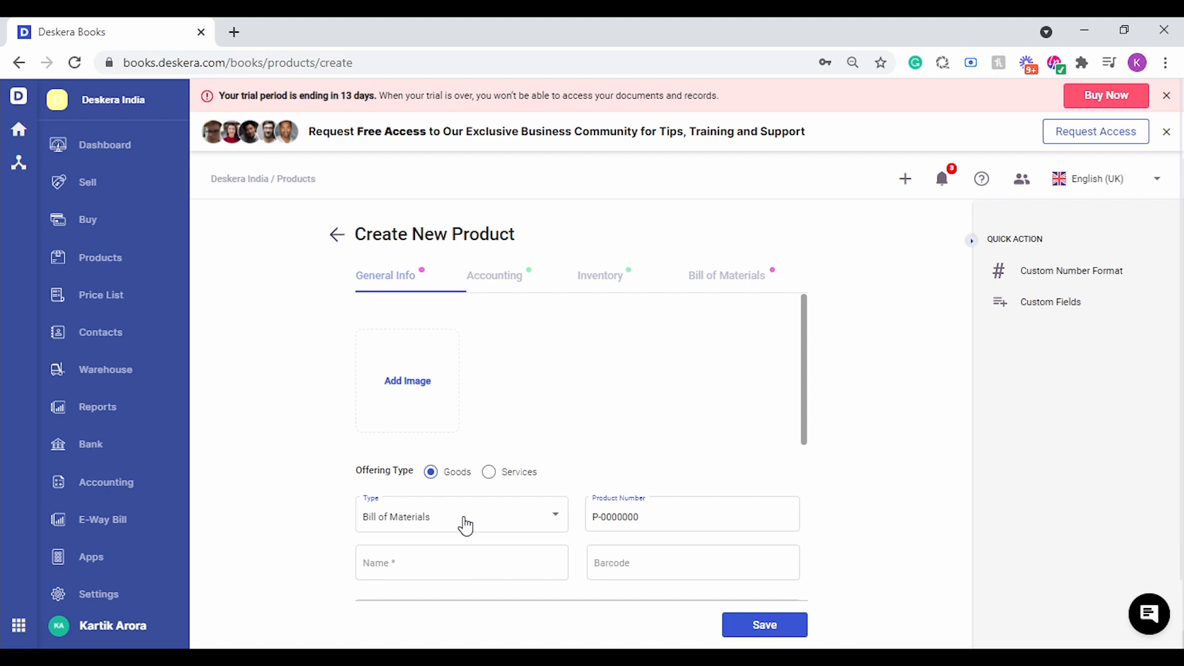
click(726, 275)
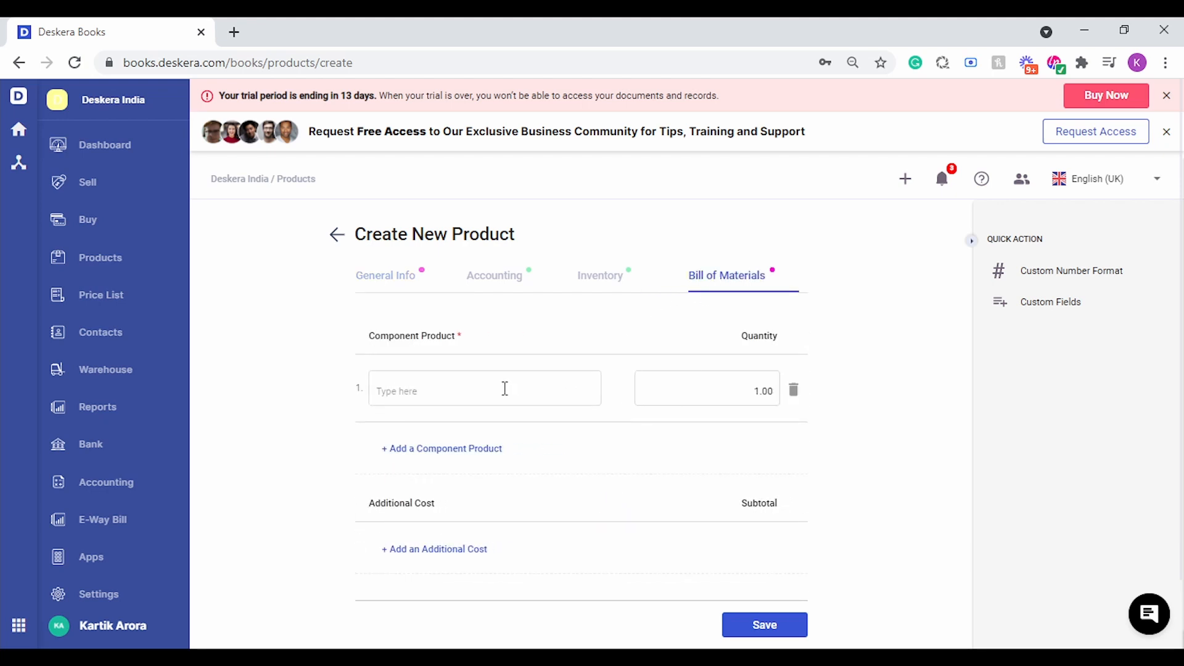
- Add components Test Product 2 (quantity 1) and Ext HDD 1 TB (quantity 2) to the bill of materials
click(483, 387)
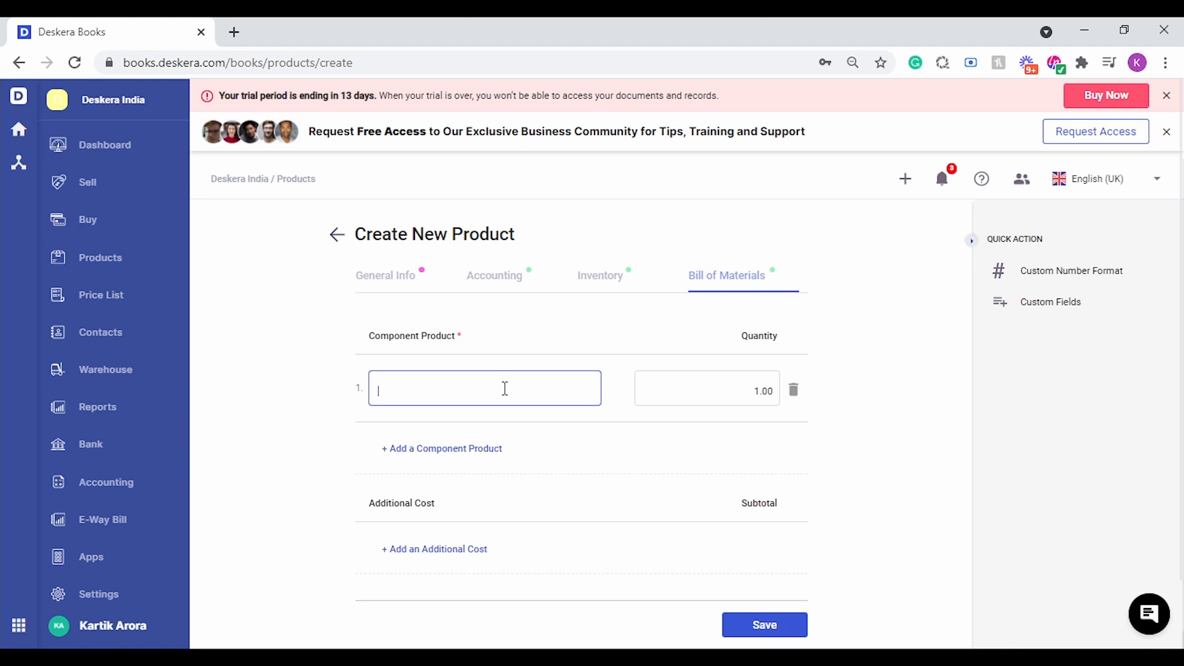
text(Test Product 2)
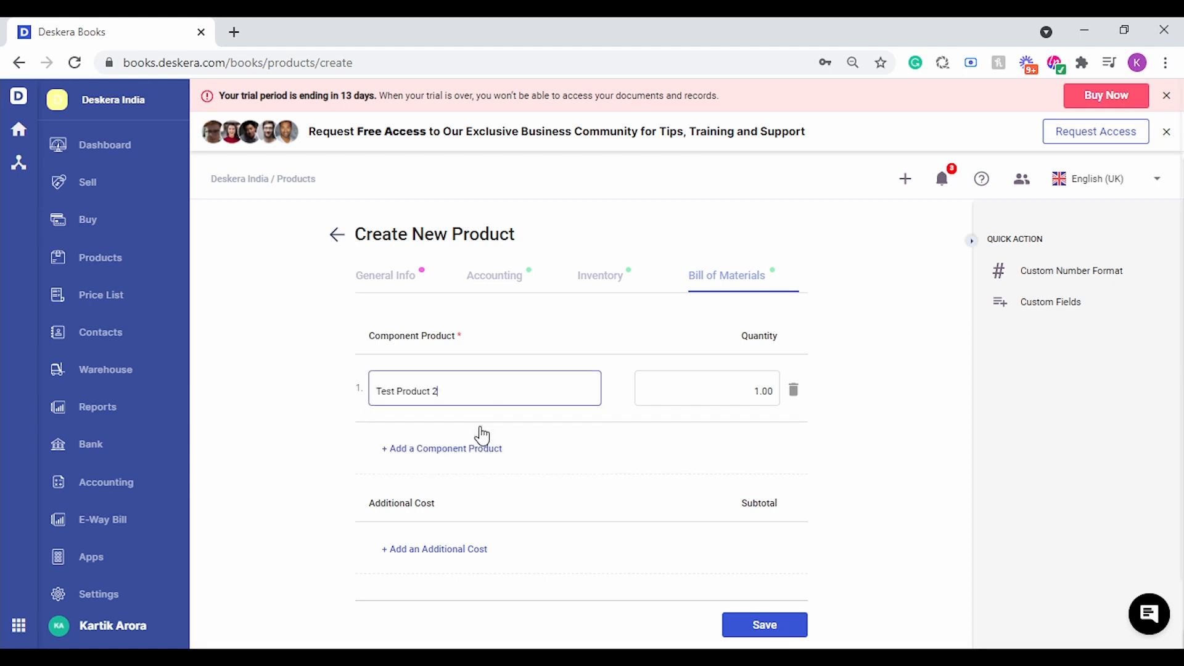
mouse_move(437, 457)
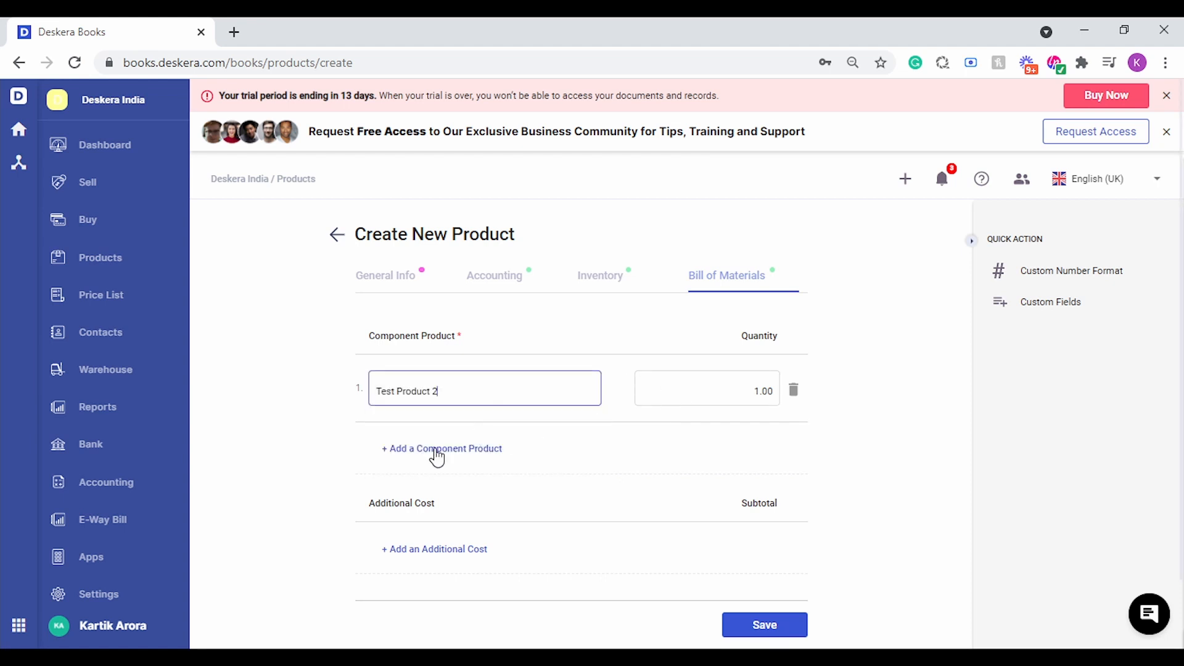
click(442, 448)
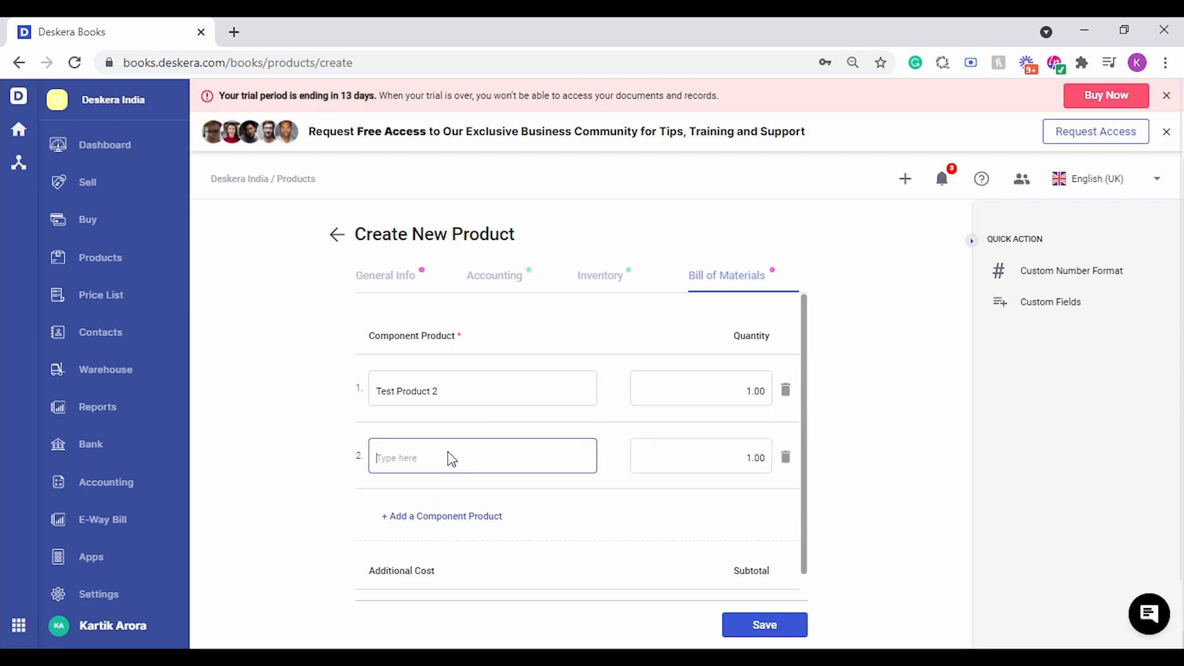
text(ext)
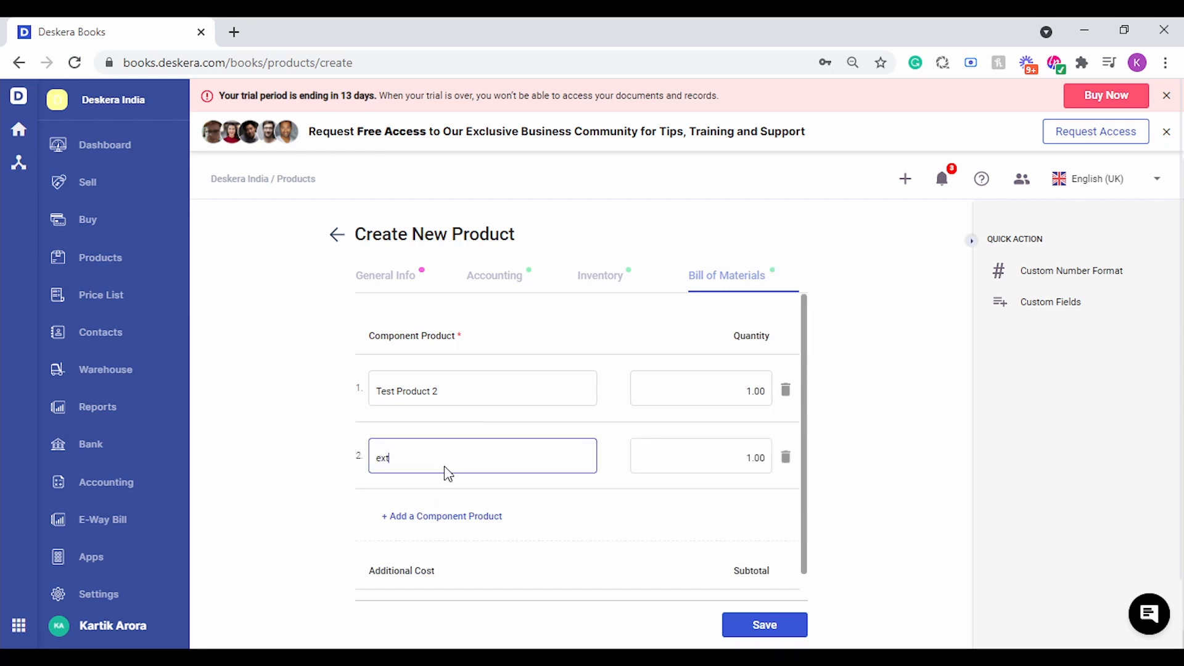
click(483, 455)
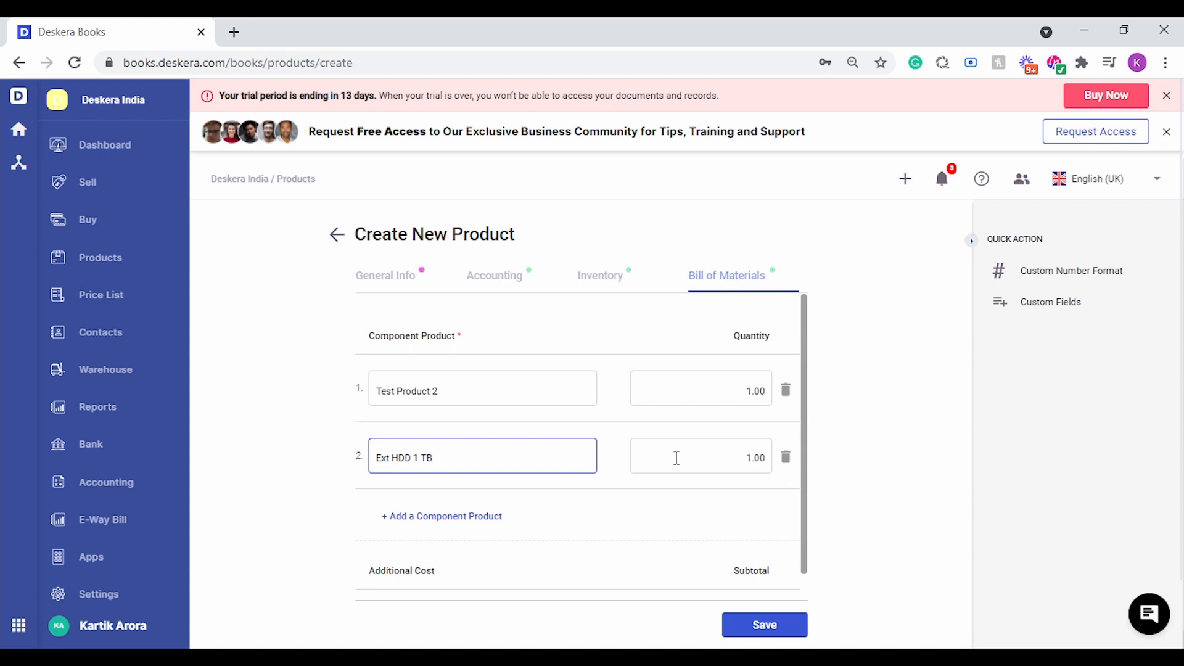
text(2)
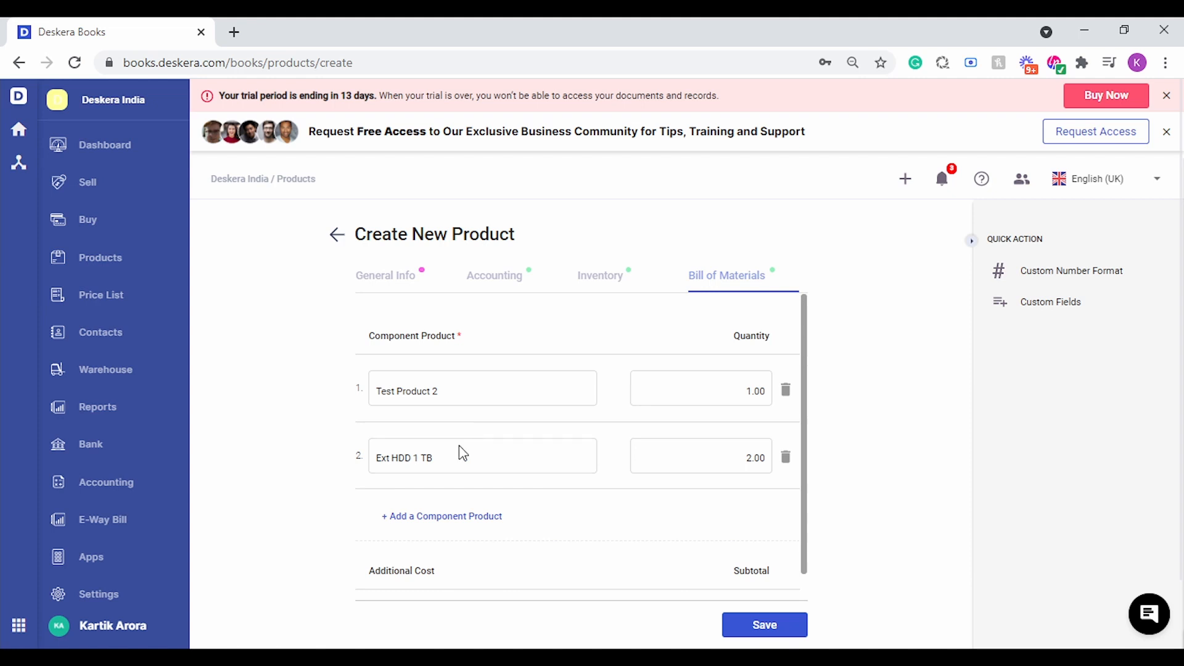
mouse_move(370, 324)
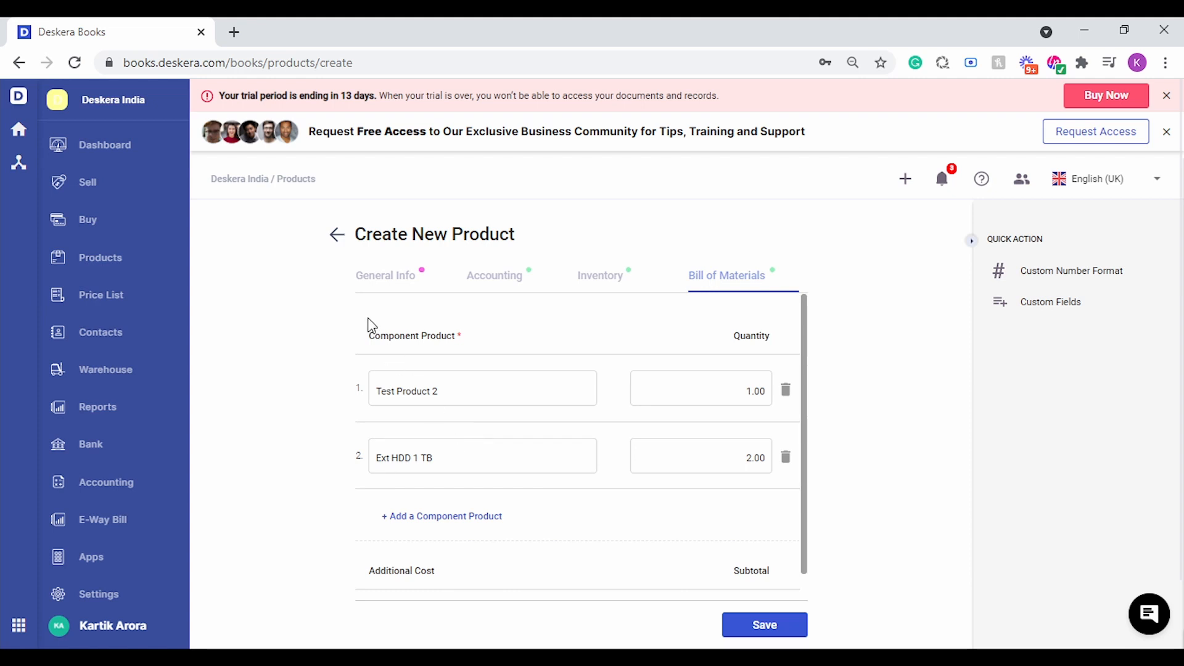